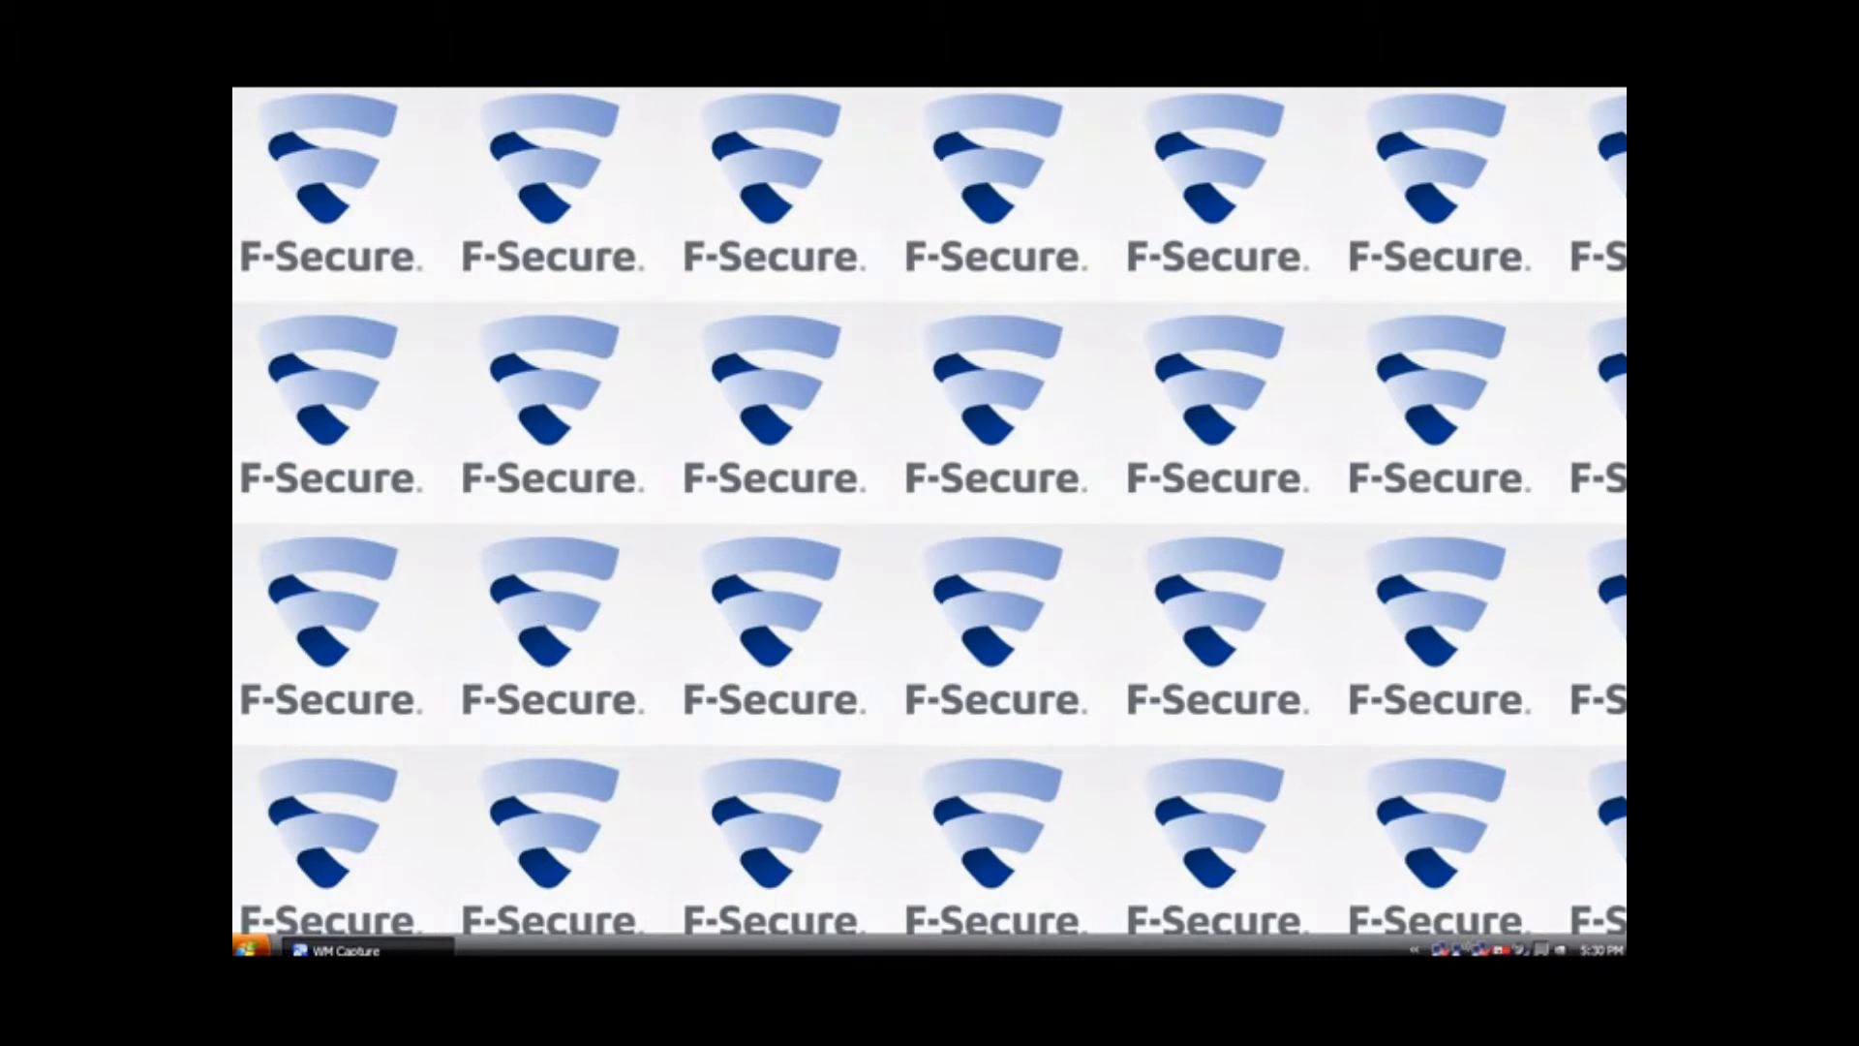
# Step: Launch Internet Explorer from the taskbar onto the Google India home page
pyautogui.click(246, 949)
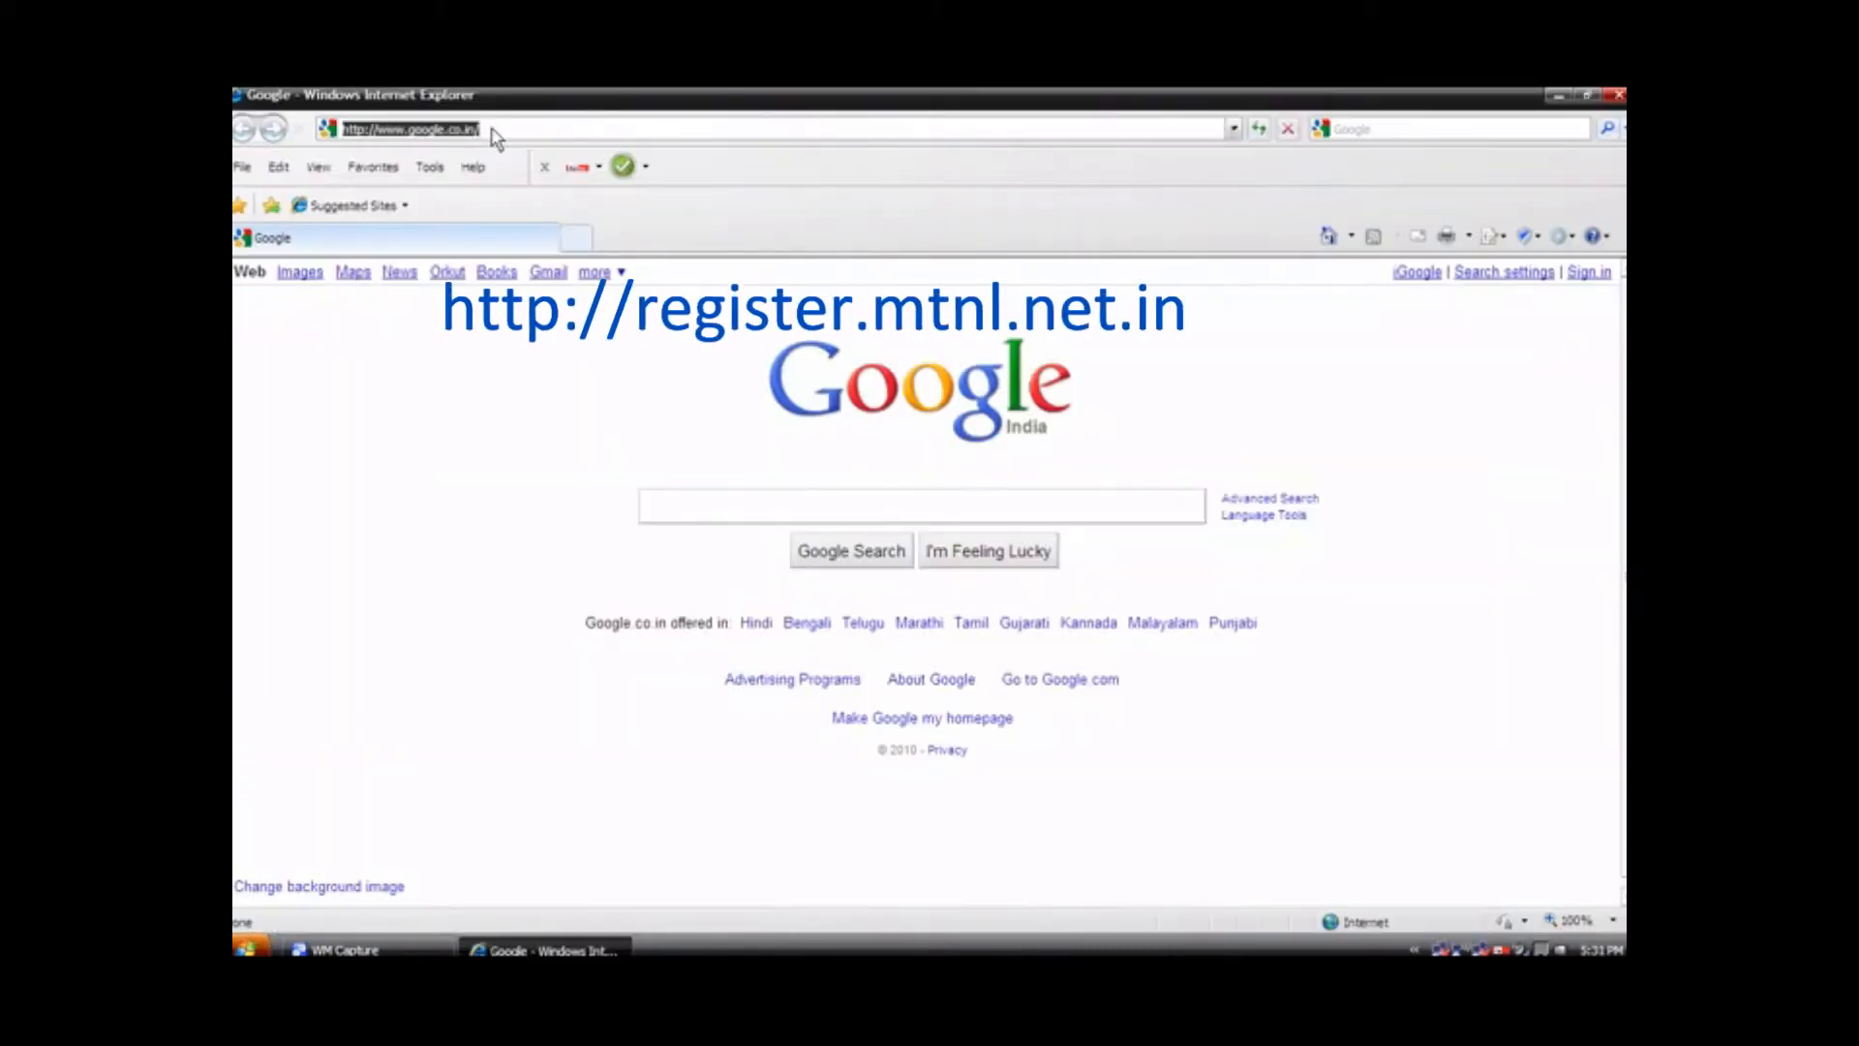
pyautogui.write('http')
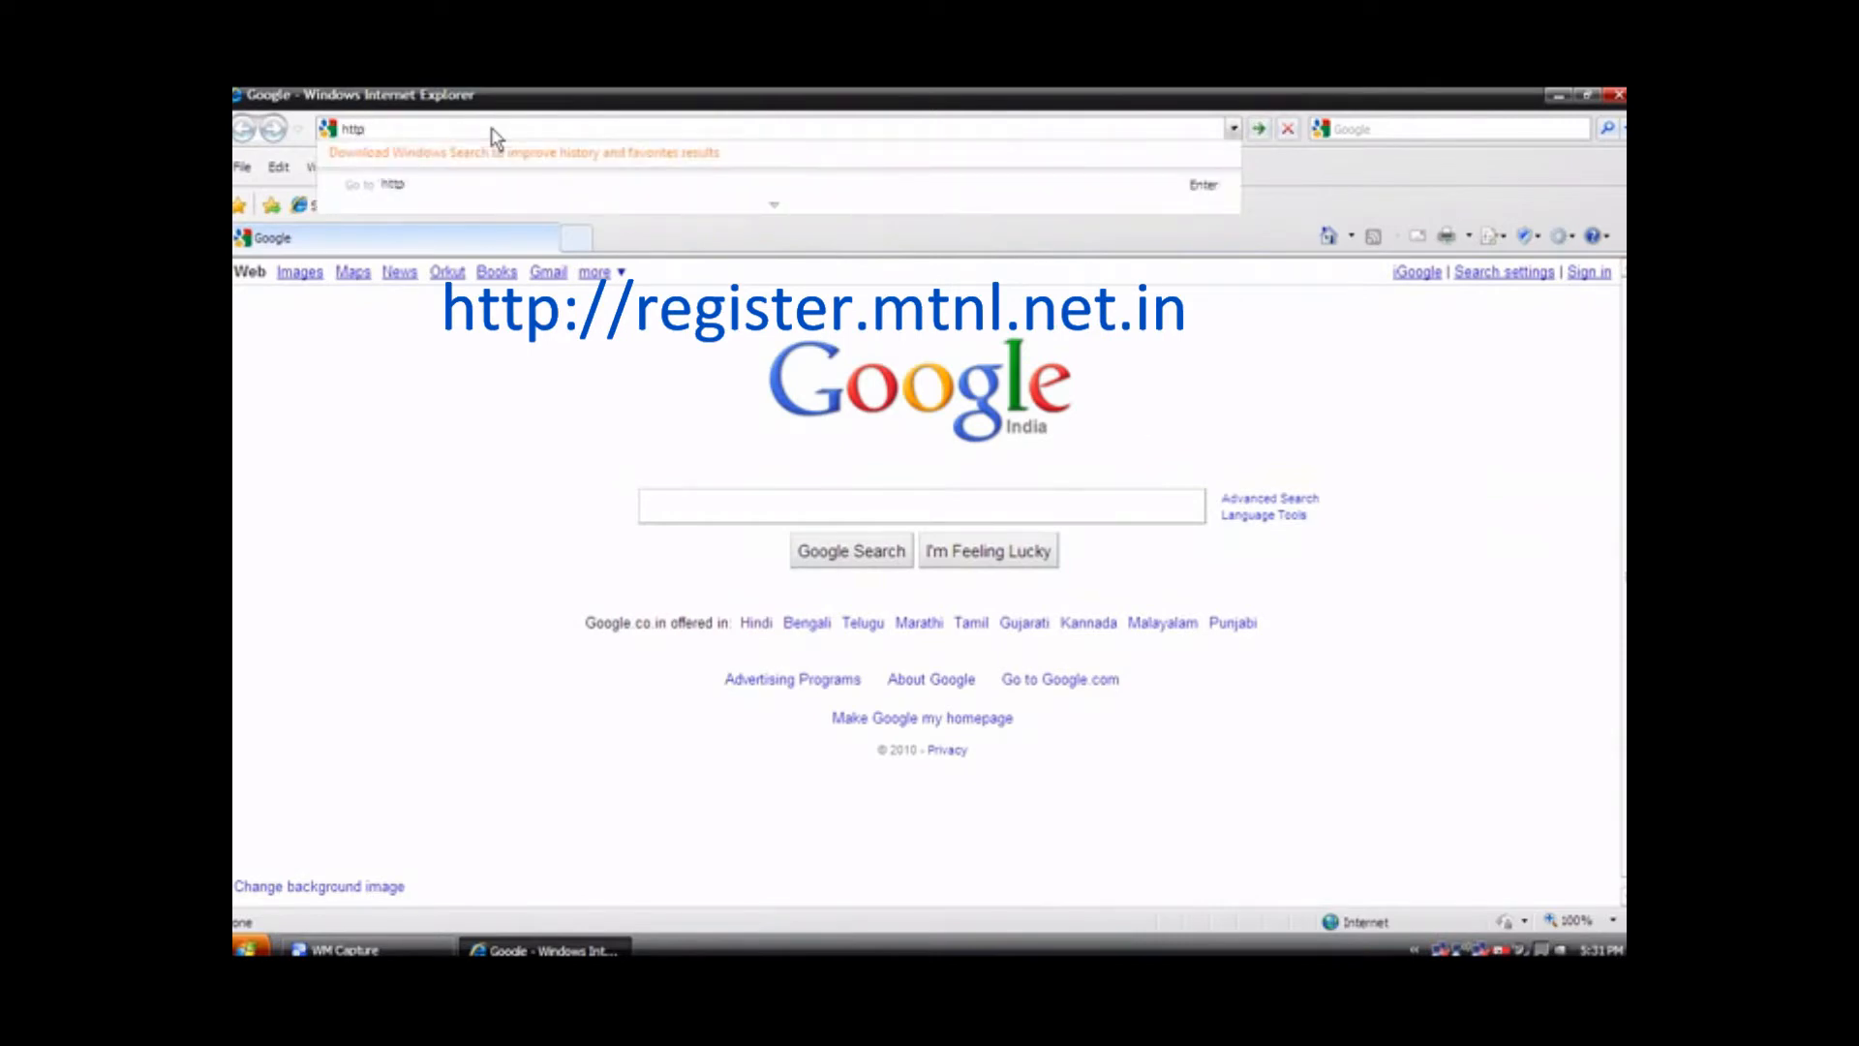
pyautogui.write('://register')
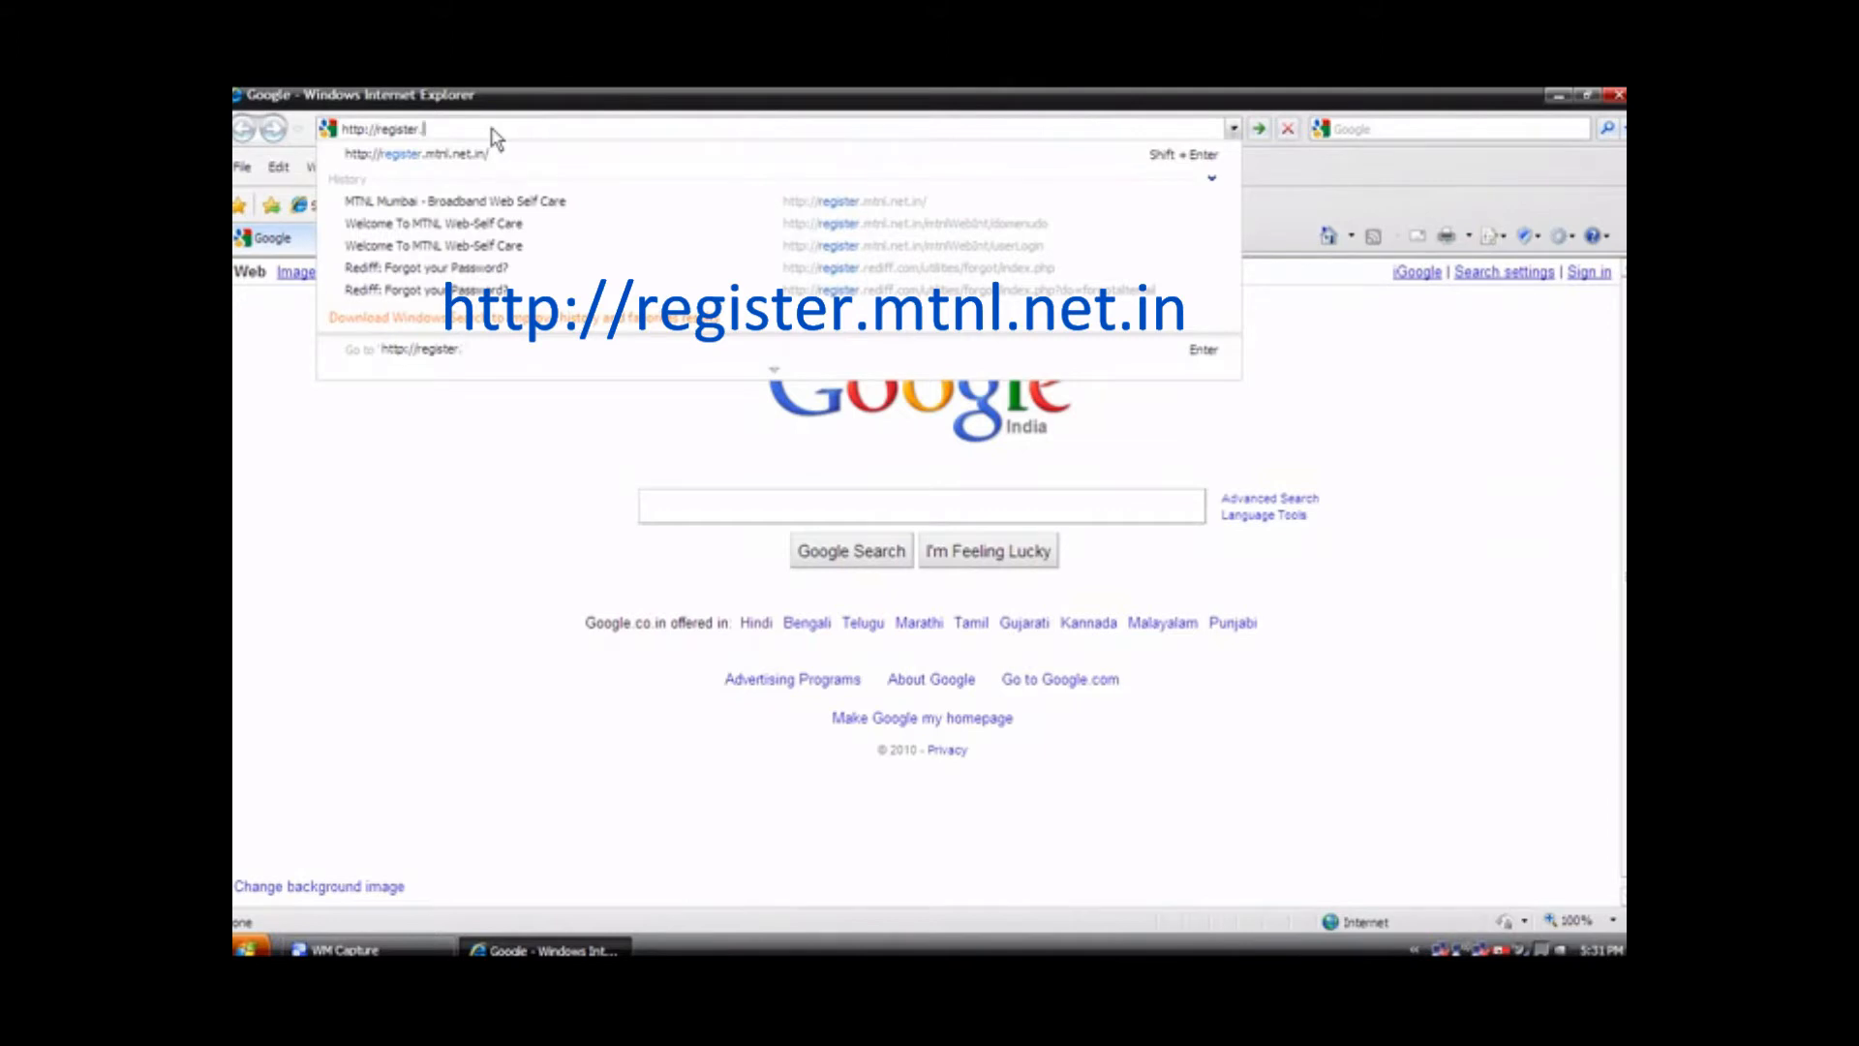
pyautogui.write('.mtnl')
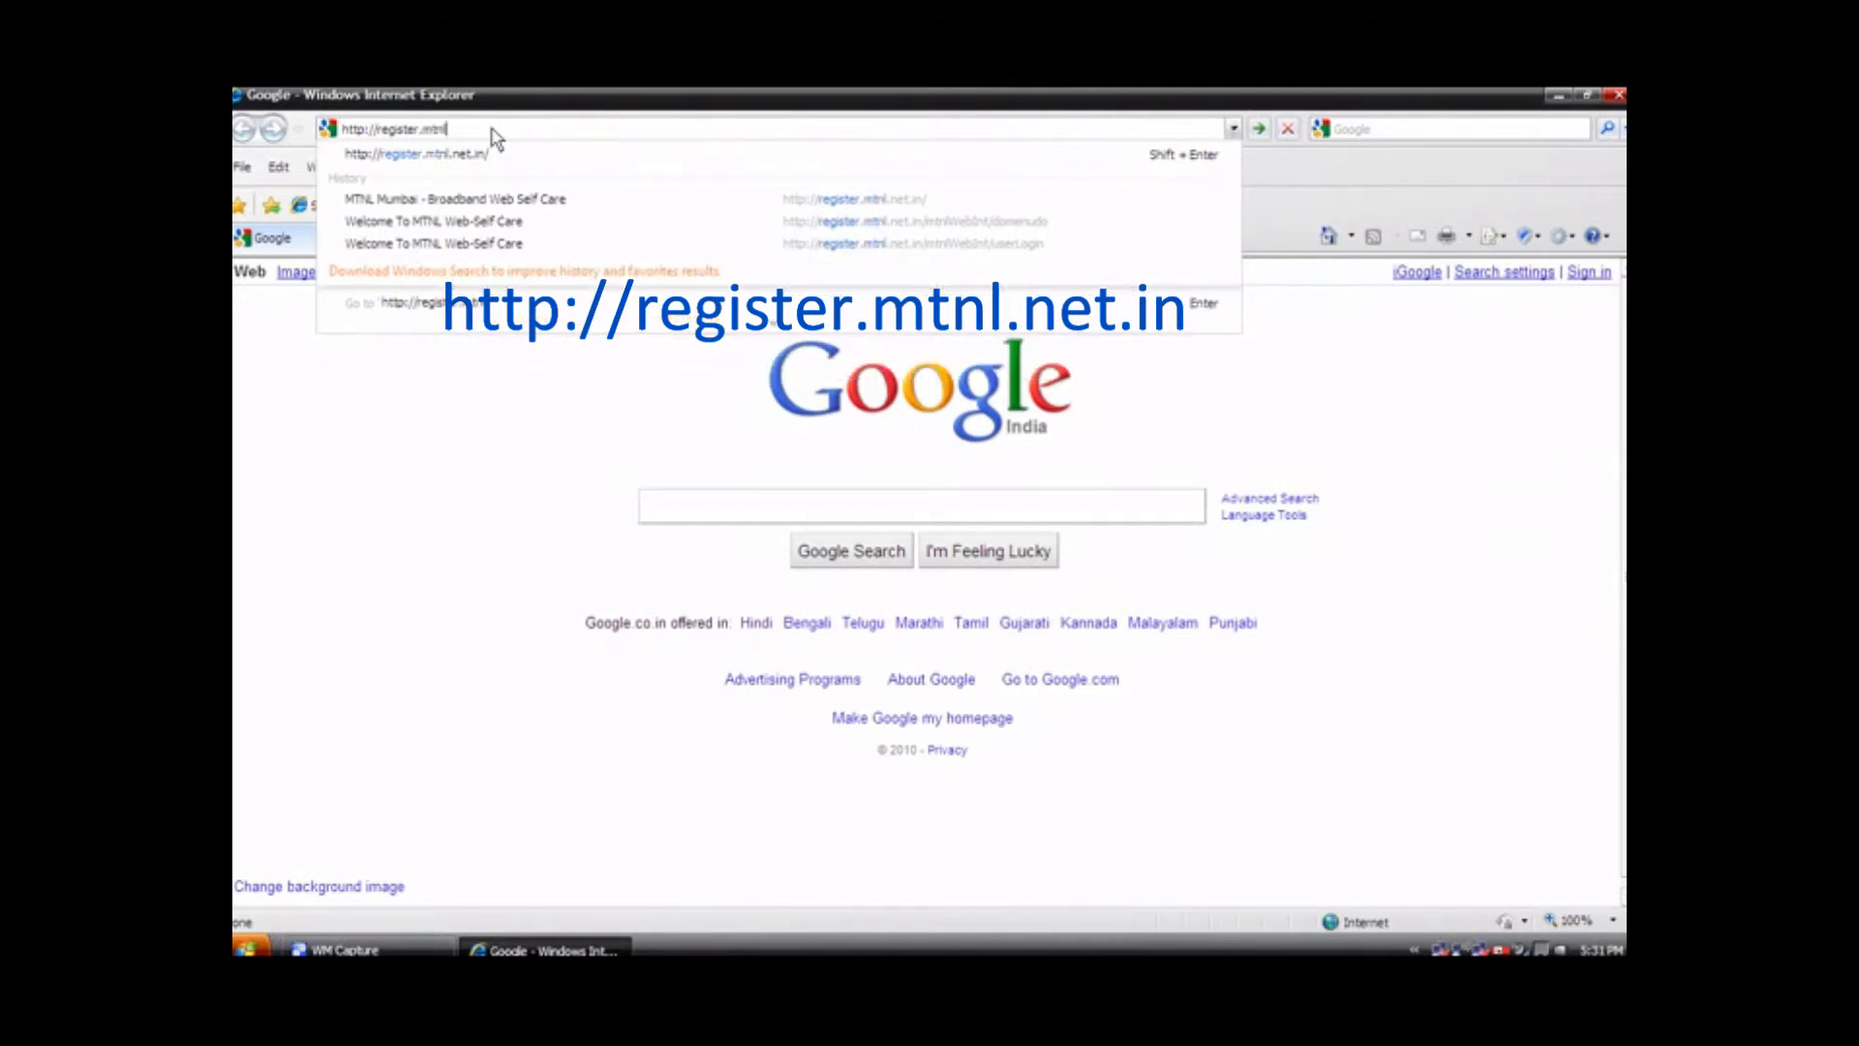
pyautogui.write('.net.in')
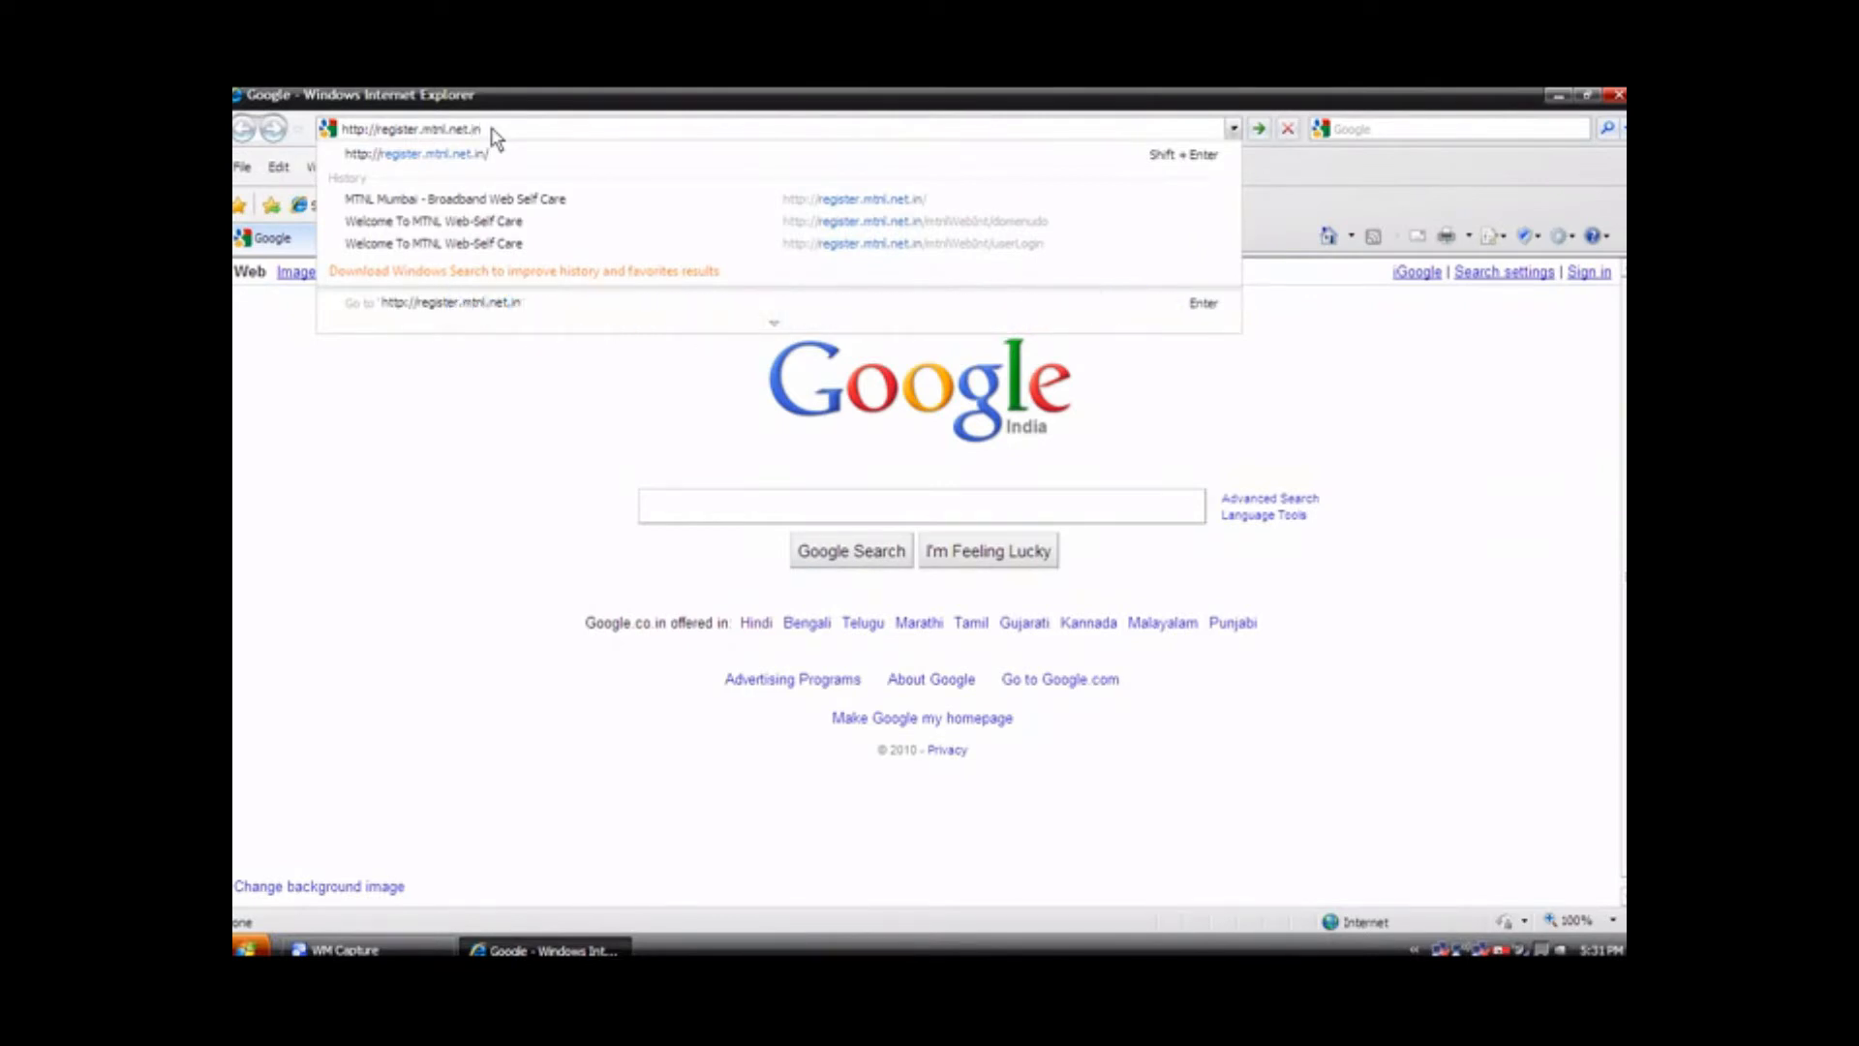
pyautogui.press('Enter')
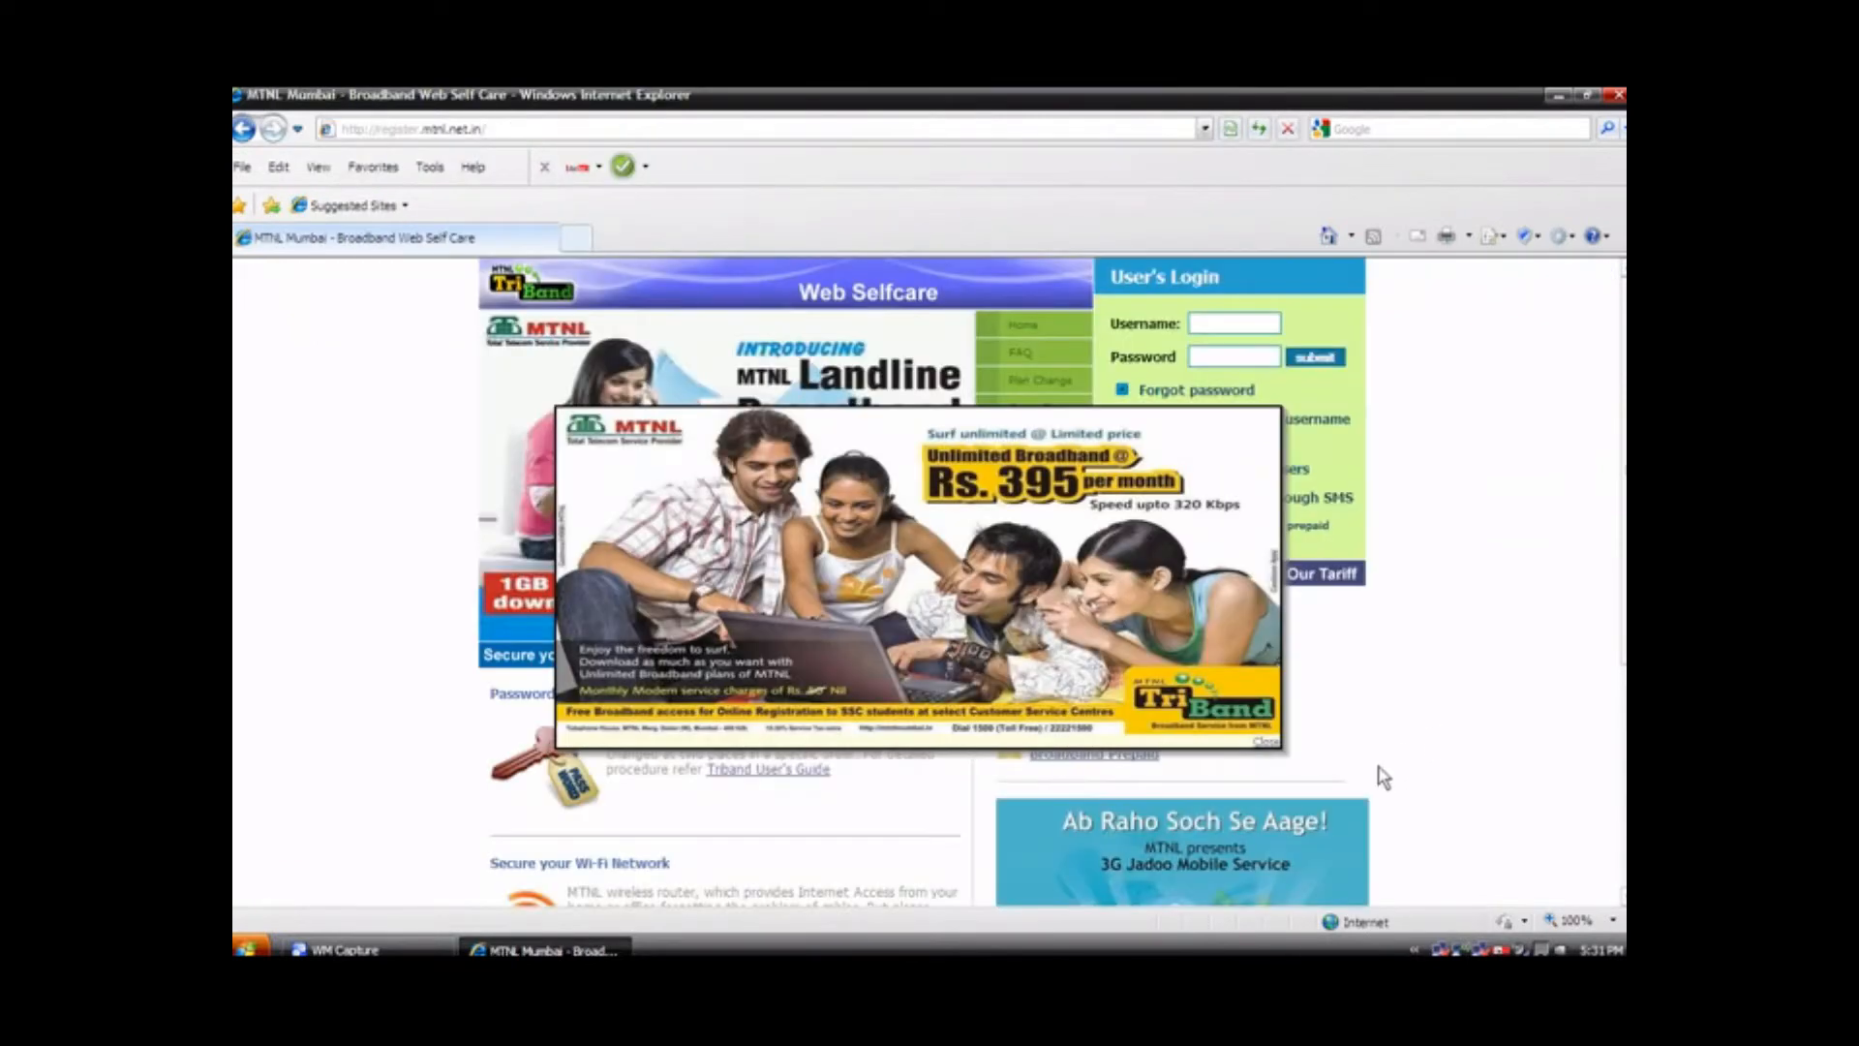
# Step: Dismiss the broadband advert and submit the account username and password to sign in
pyautogui.click(1263, 738)
pyautogui.write('26514850')
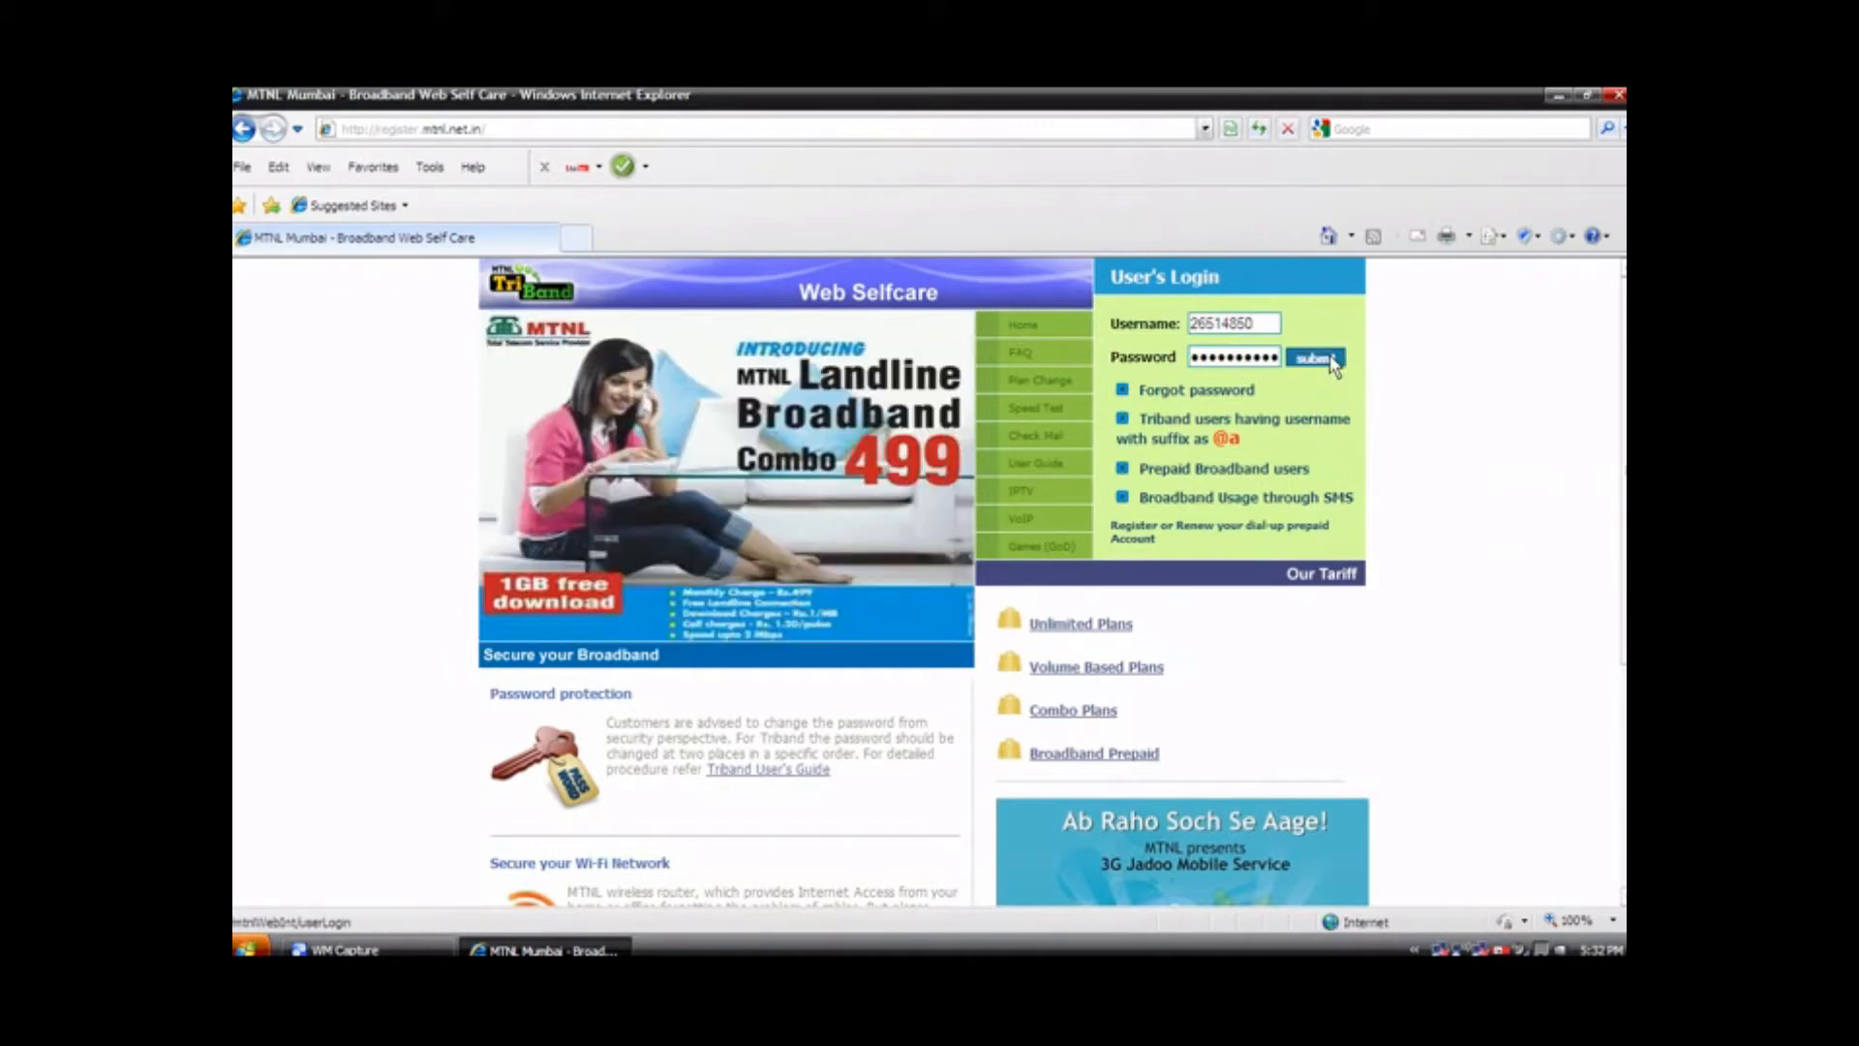
pyautogui.click(1315, 358)
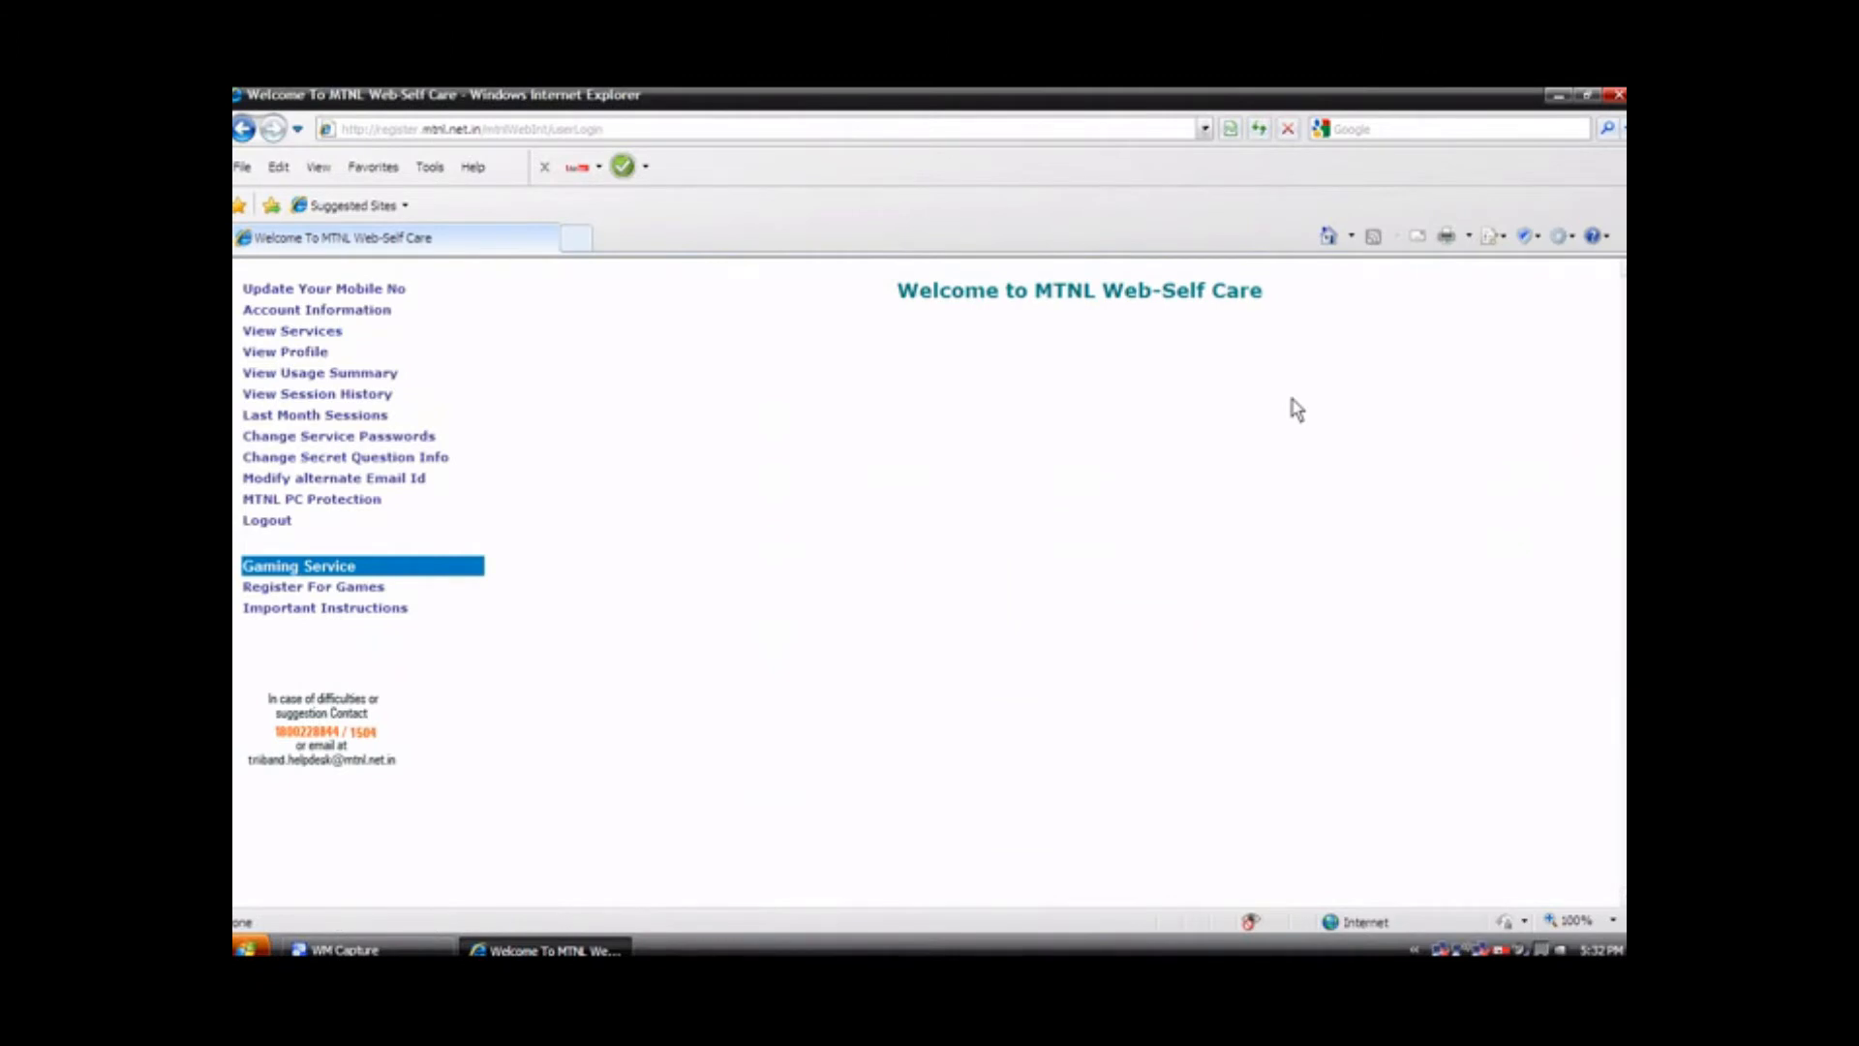
pyautogui.moveTo(661, 561)
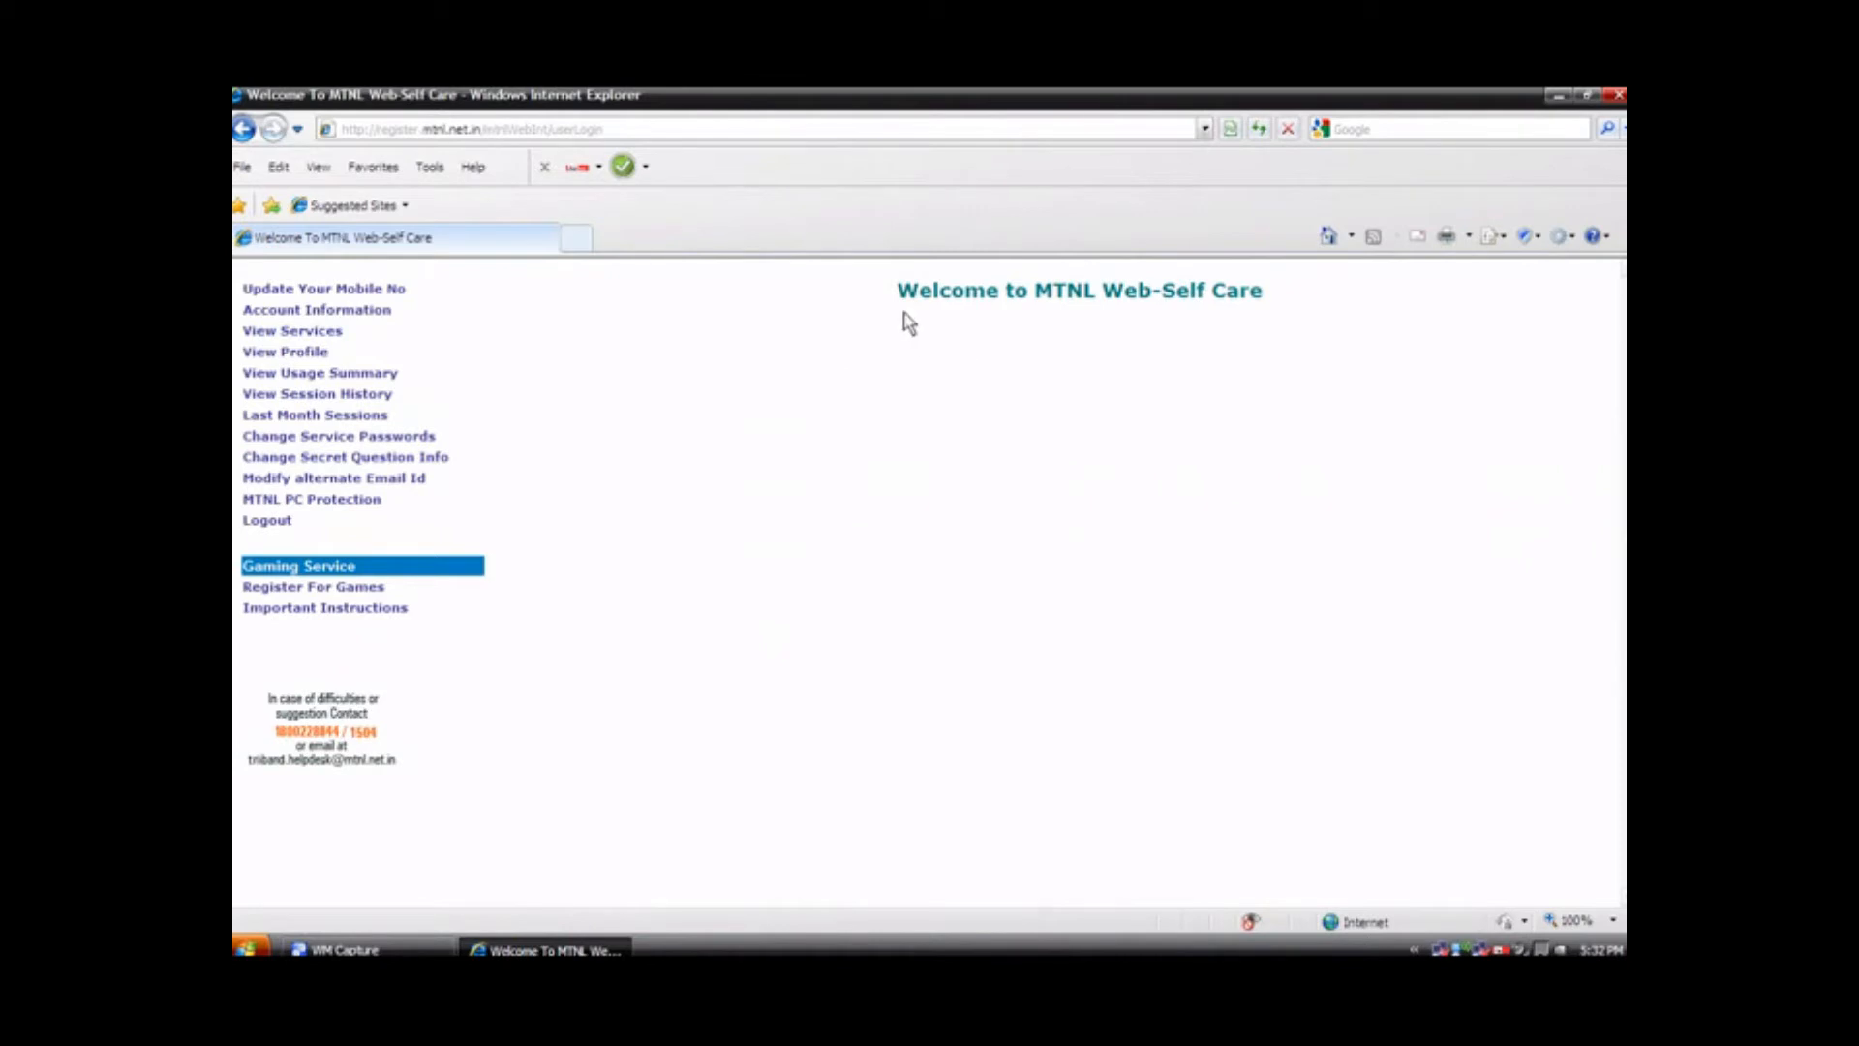
pyautogui.moveTo(1149, 312)
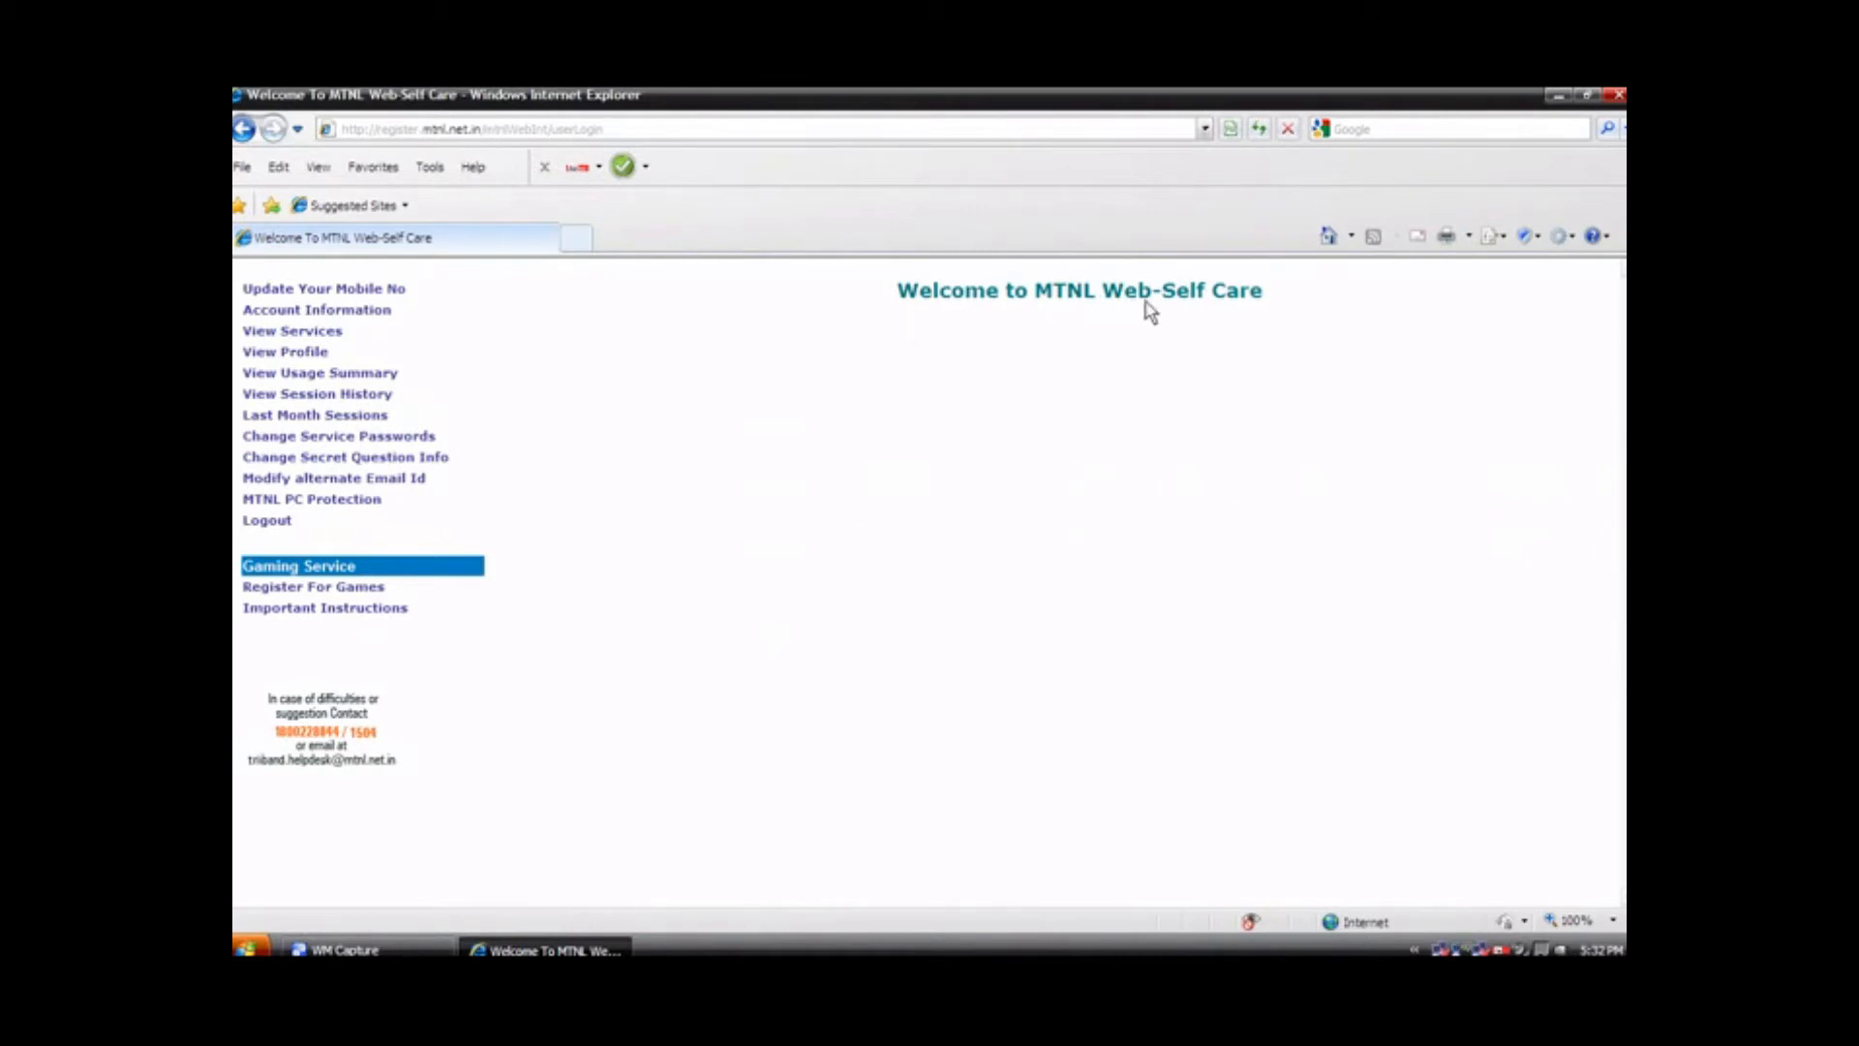
pyautogui.moveTo(277, 436)
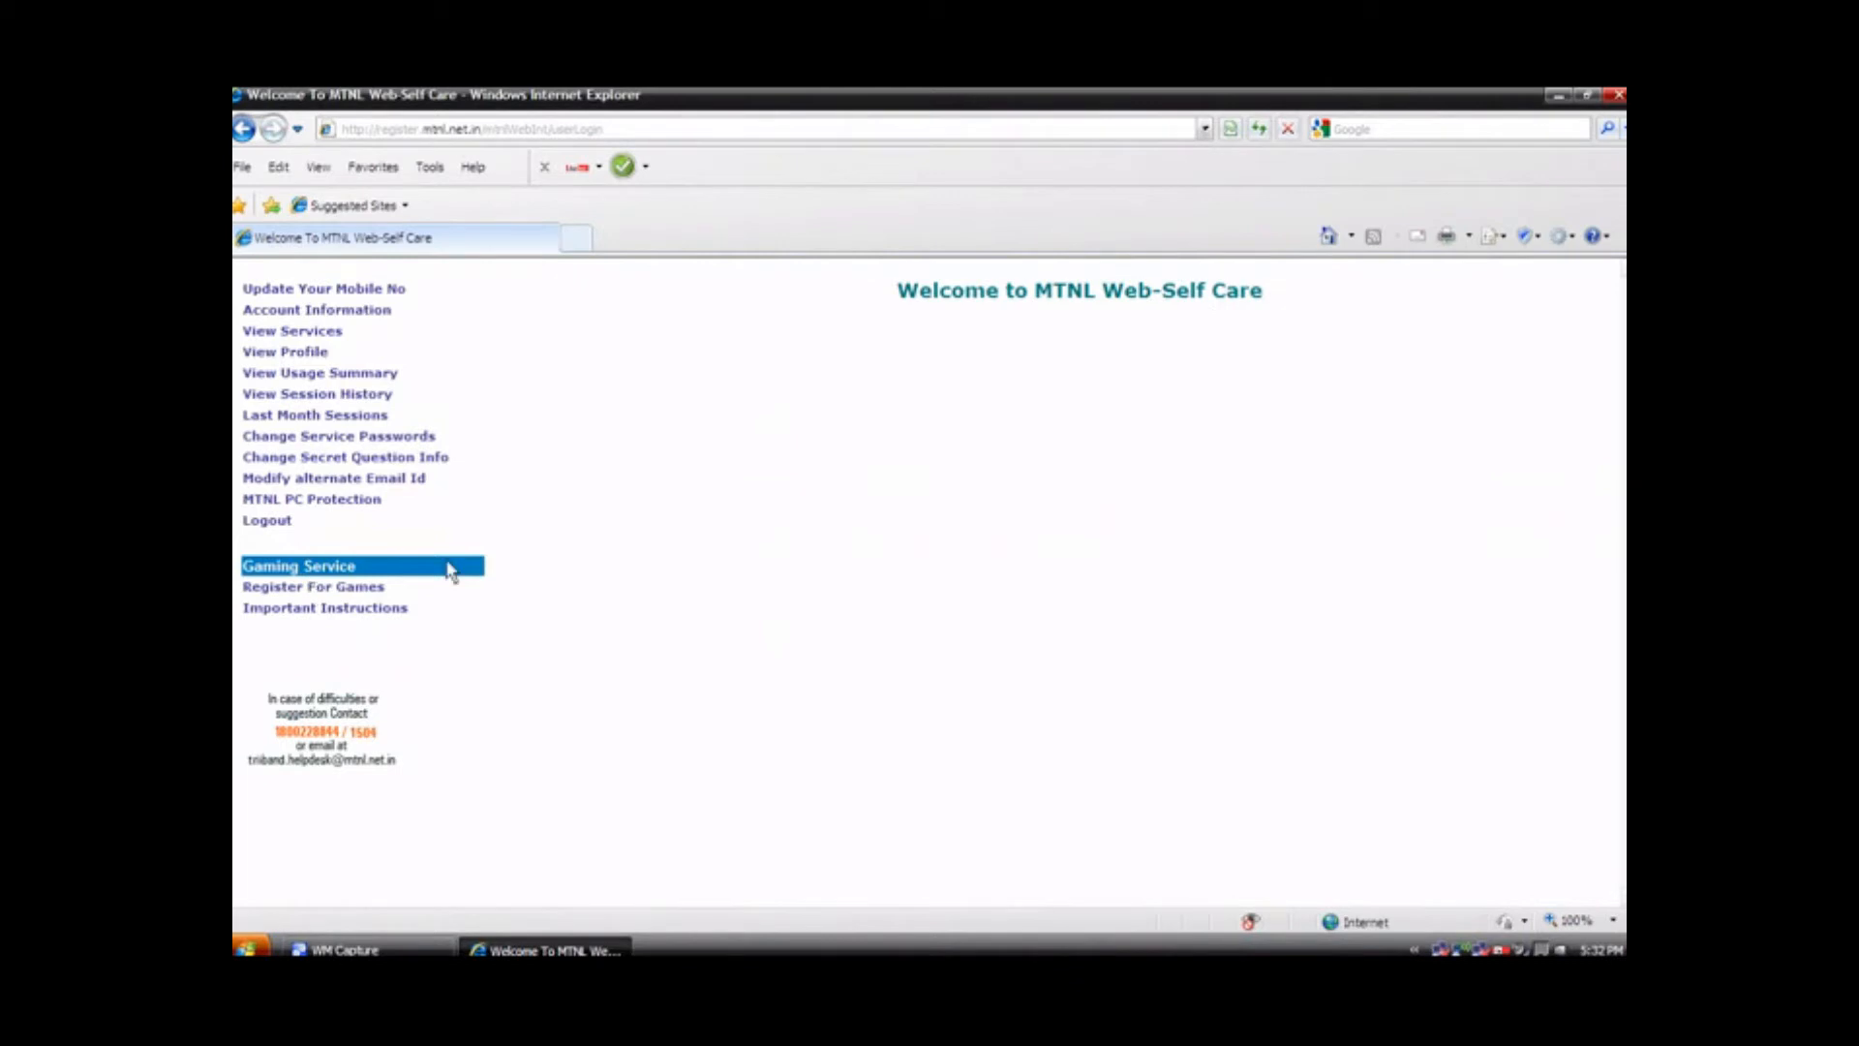
pyautogui.moveTo(344, 519)
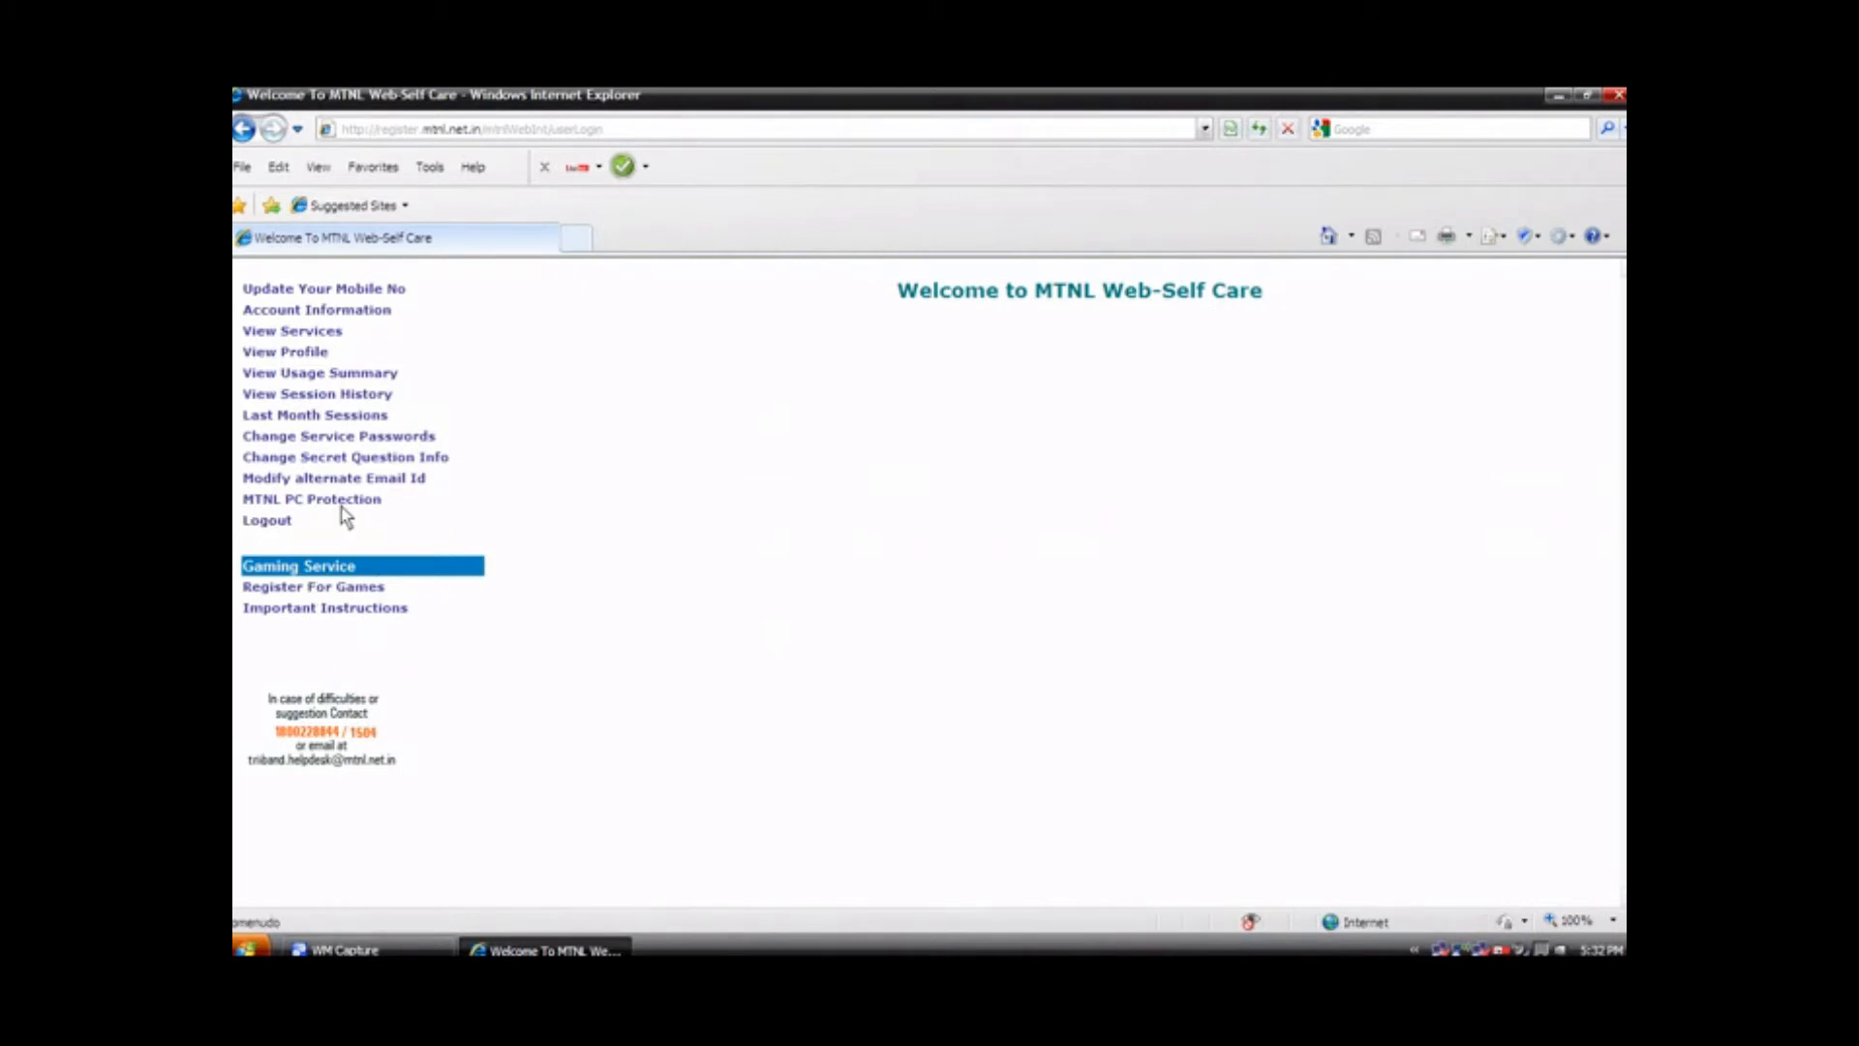
pyautogui.moveTo(368, 515)
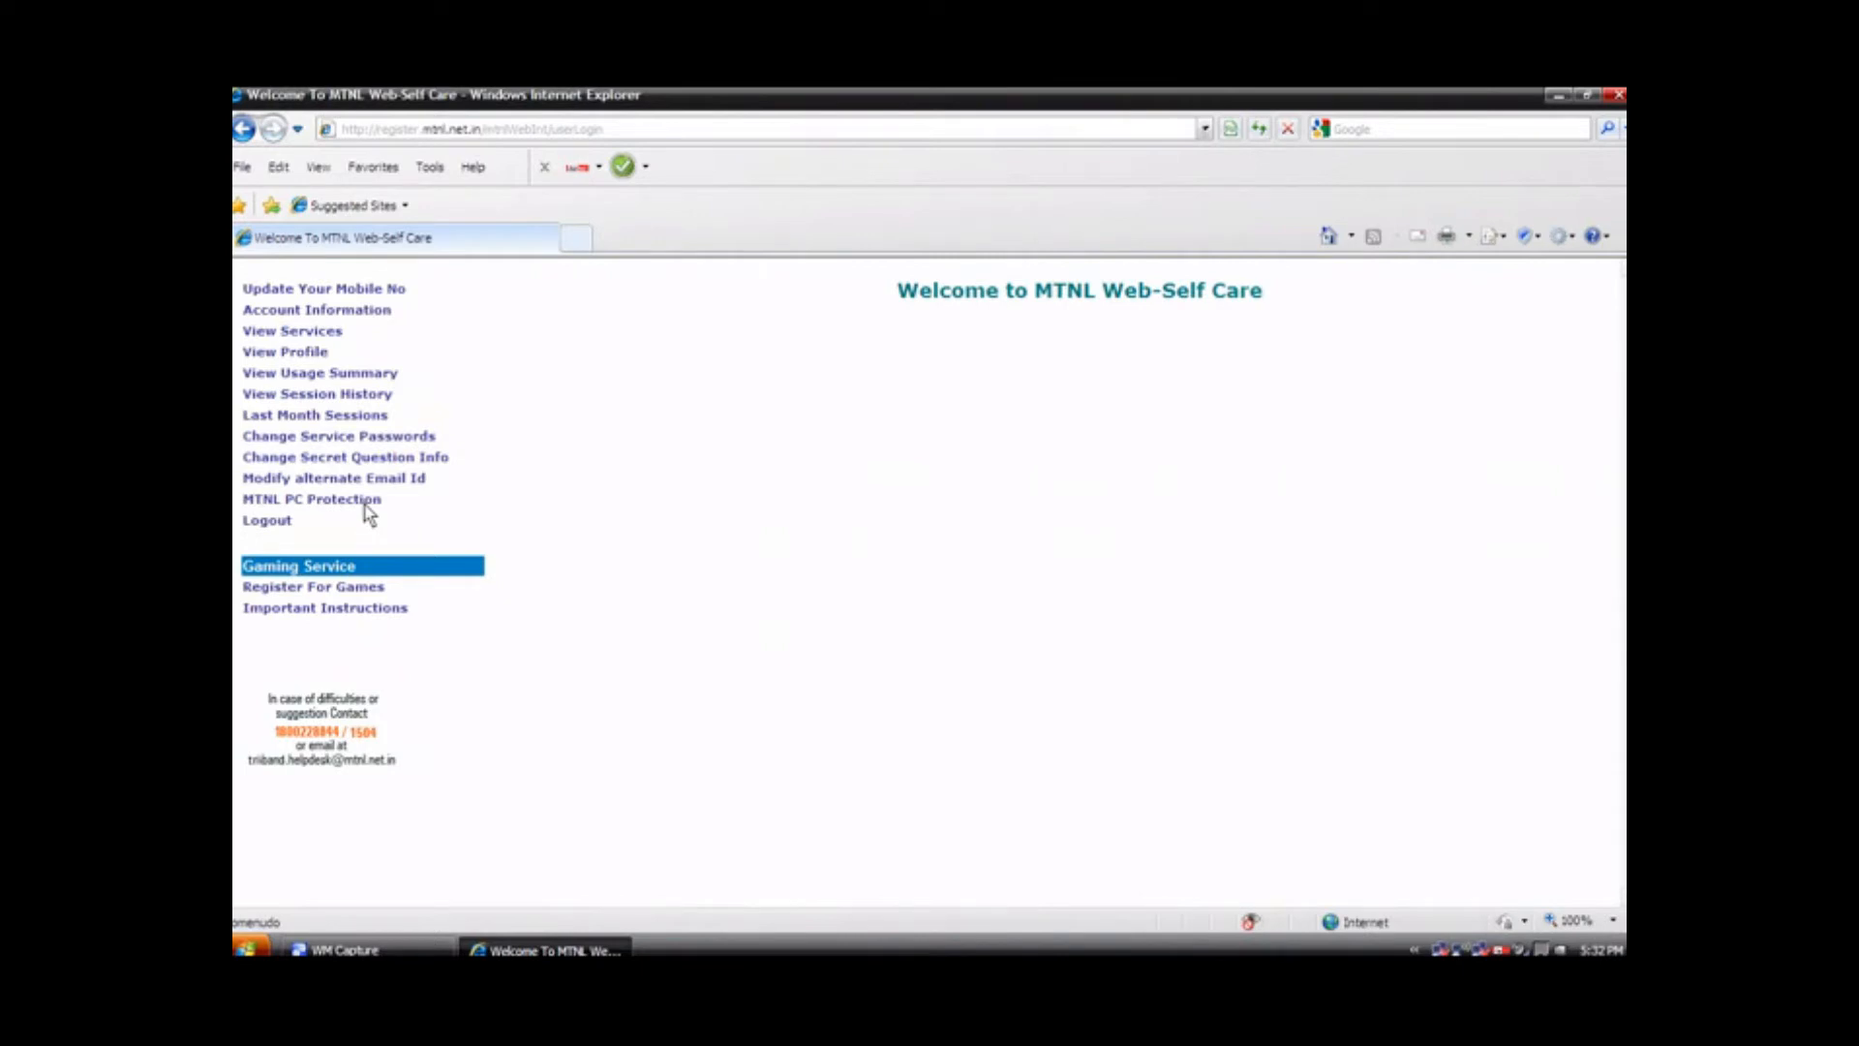
pyautogui.moveTo(368, 508)
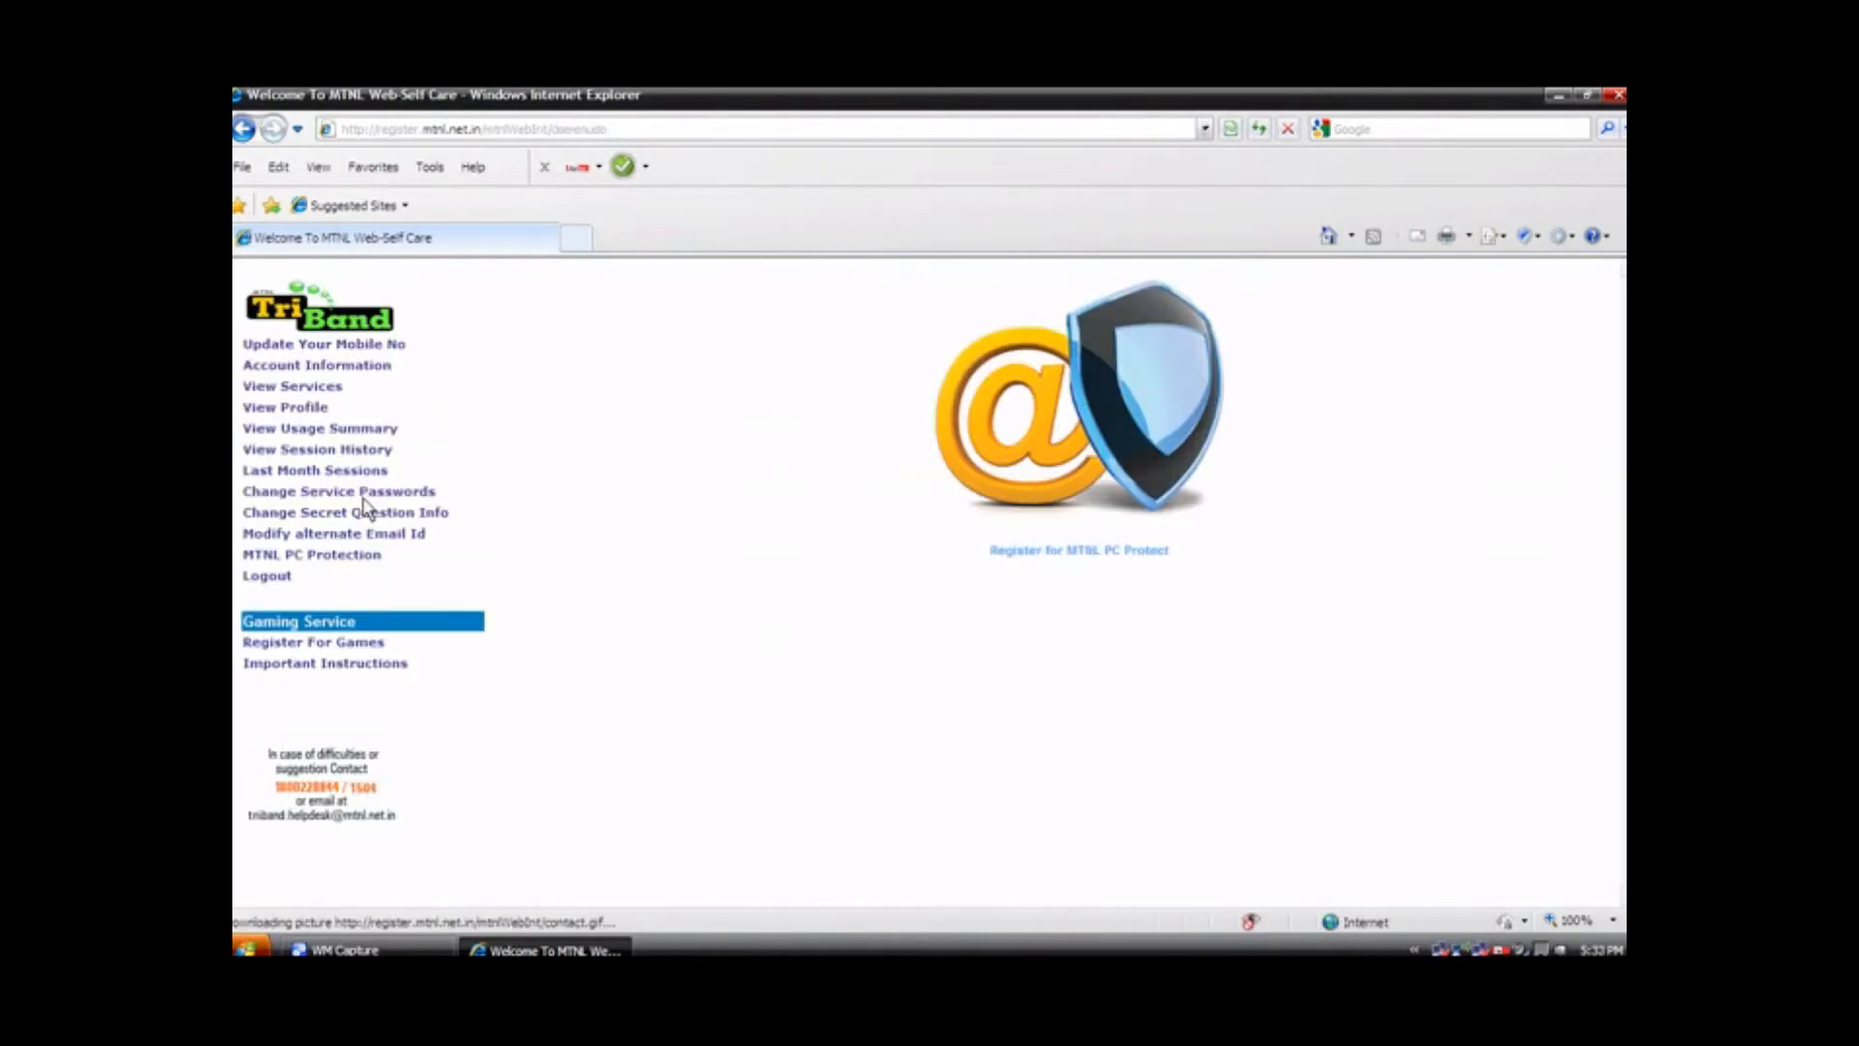
pyautogui.moveTo(701, 461)
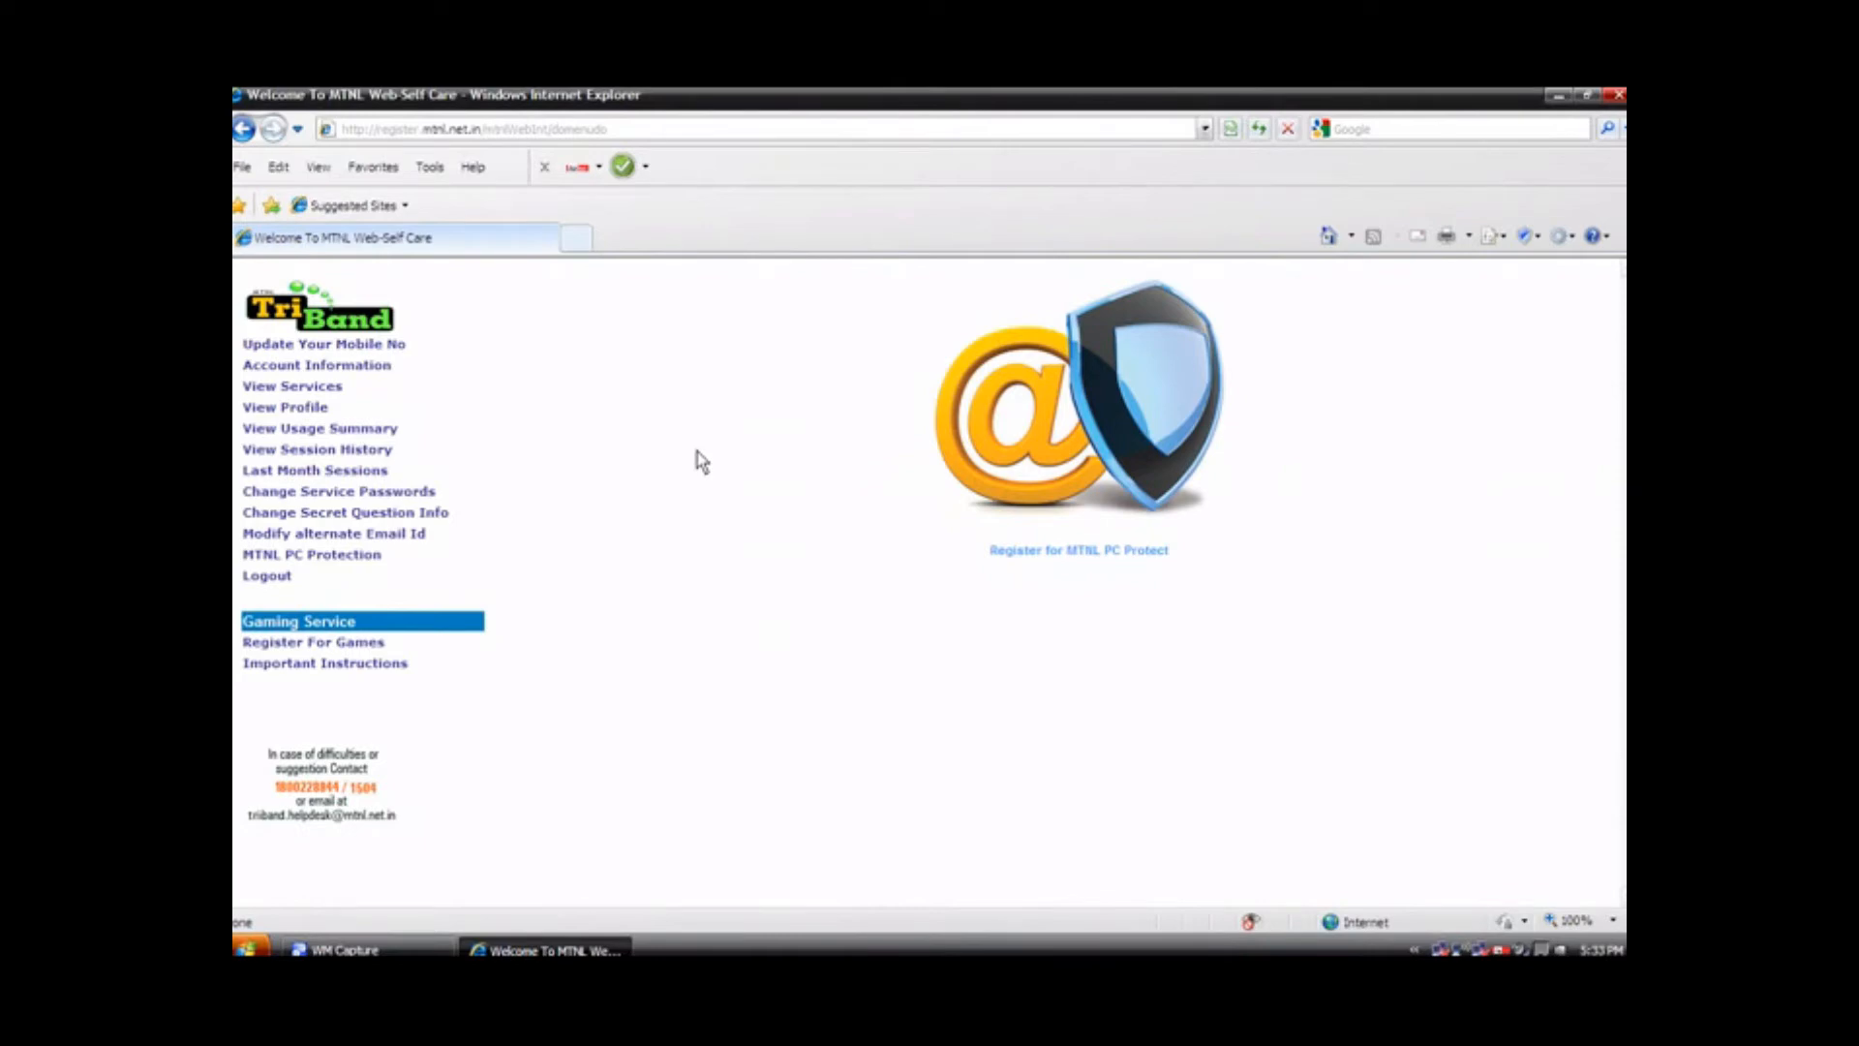
pyautogui.moveTo(1280, 279)
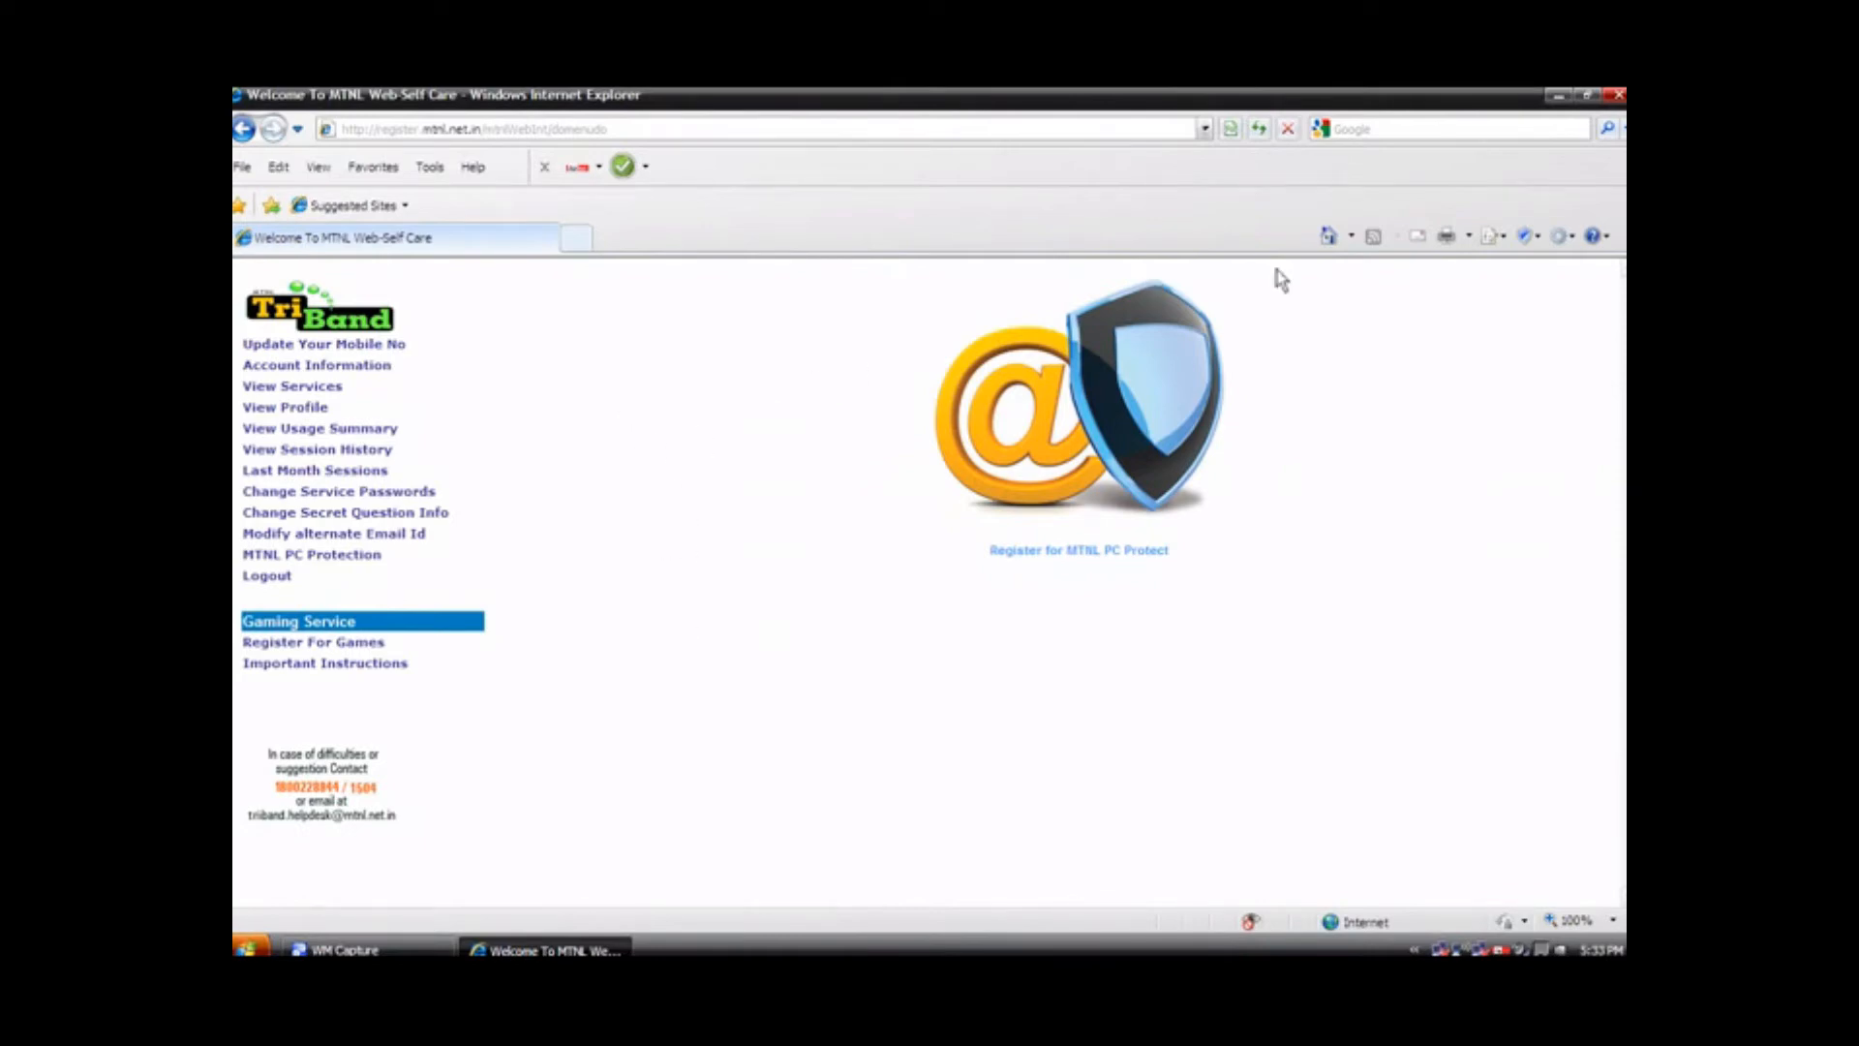
pyautogui.moveTo(1012, 573)
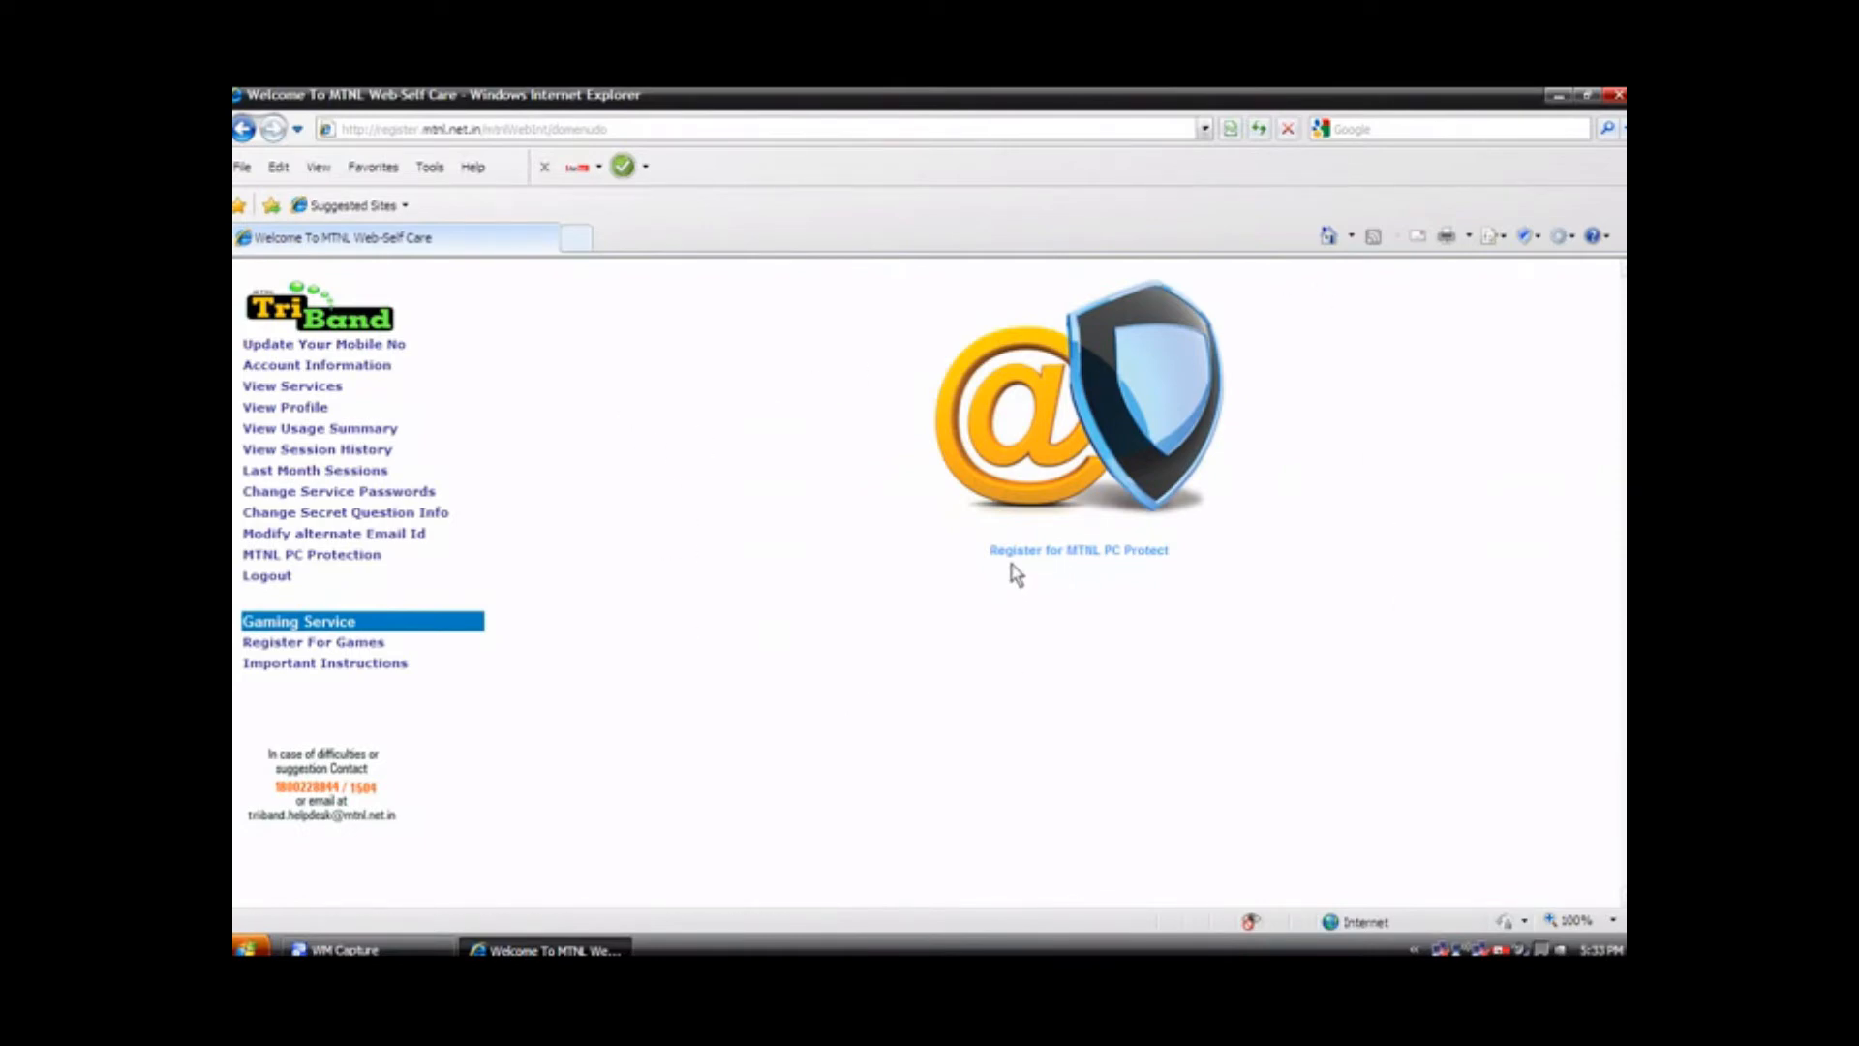
pyautogui.moveTo(999, 579)
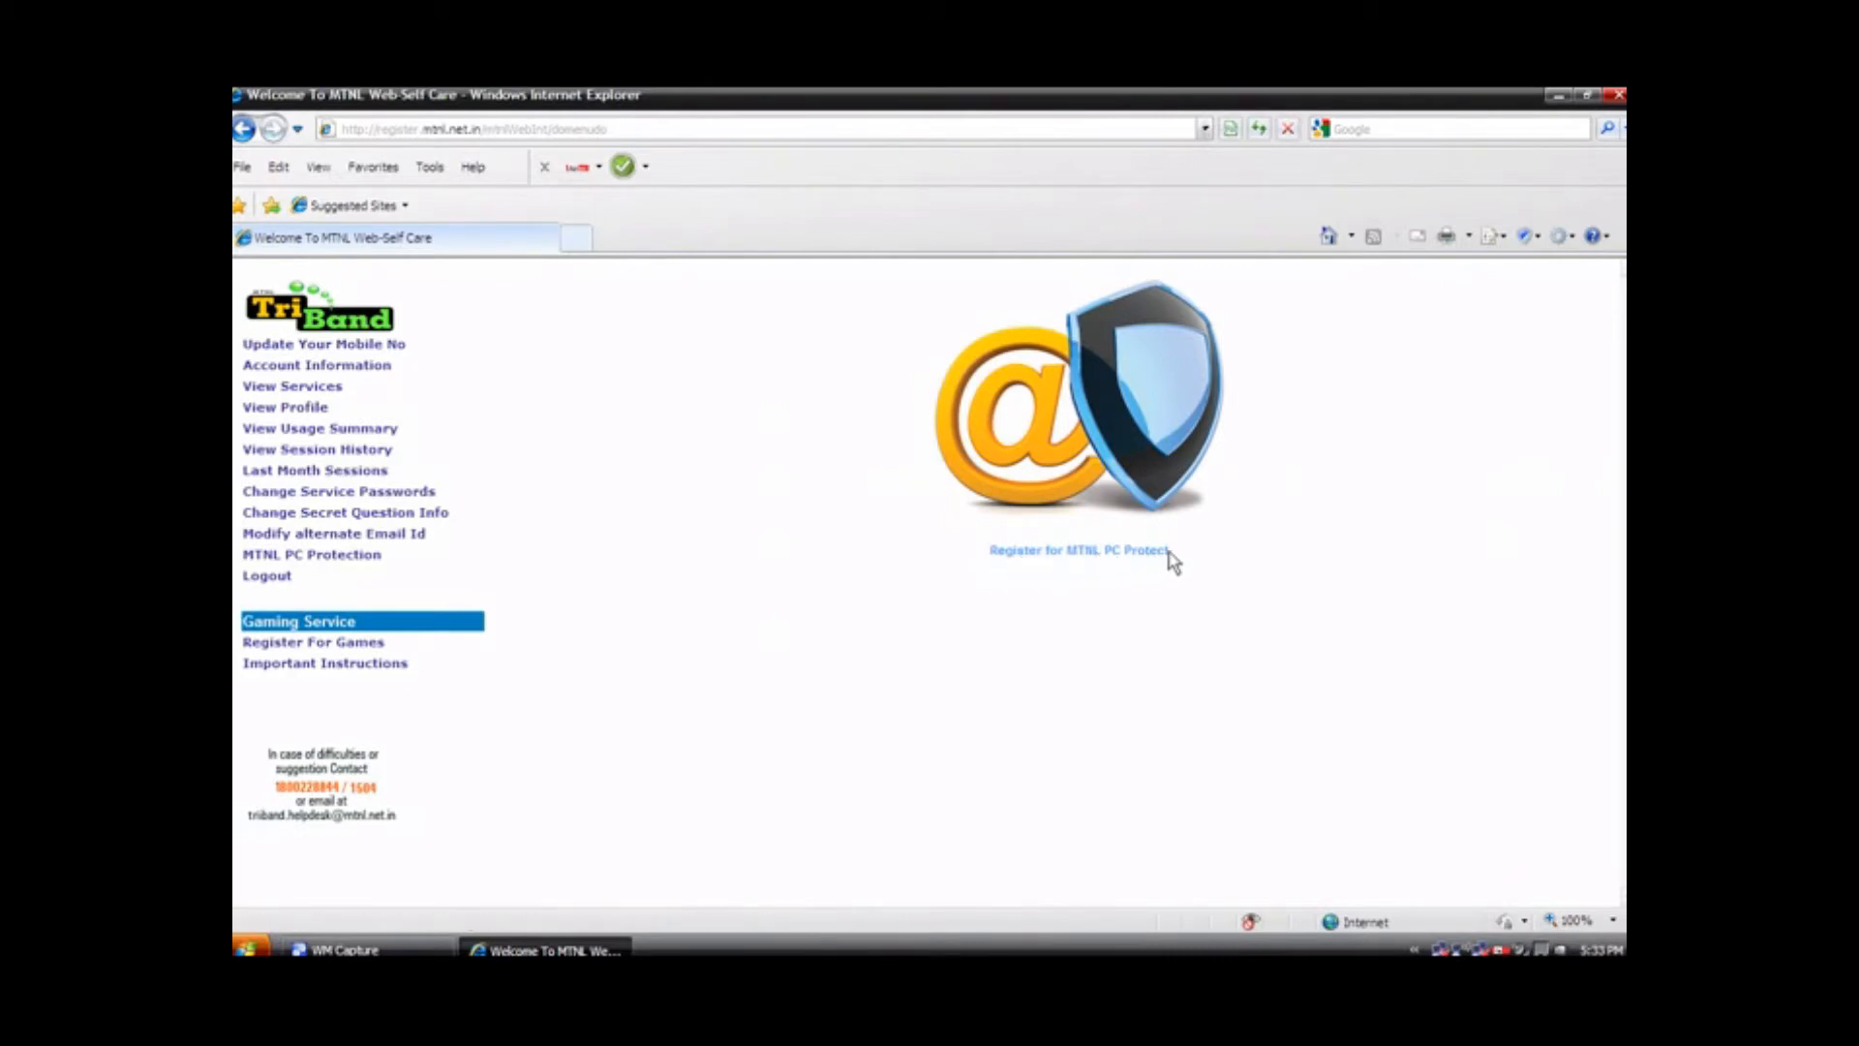
pyautogui.moveTo(1079, 548)
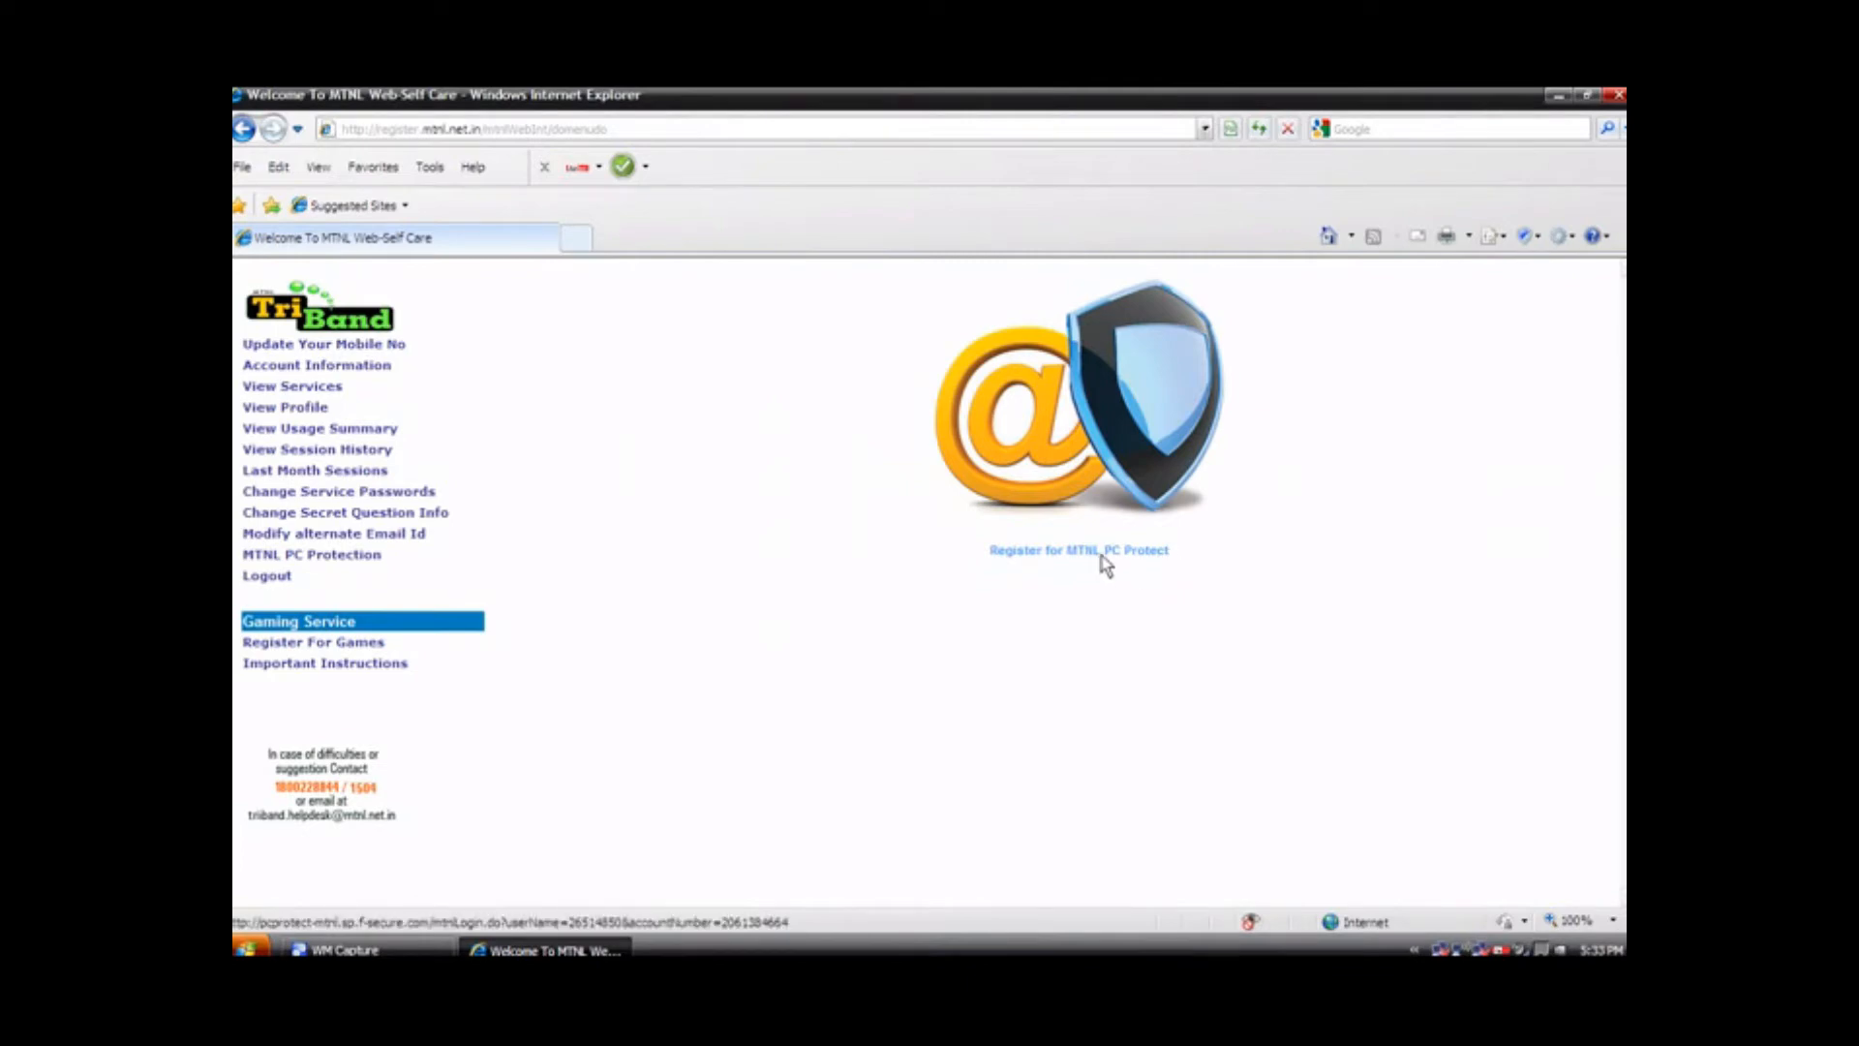
pyautogui.moveTo(999, 570)
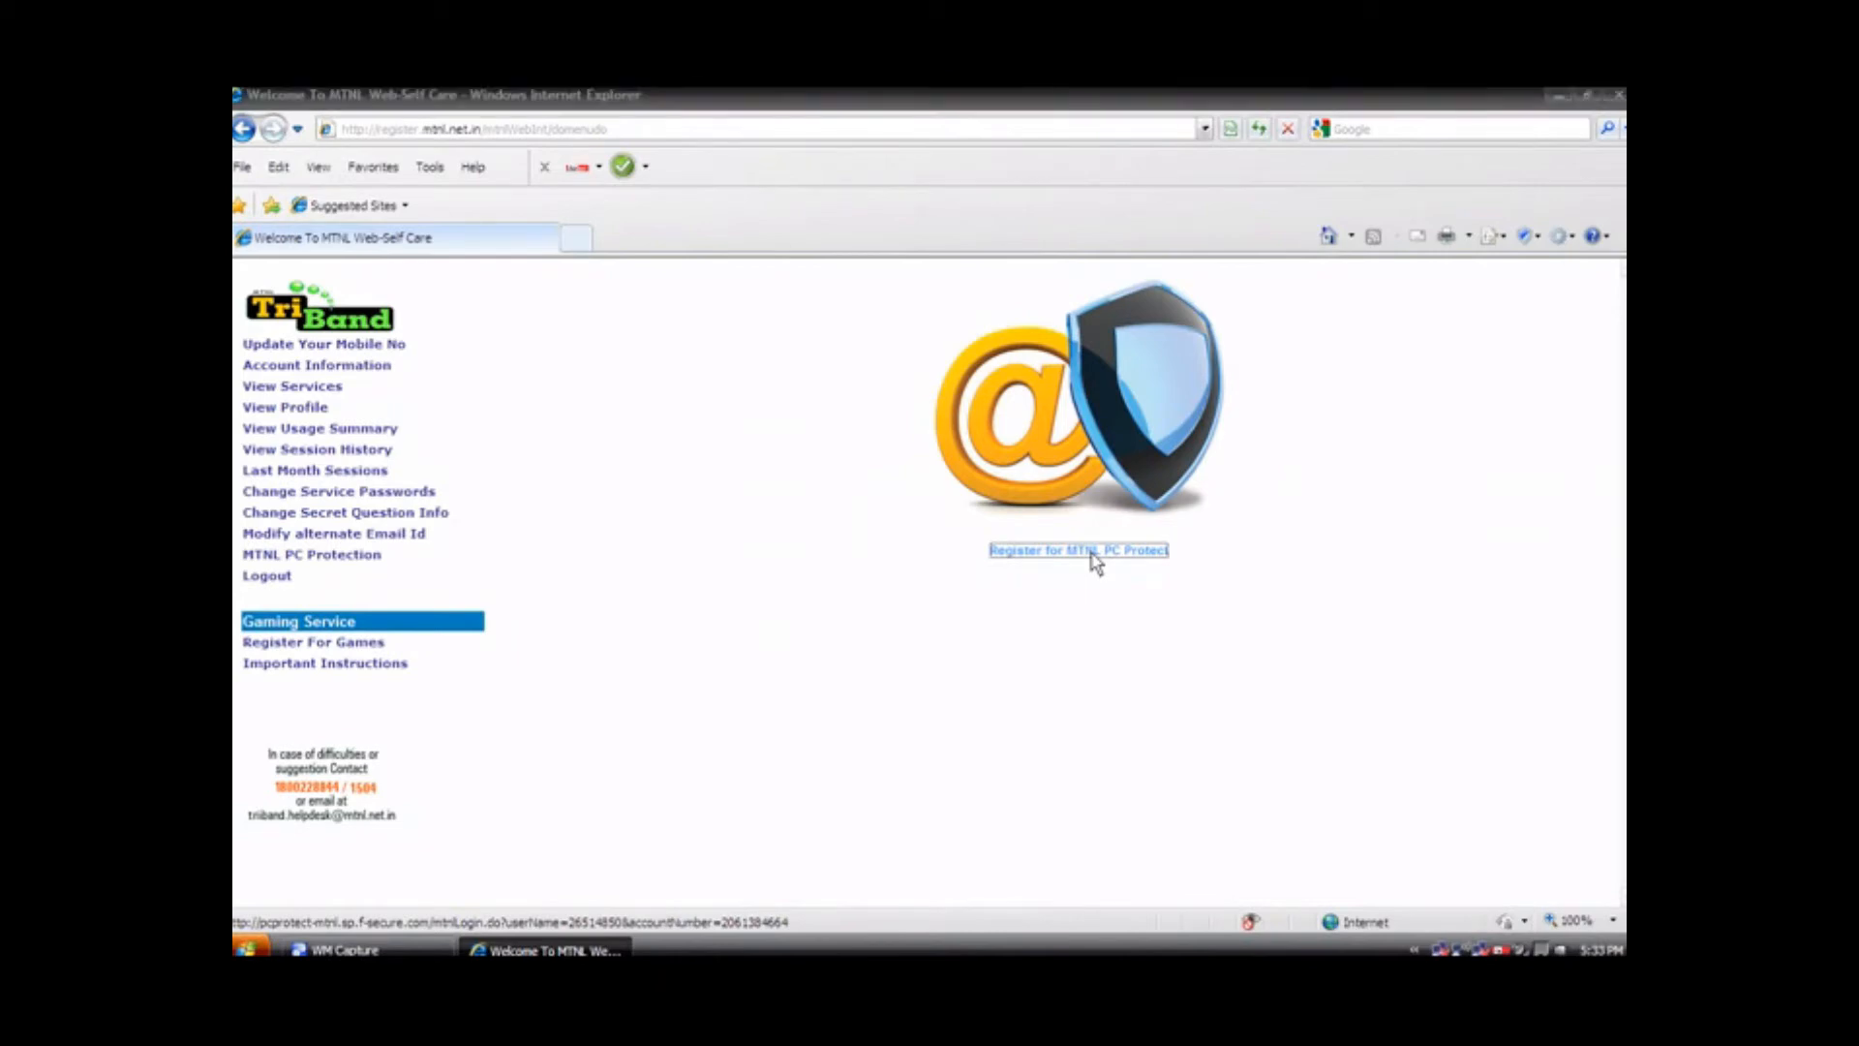
# Step: Start registration via the 'Register for MTNL PC Protect' link
pyautogui.click(1079, 548)
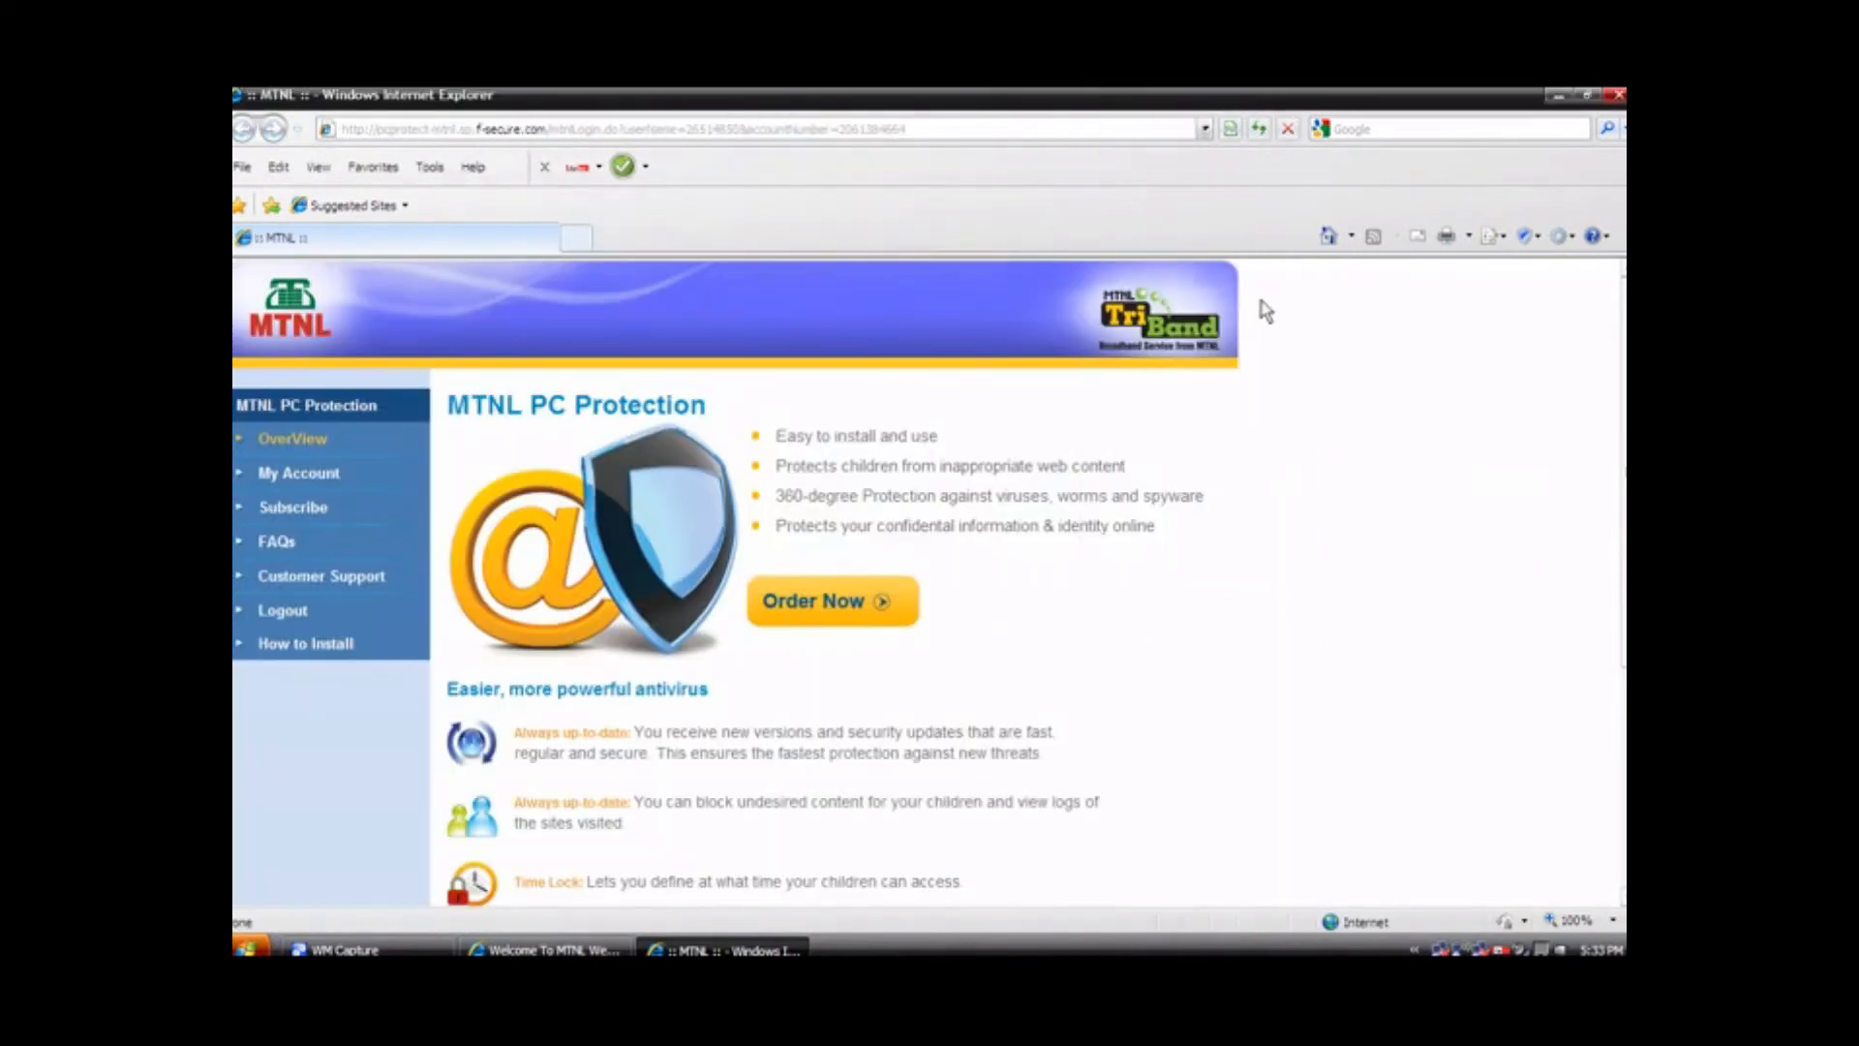
pyautogui.moveTo(1091, 730)
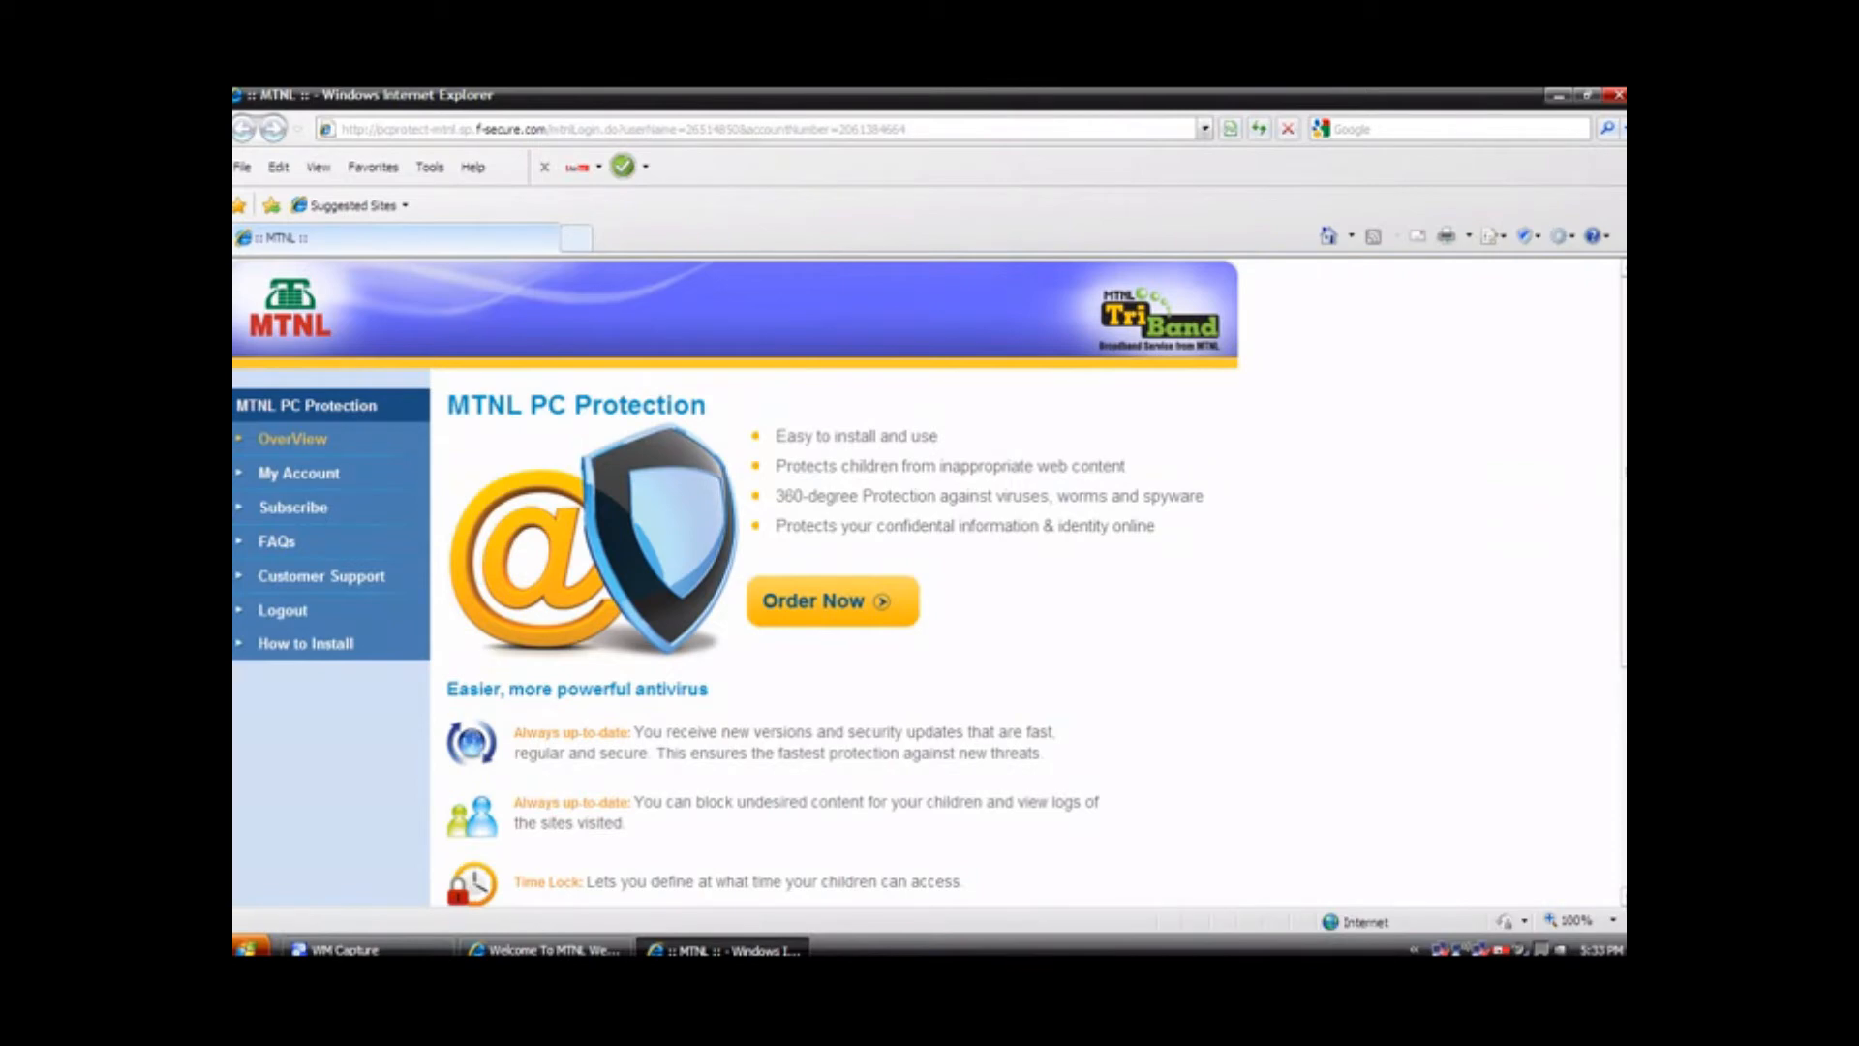
# Step: Scroll down the PC Protection overview to its antivirus feature list
pyautogui.scroll(-3)
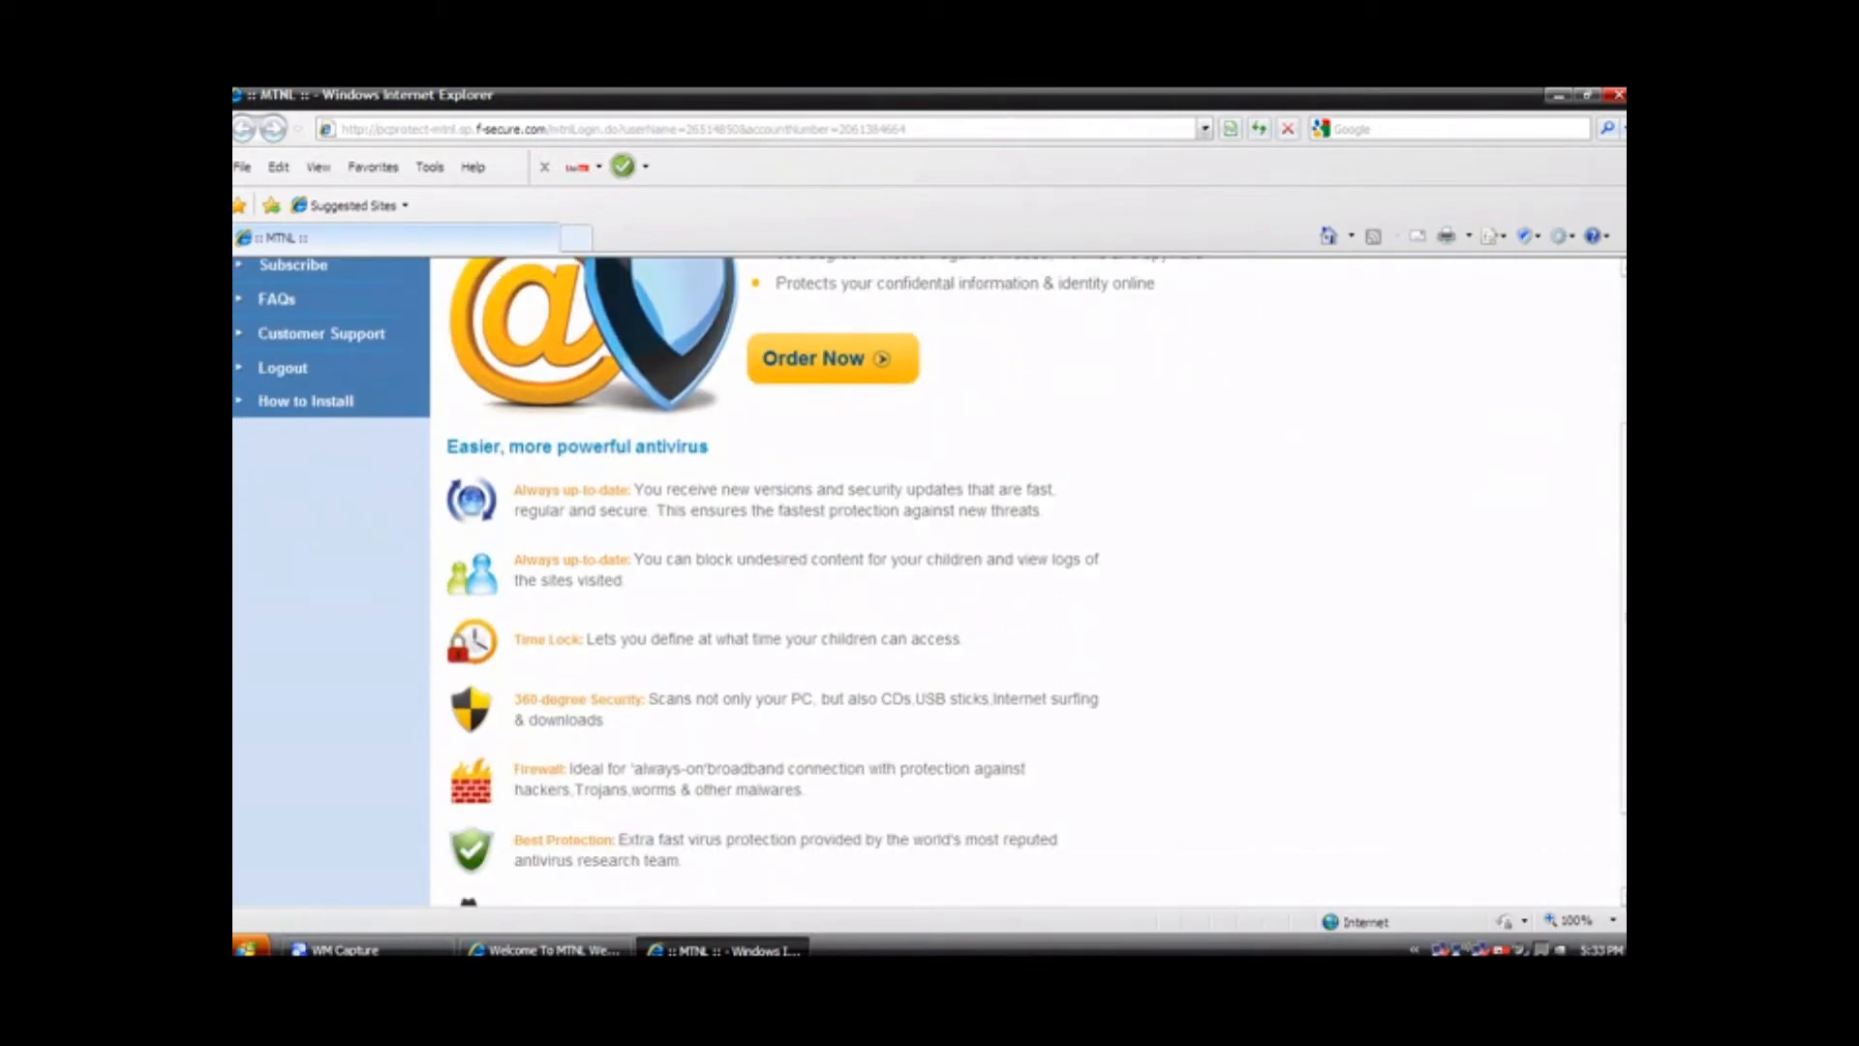
pyautogui.moveTo(614, 781)
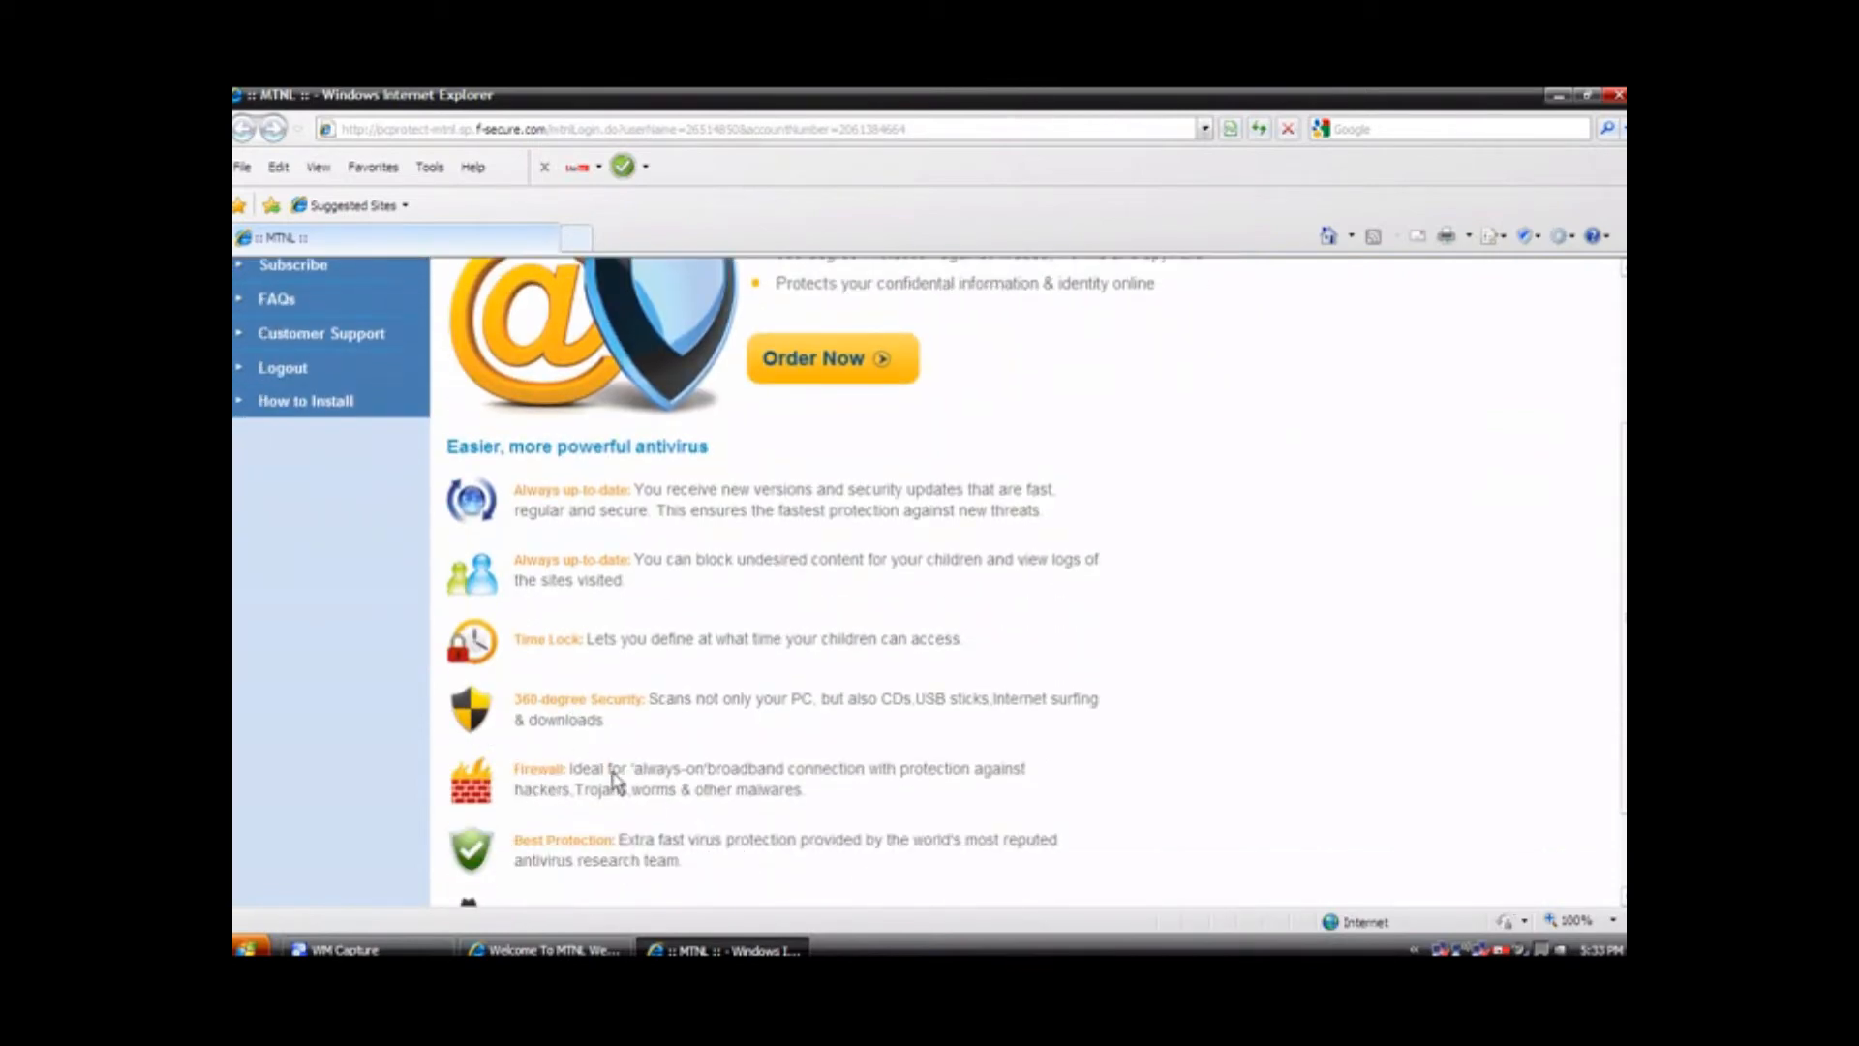
pyautogui.moveTo(831, 362)
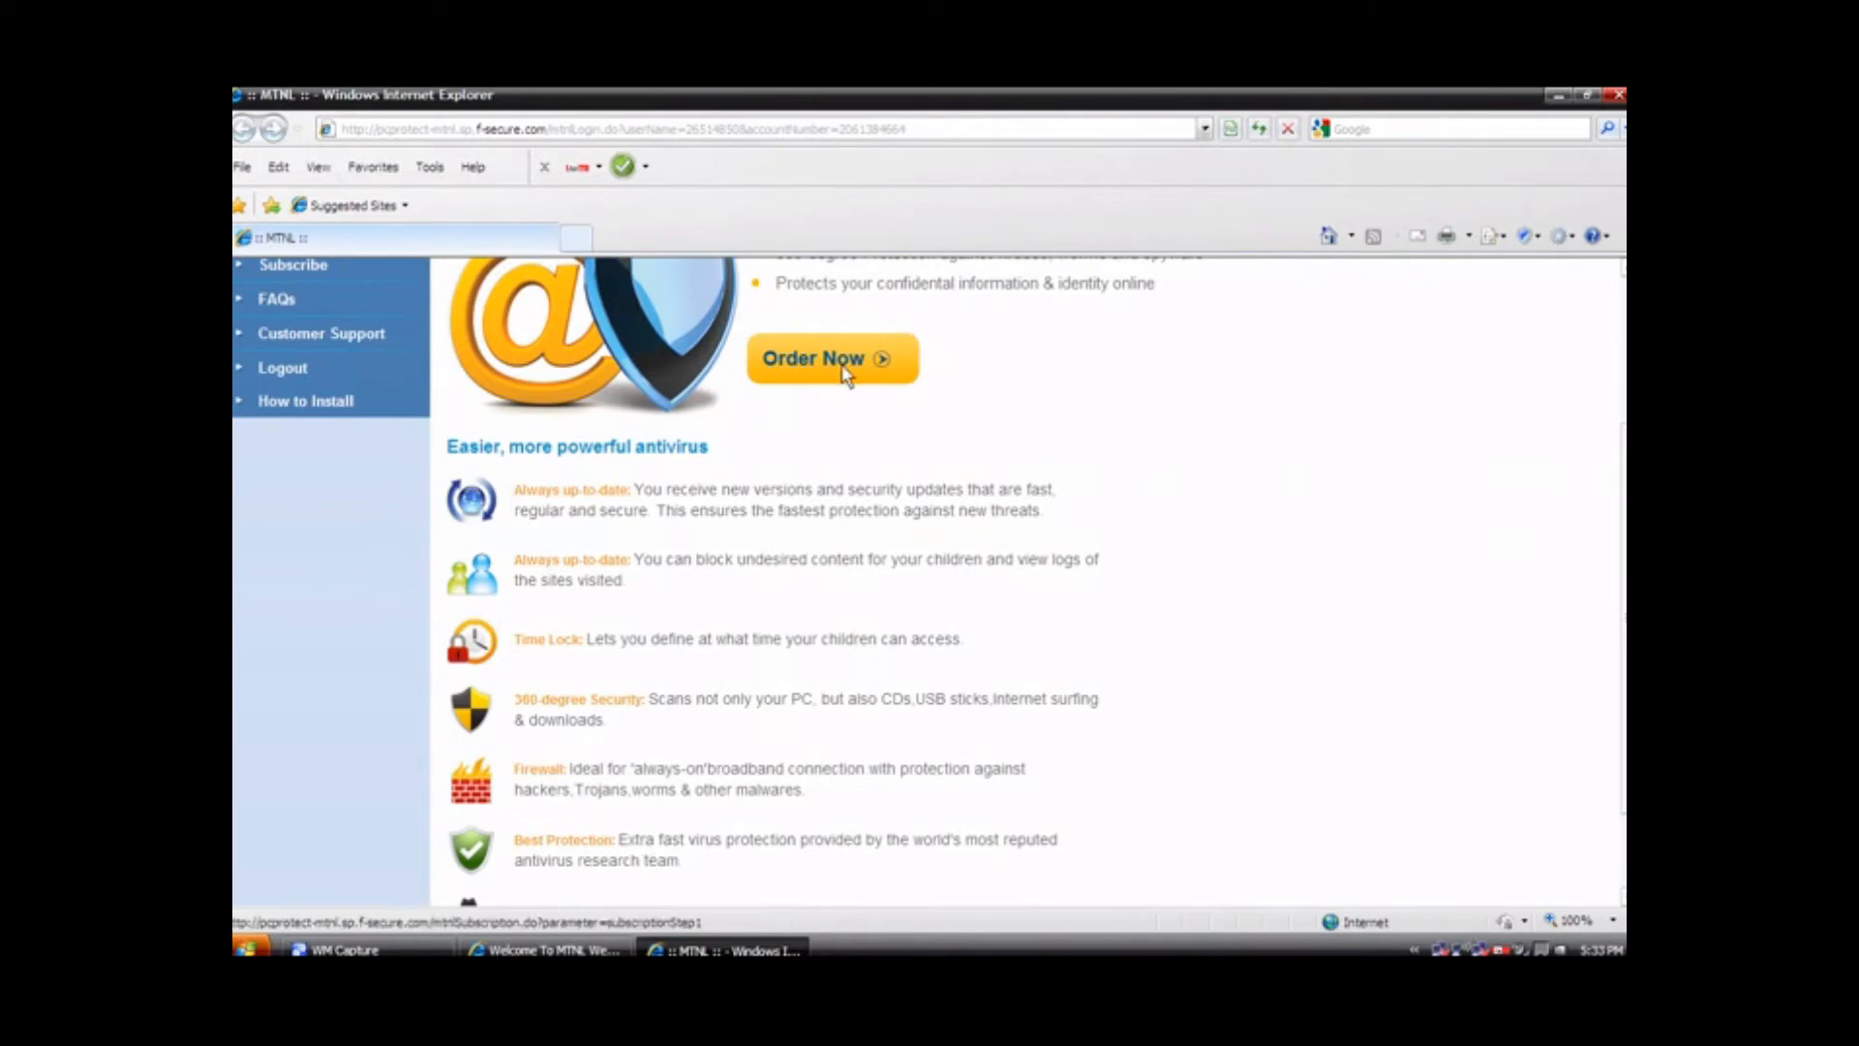
pyautogui.moveTo(765, 378)
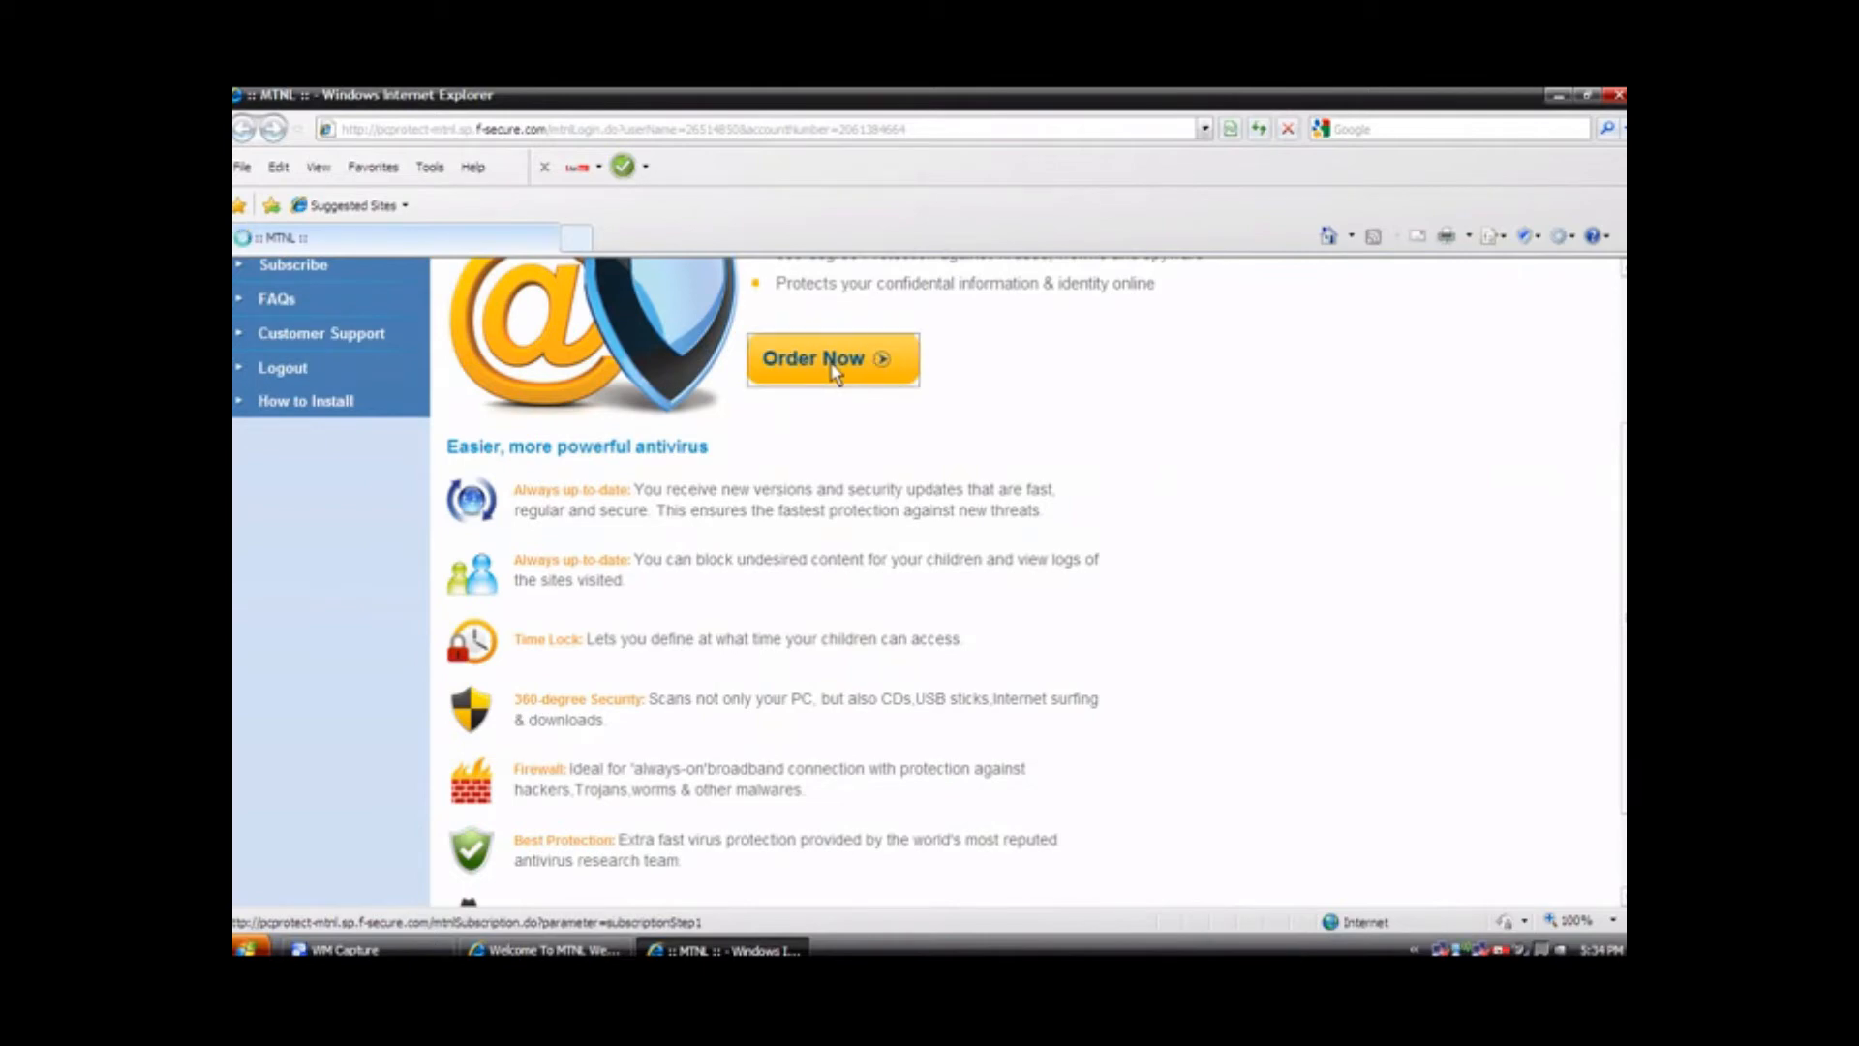
# Step: Go to Order Now and review the PC Protection vs Protection Plus plan comparison and INR pricing
pyautogui.click(833, 358)
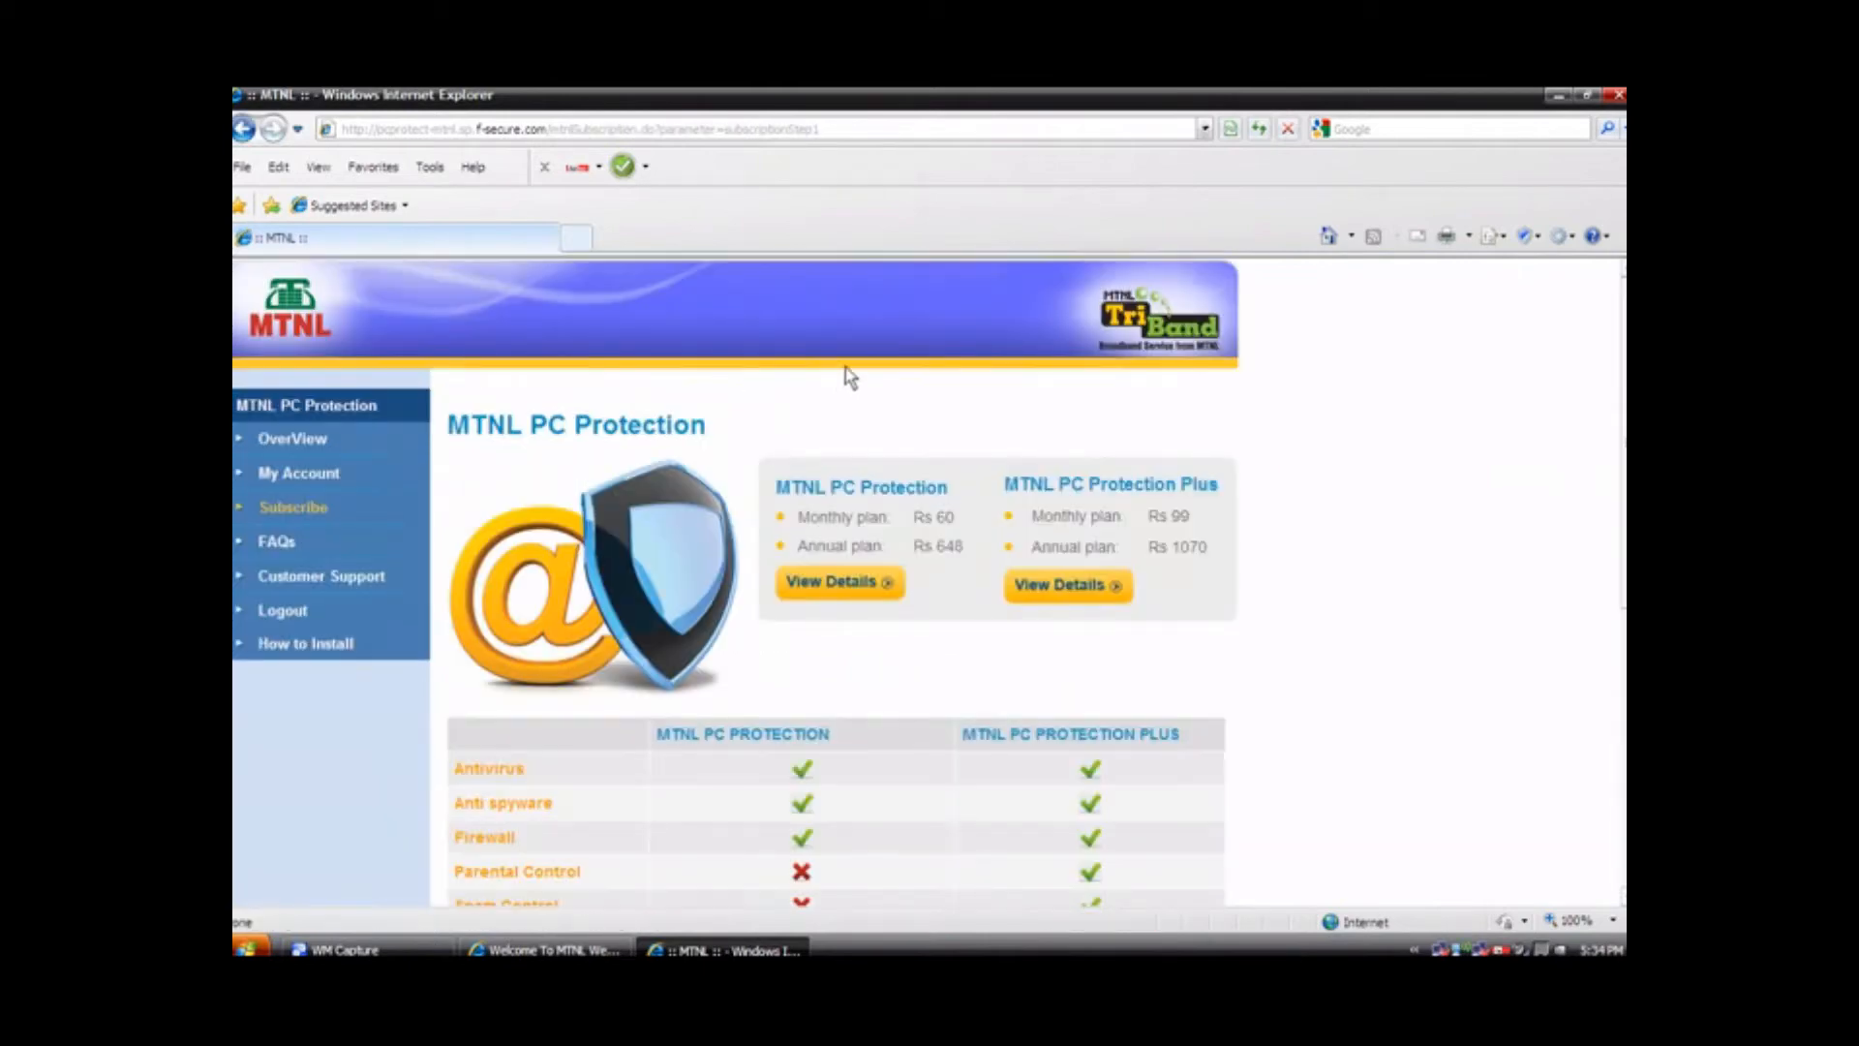
pyautogui.moveTo(901, 668)
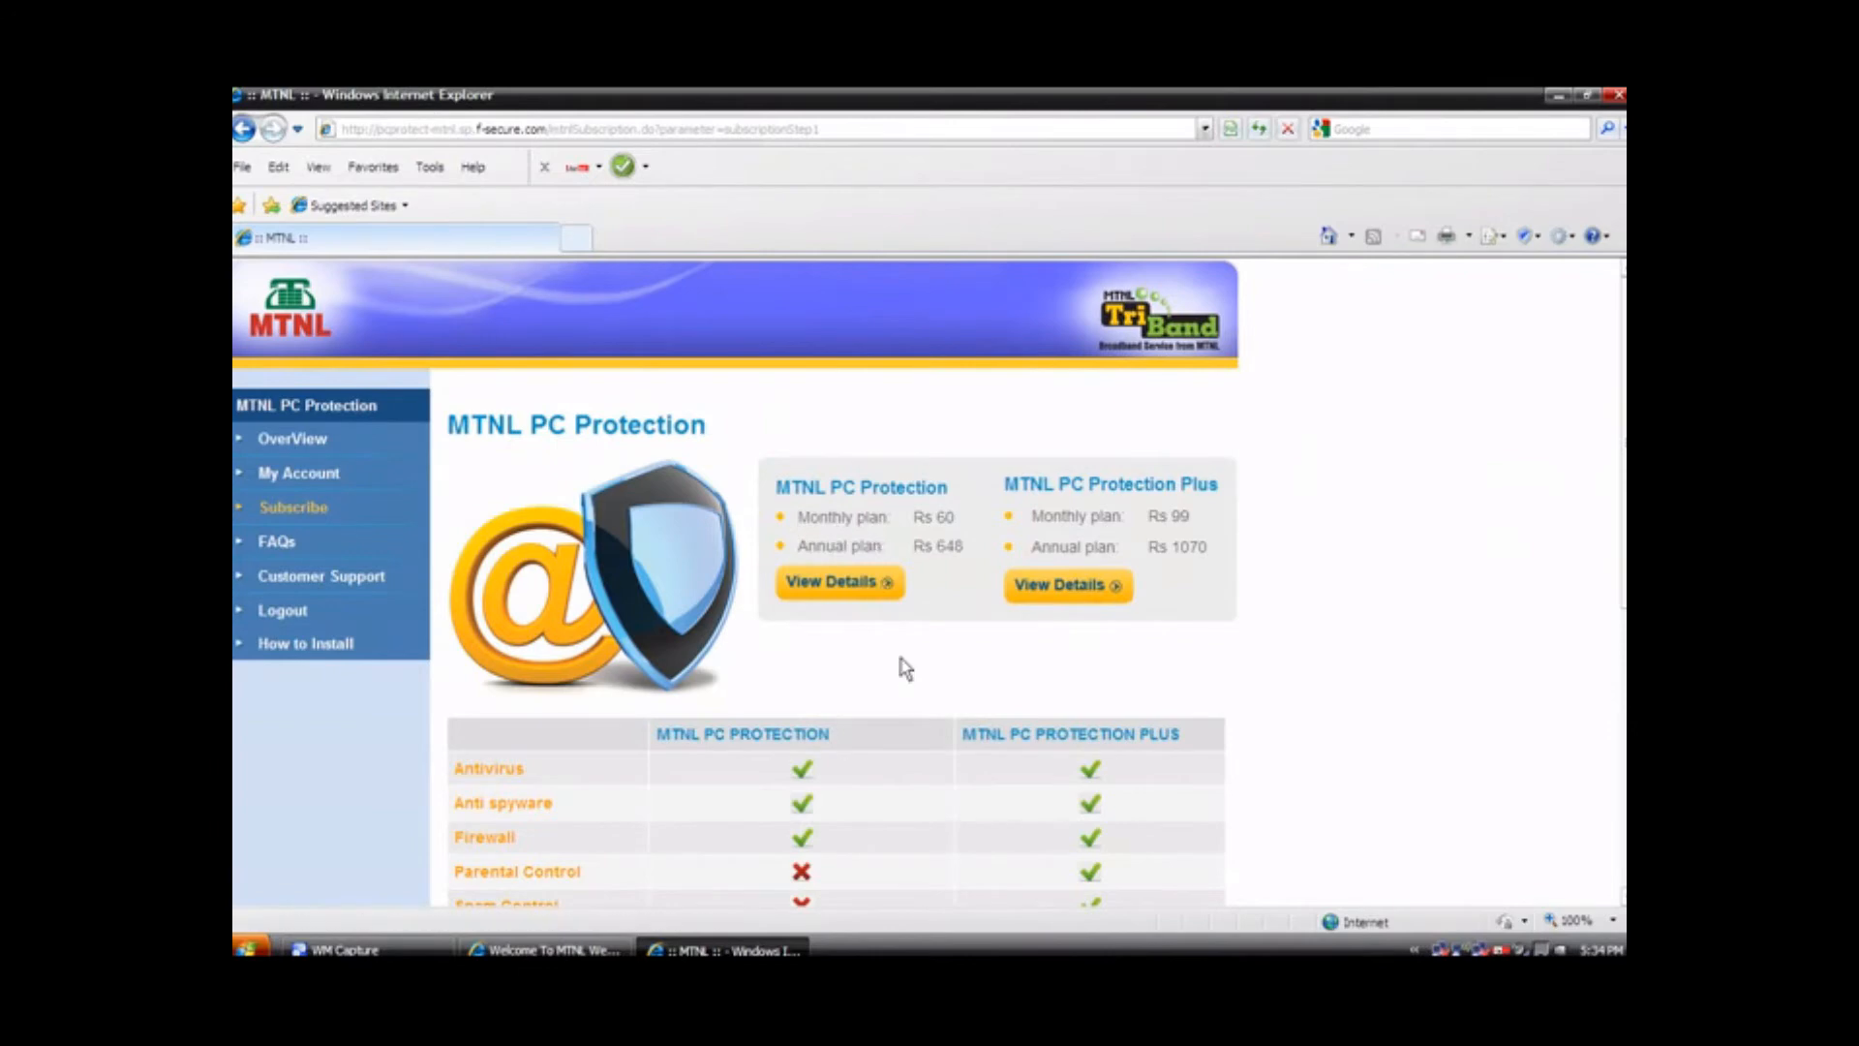
pyautogui.moveTo(893, 670)
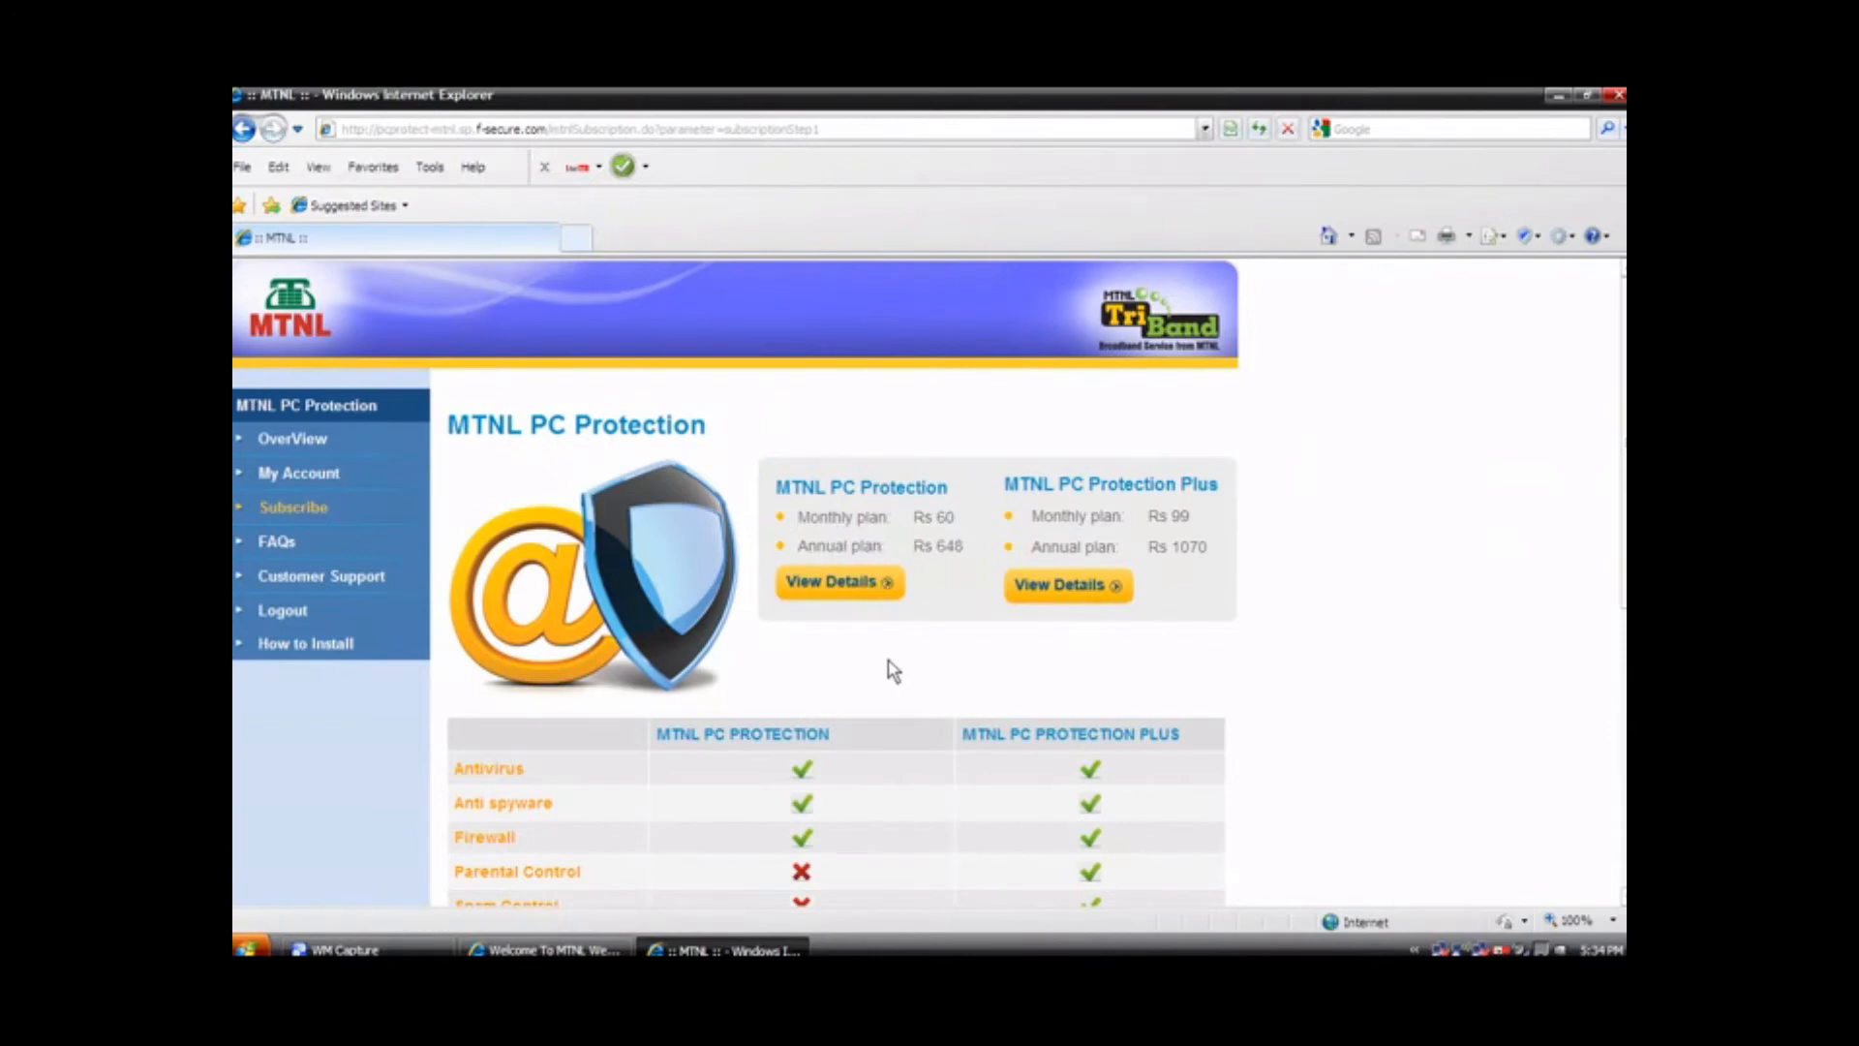
pyautogui.moveTo(890, 672)
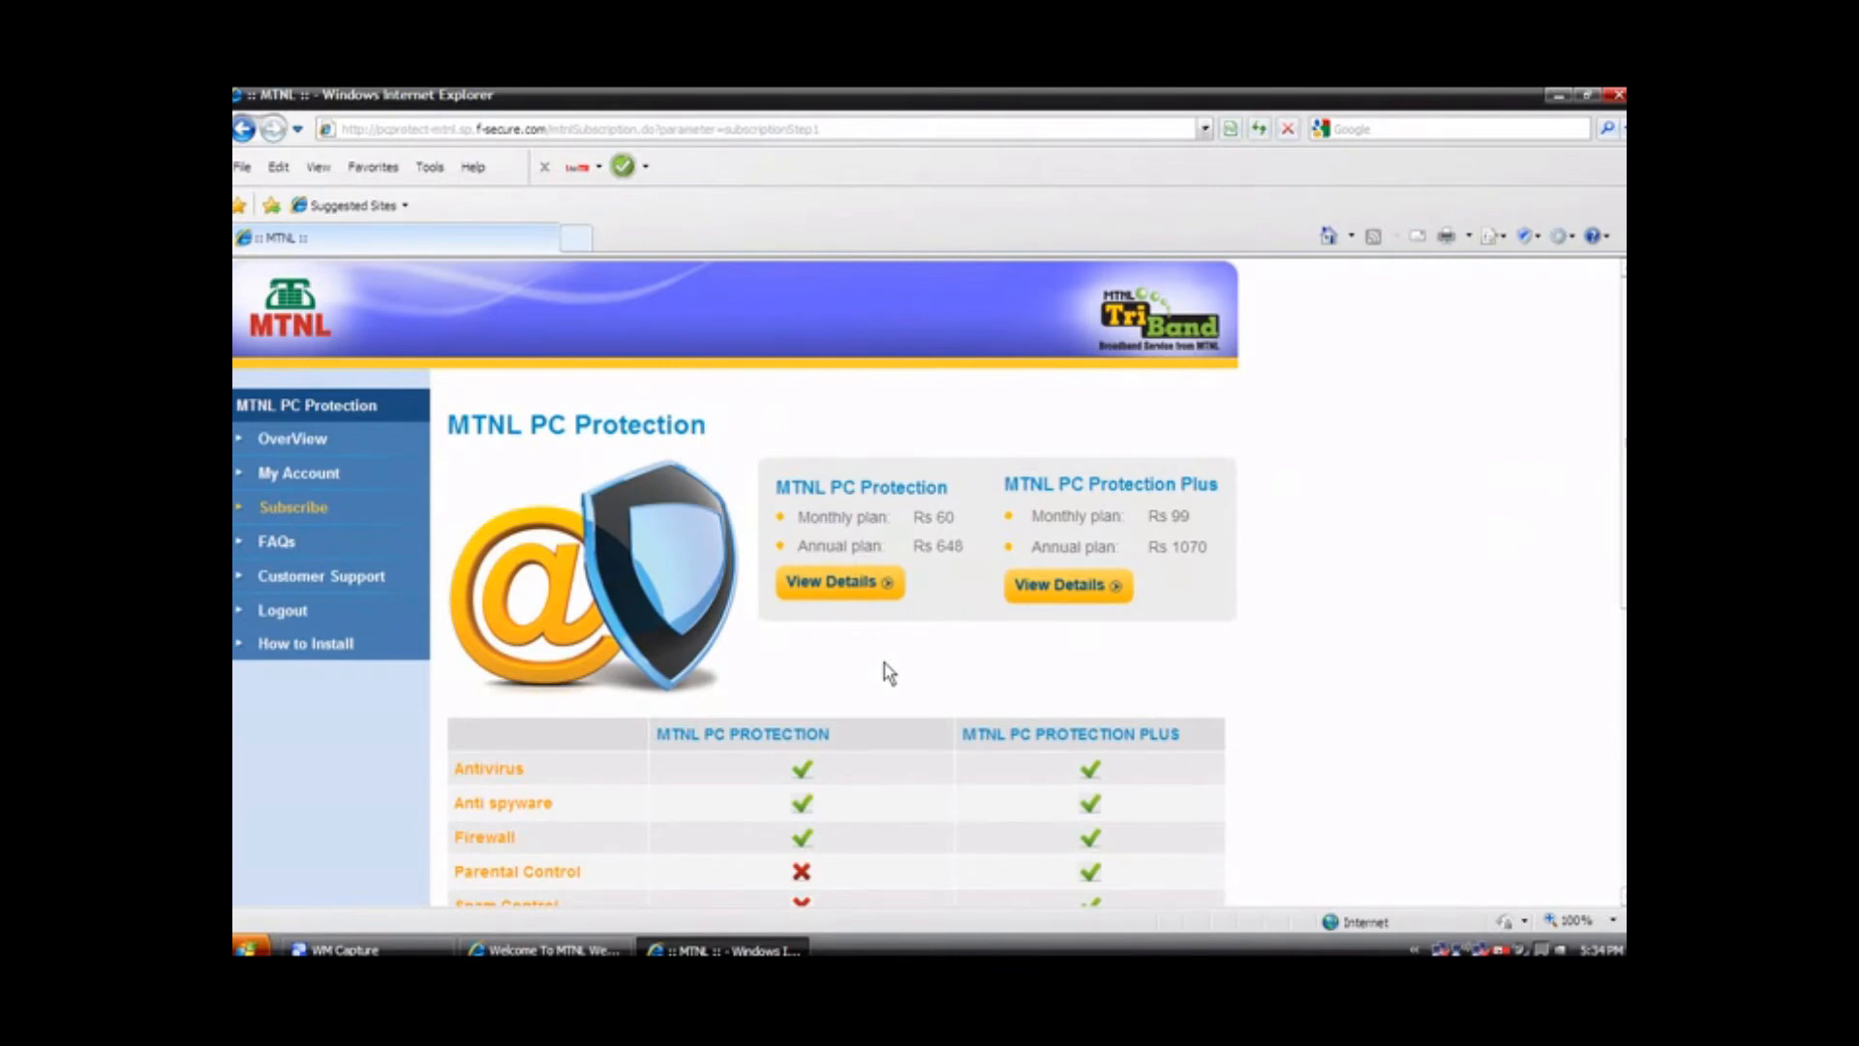
pyautogui.moveTo(1180, 685)
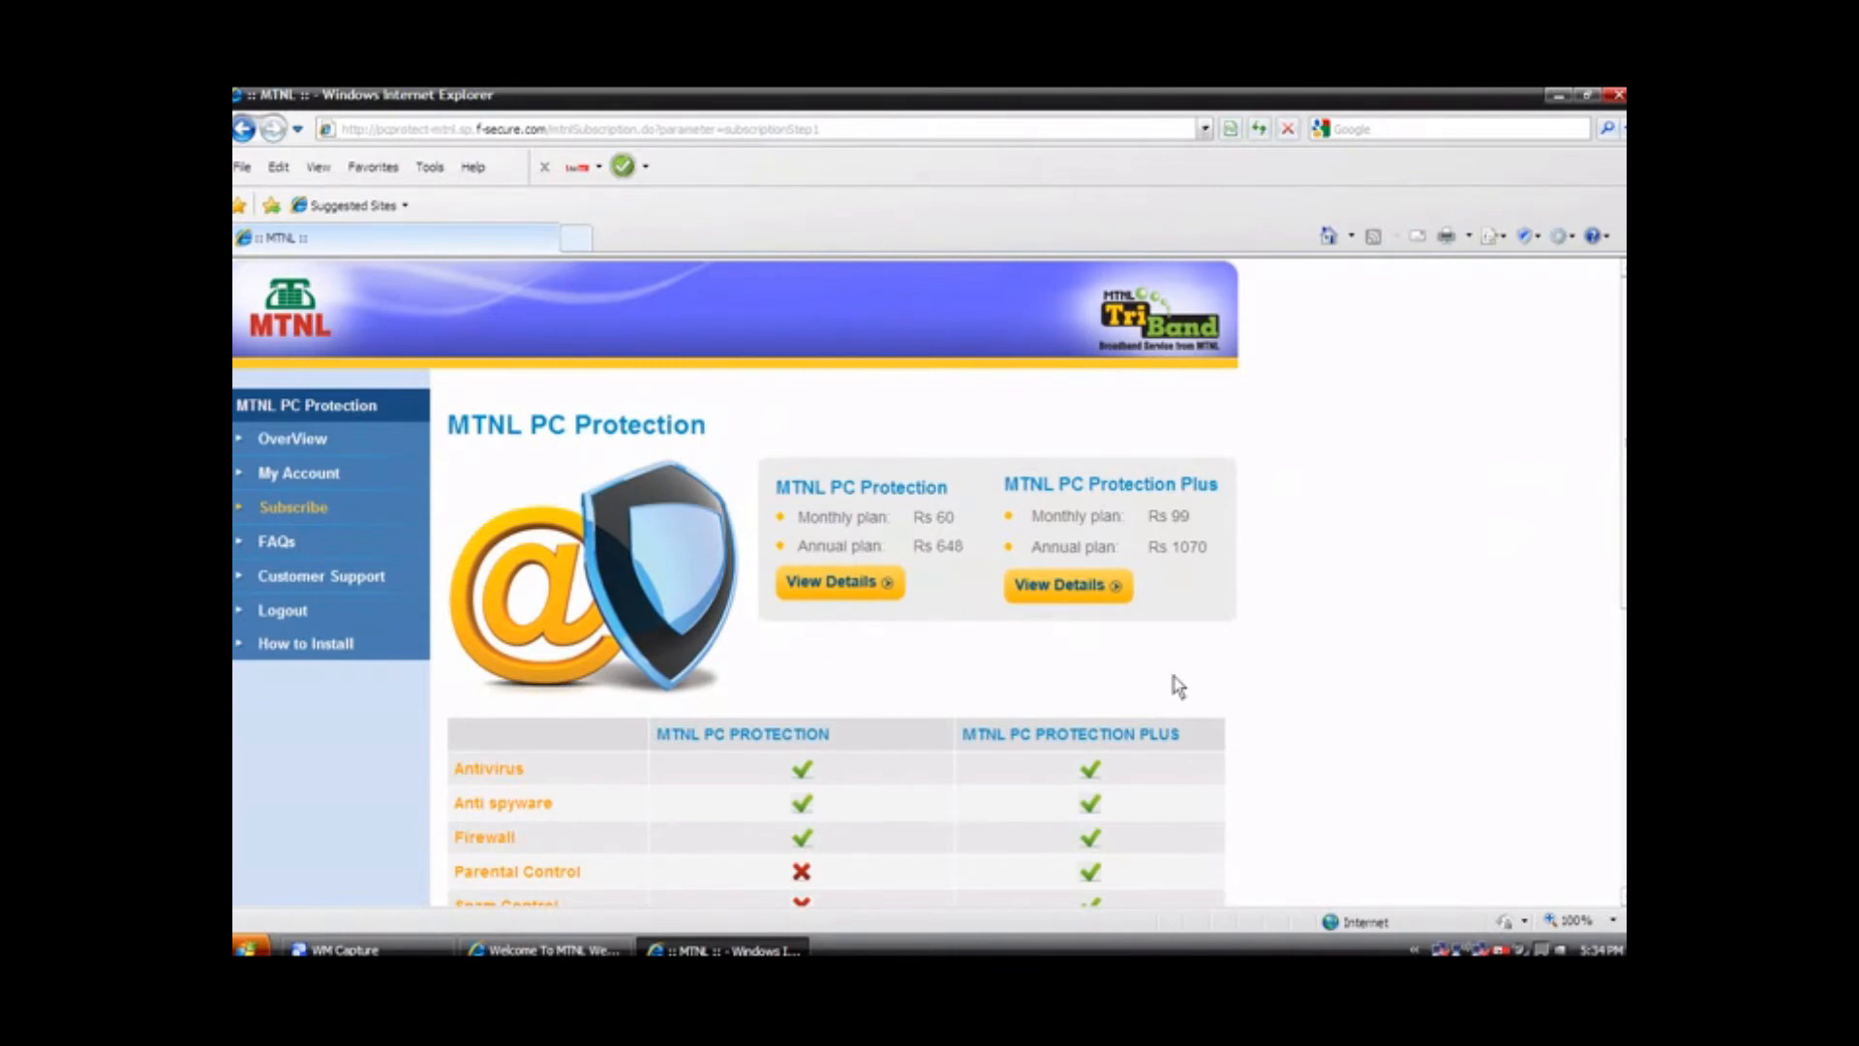
pyautogui.scroll(-3)
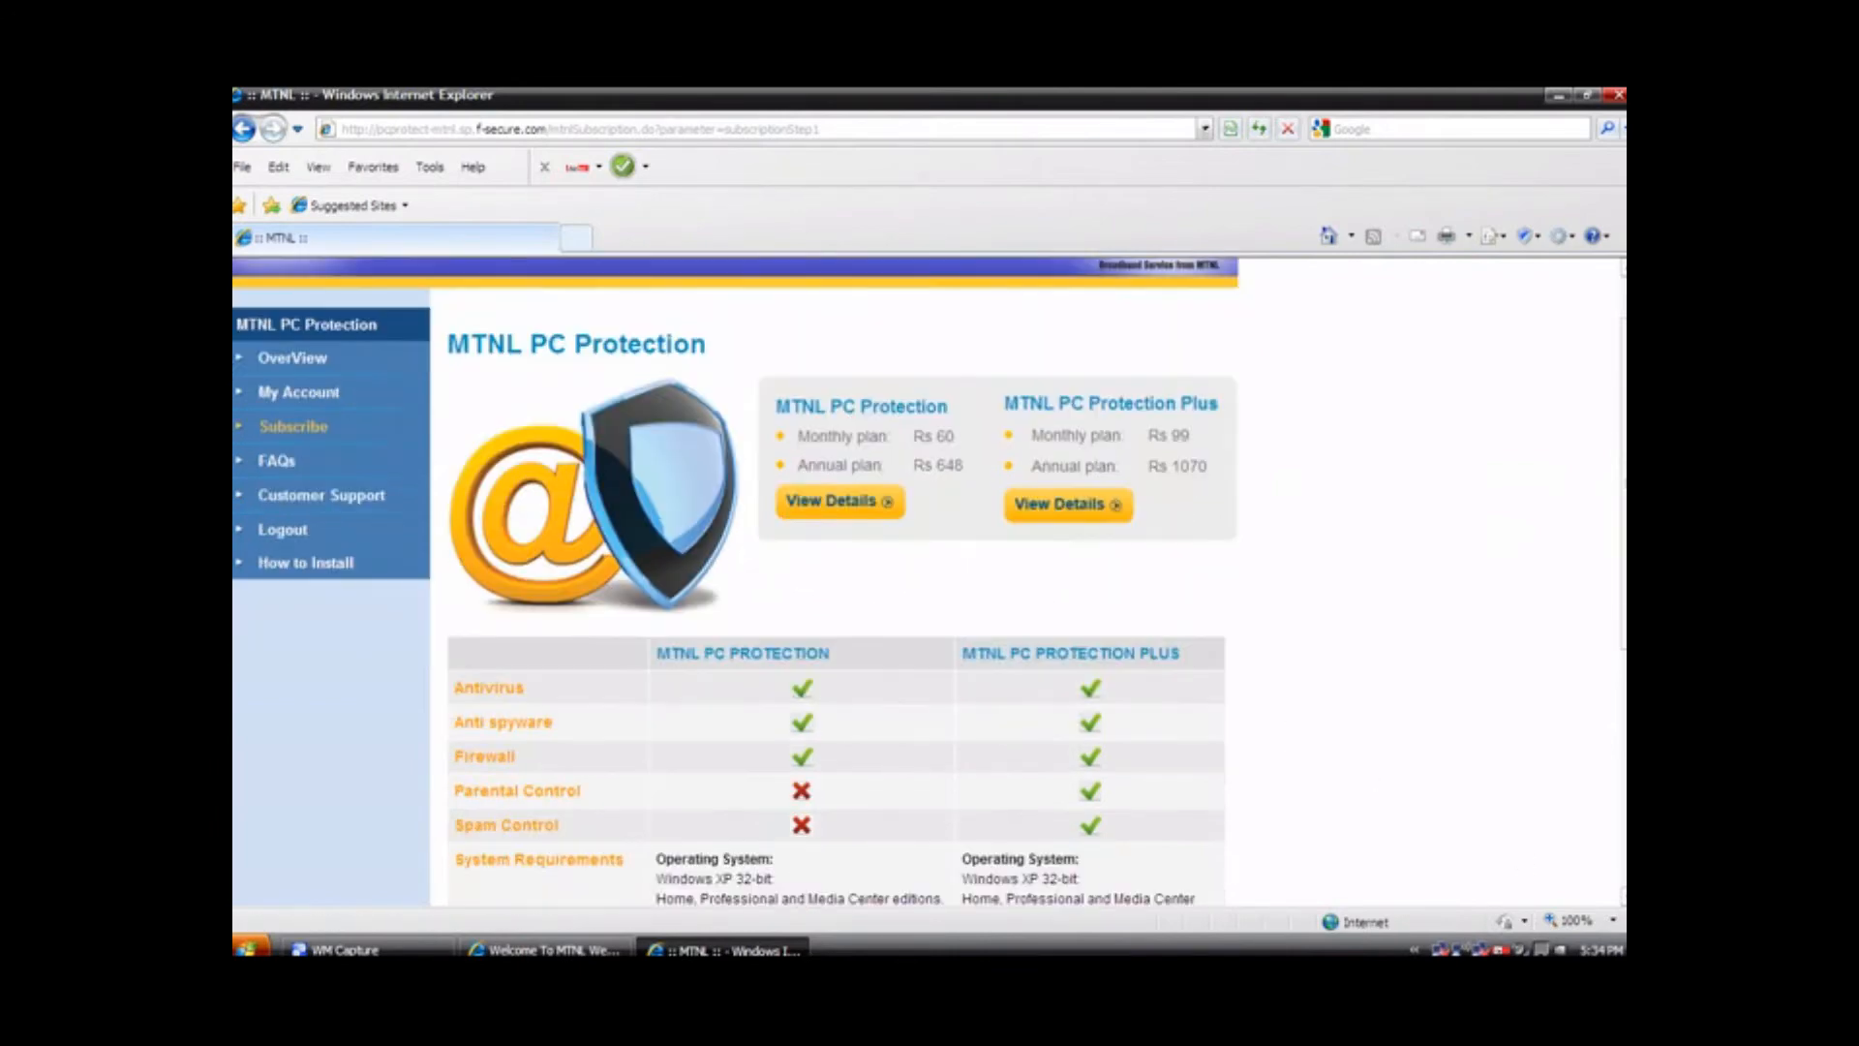
pyautogui.scroll(-3)
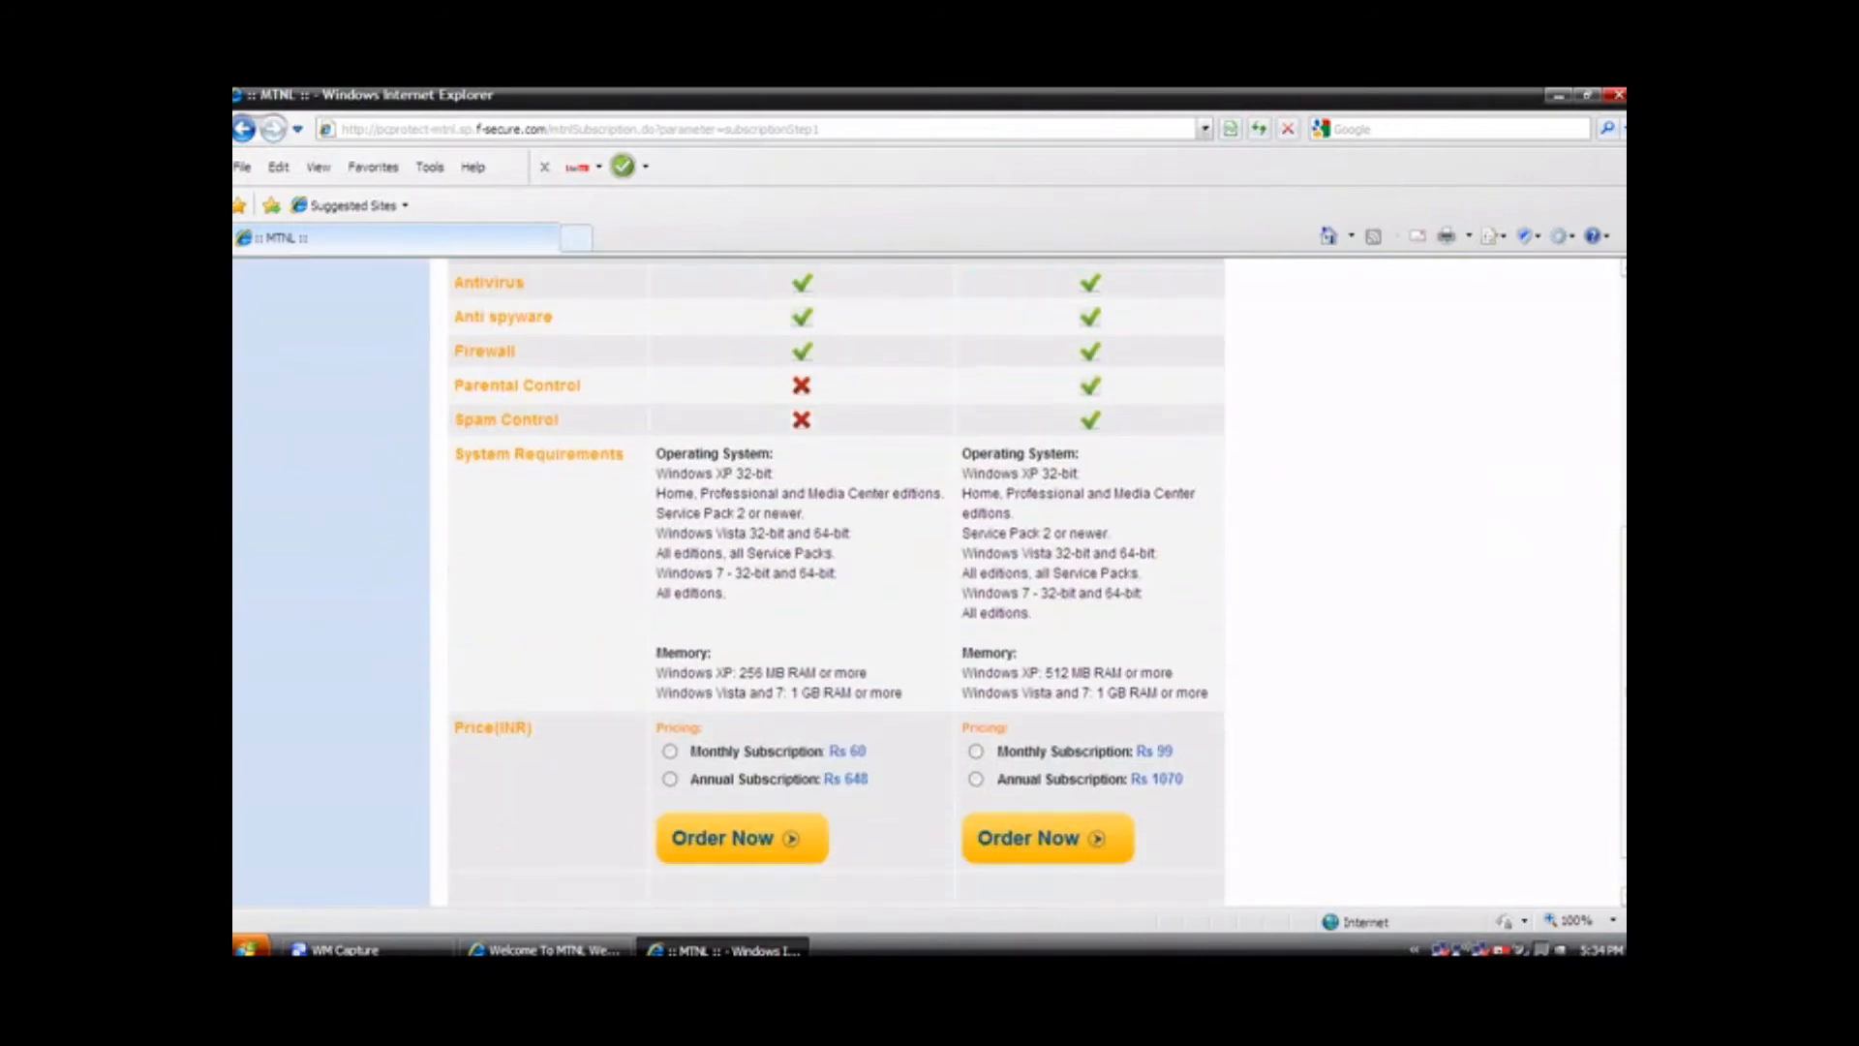
pyautogui.scroll(-3)
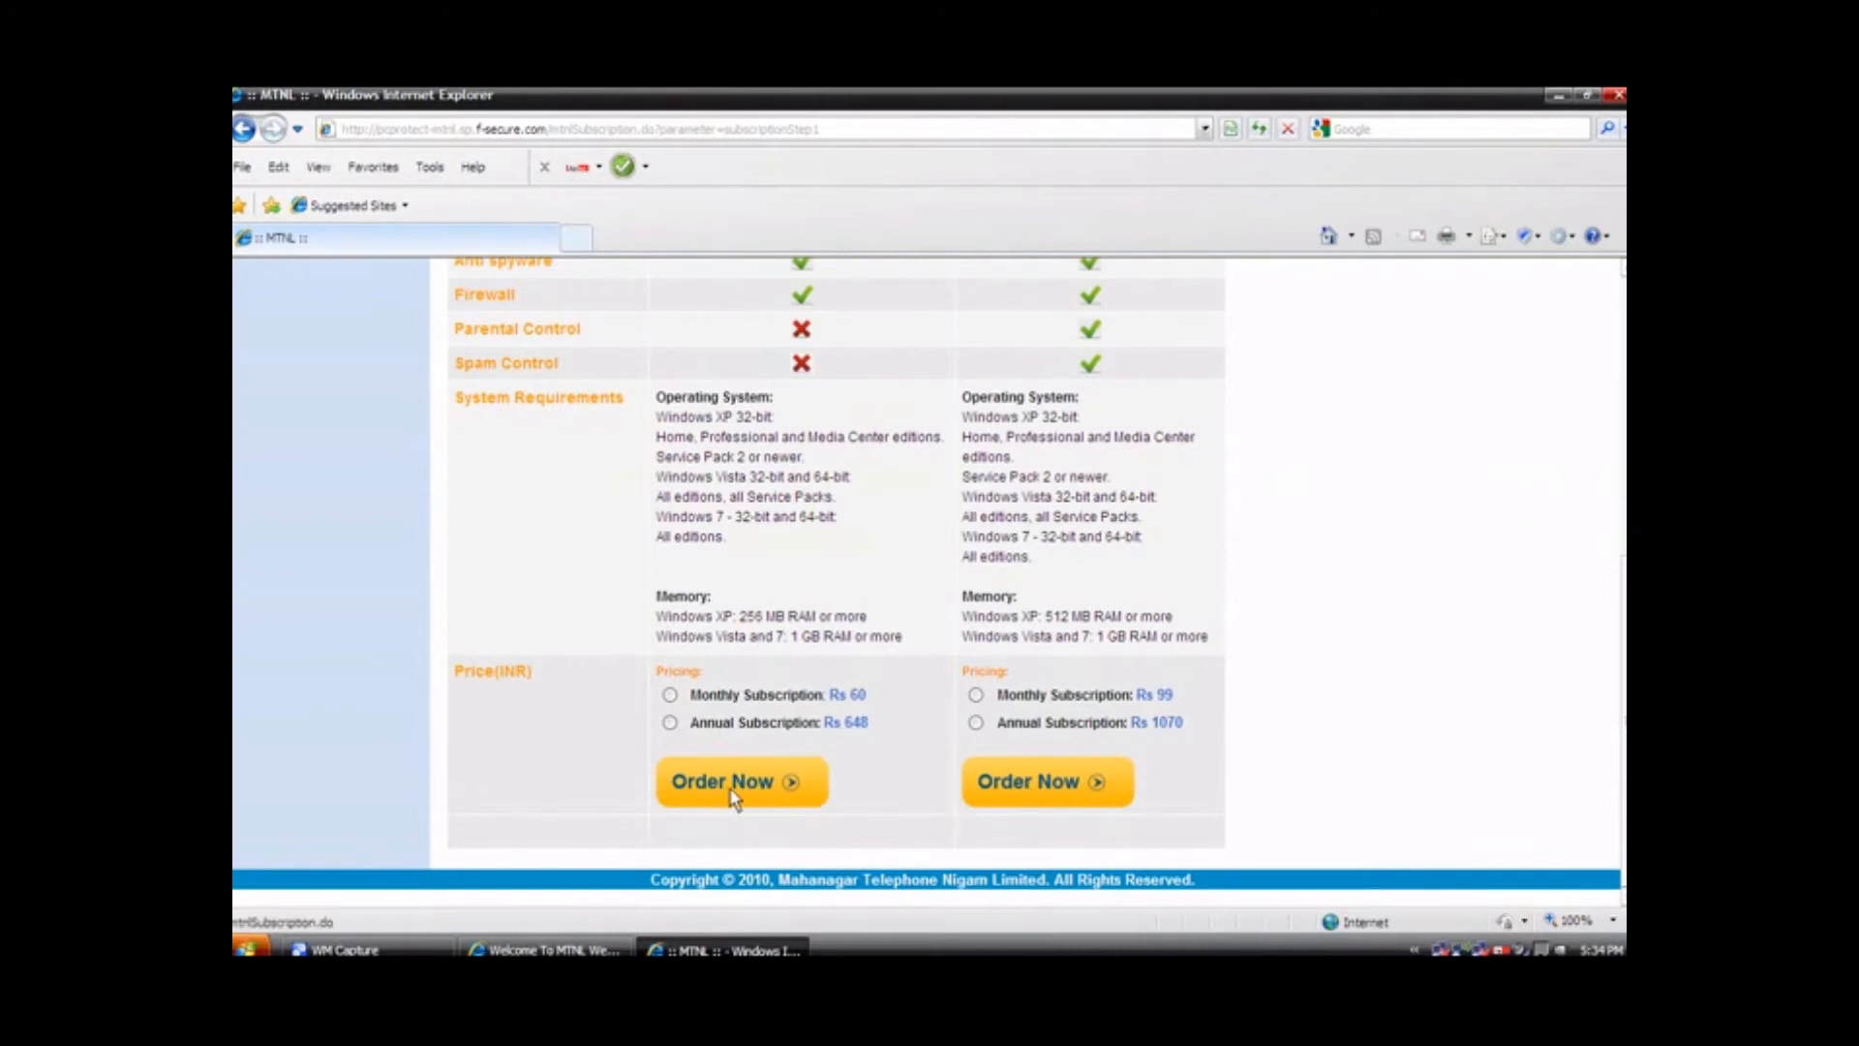
pyautogui.click(740, 781)
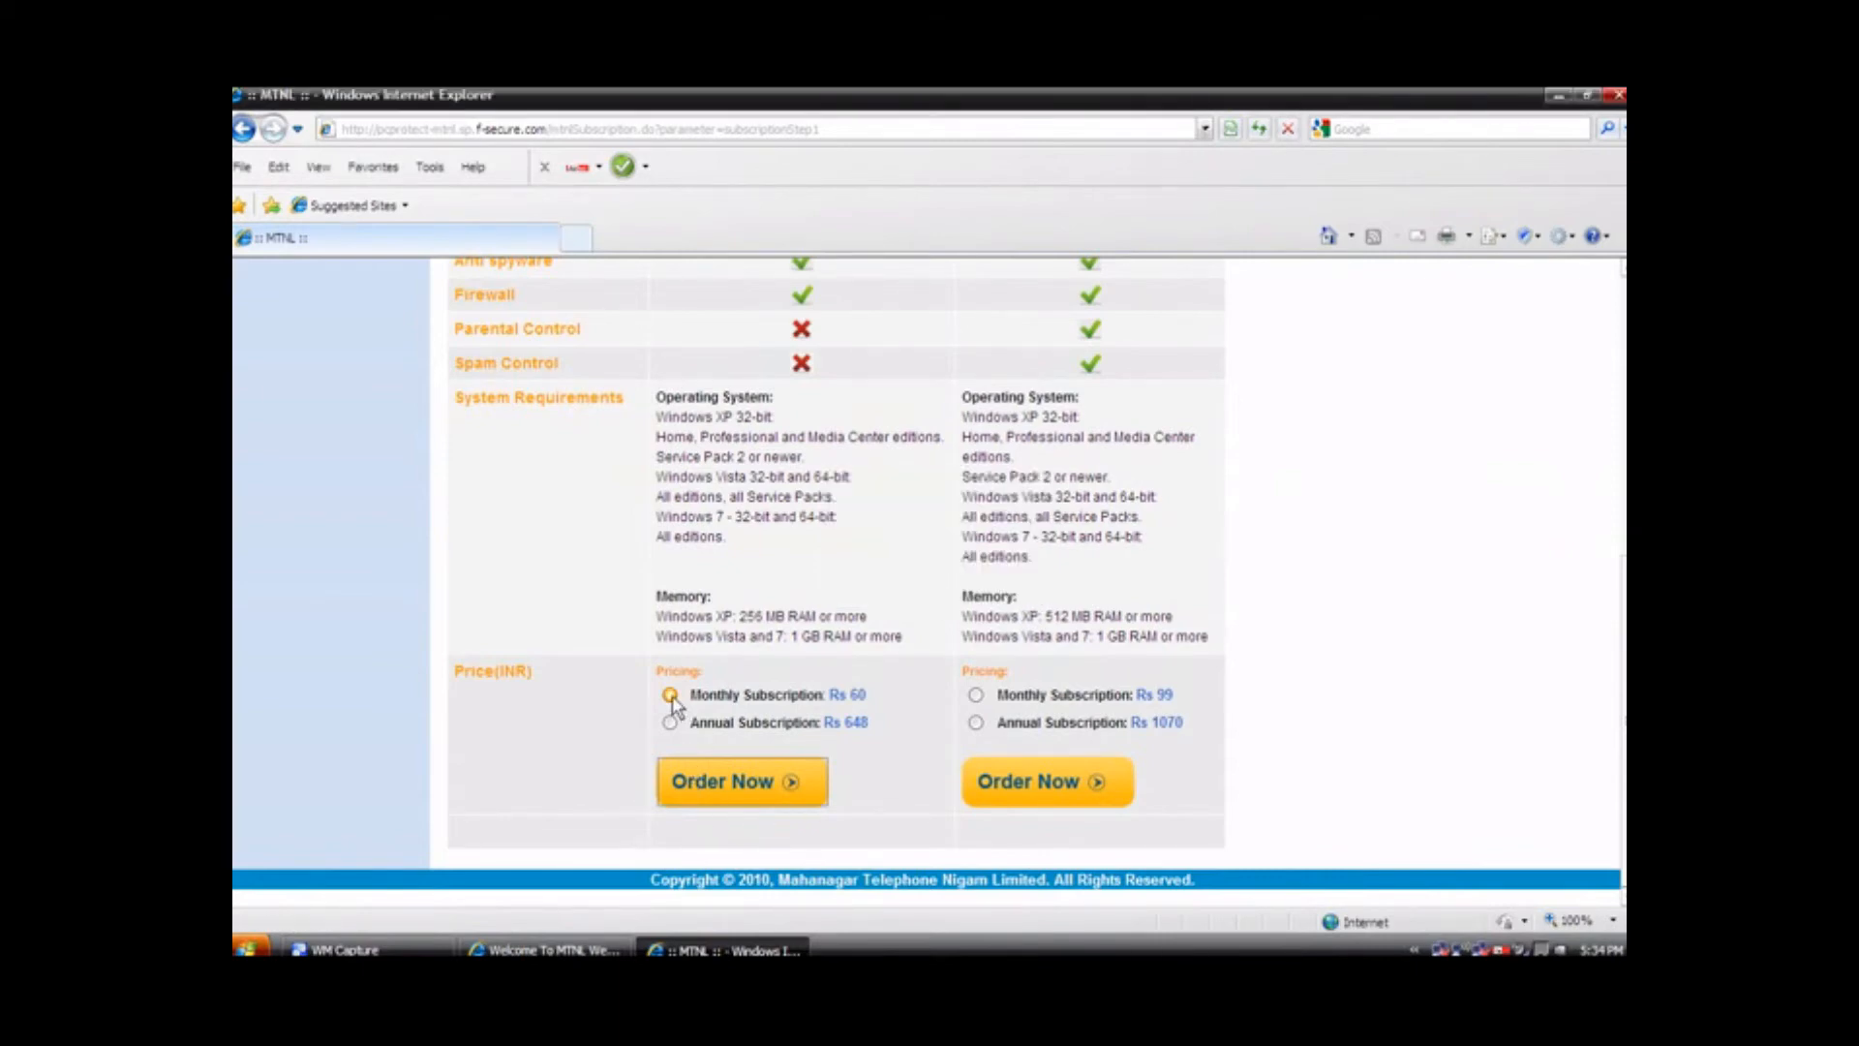
# Step: Order the Rs 60 monthly PC Protection subscription and acknowledge the existing-key warning
pyautogui.click(670, 695)
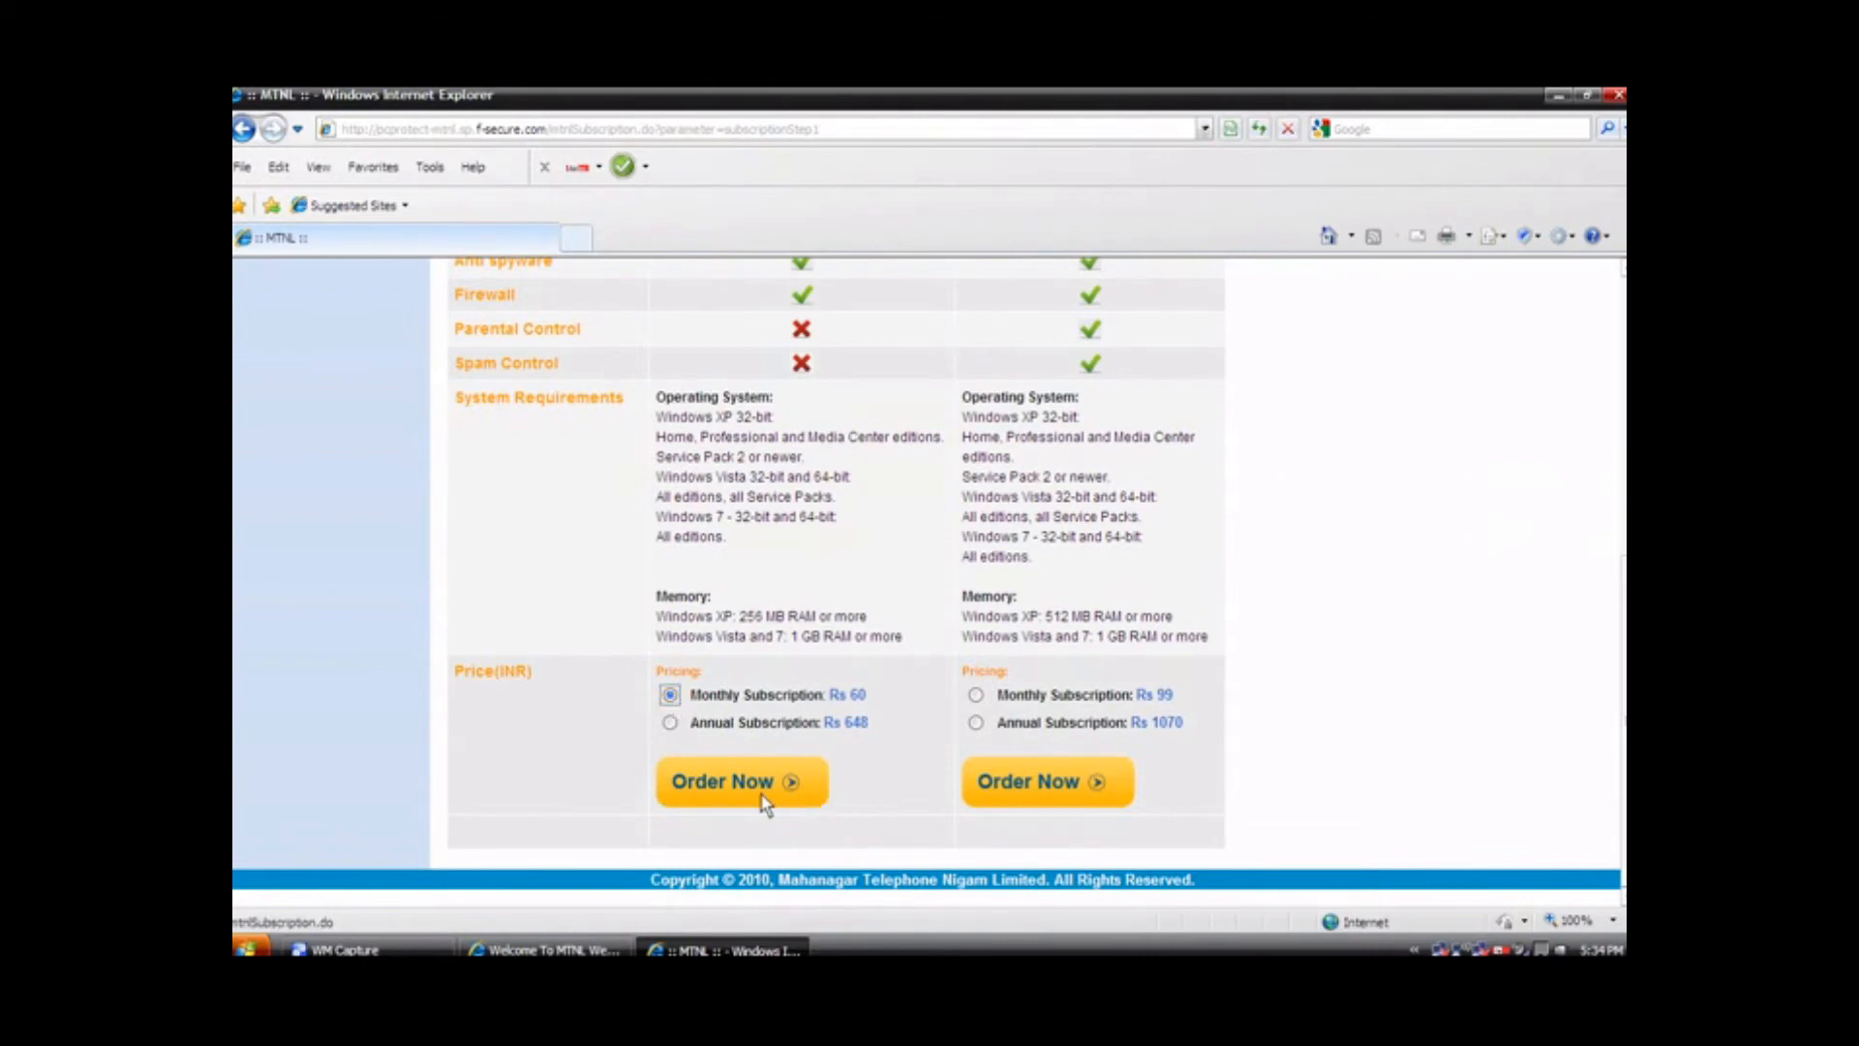
pyautogui.moveTo(765, 804)
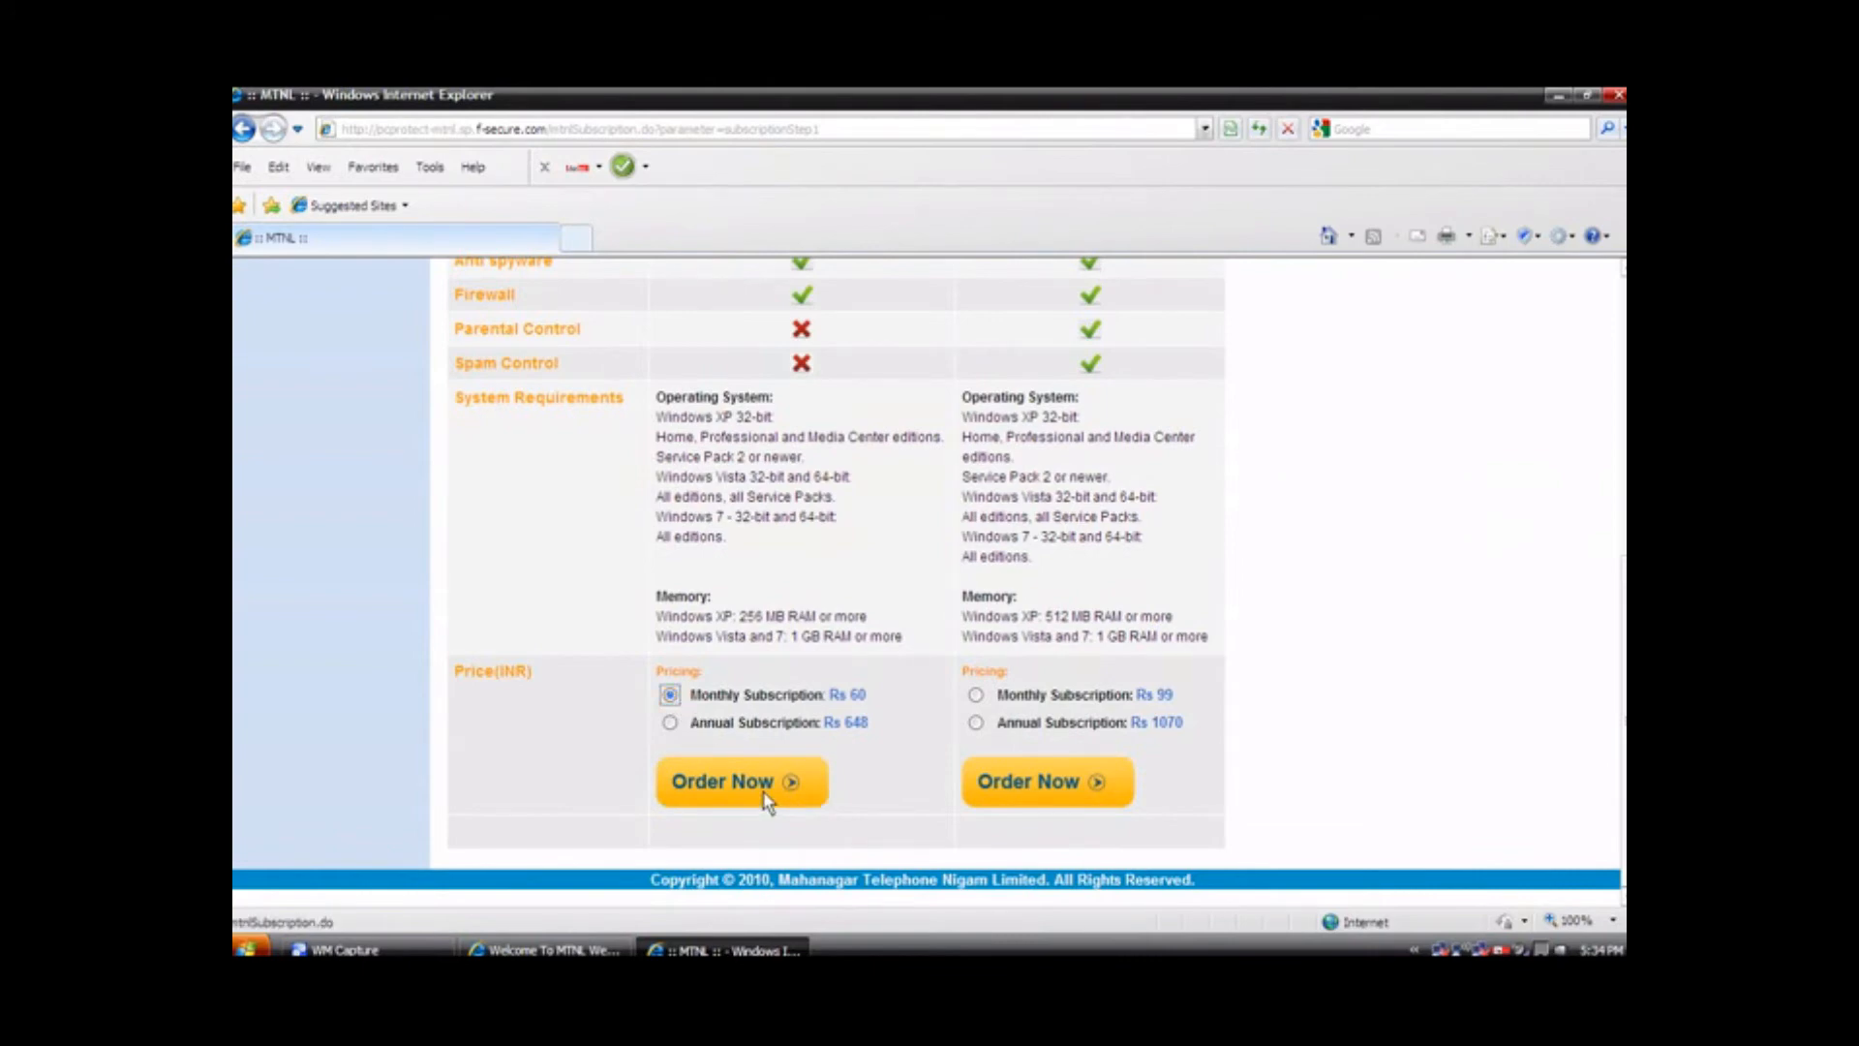
pyautogui.click(740, 780)
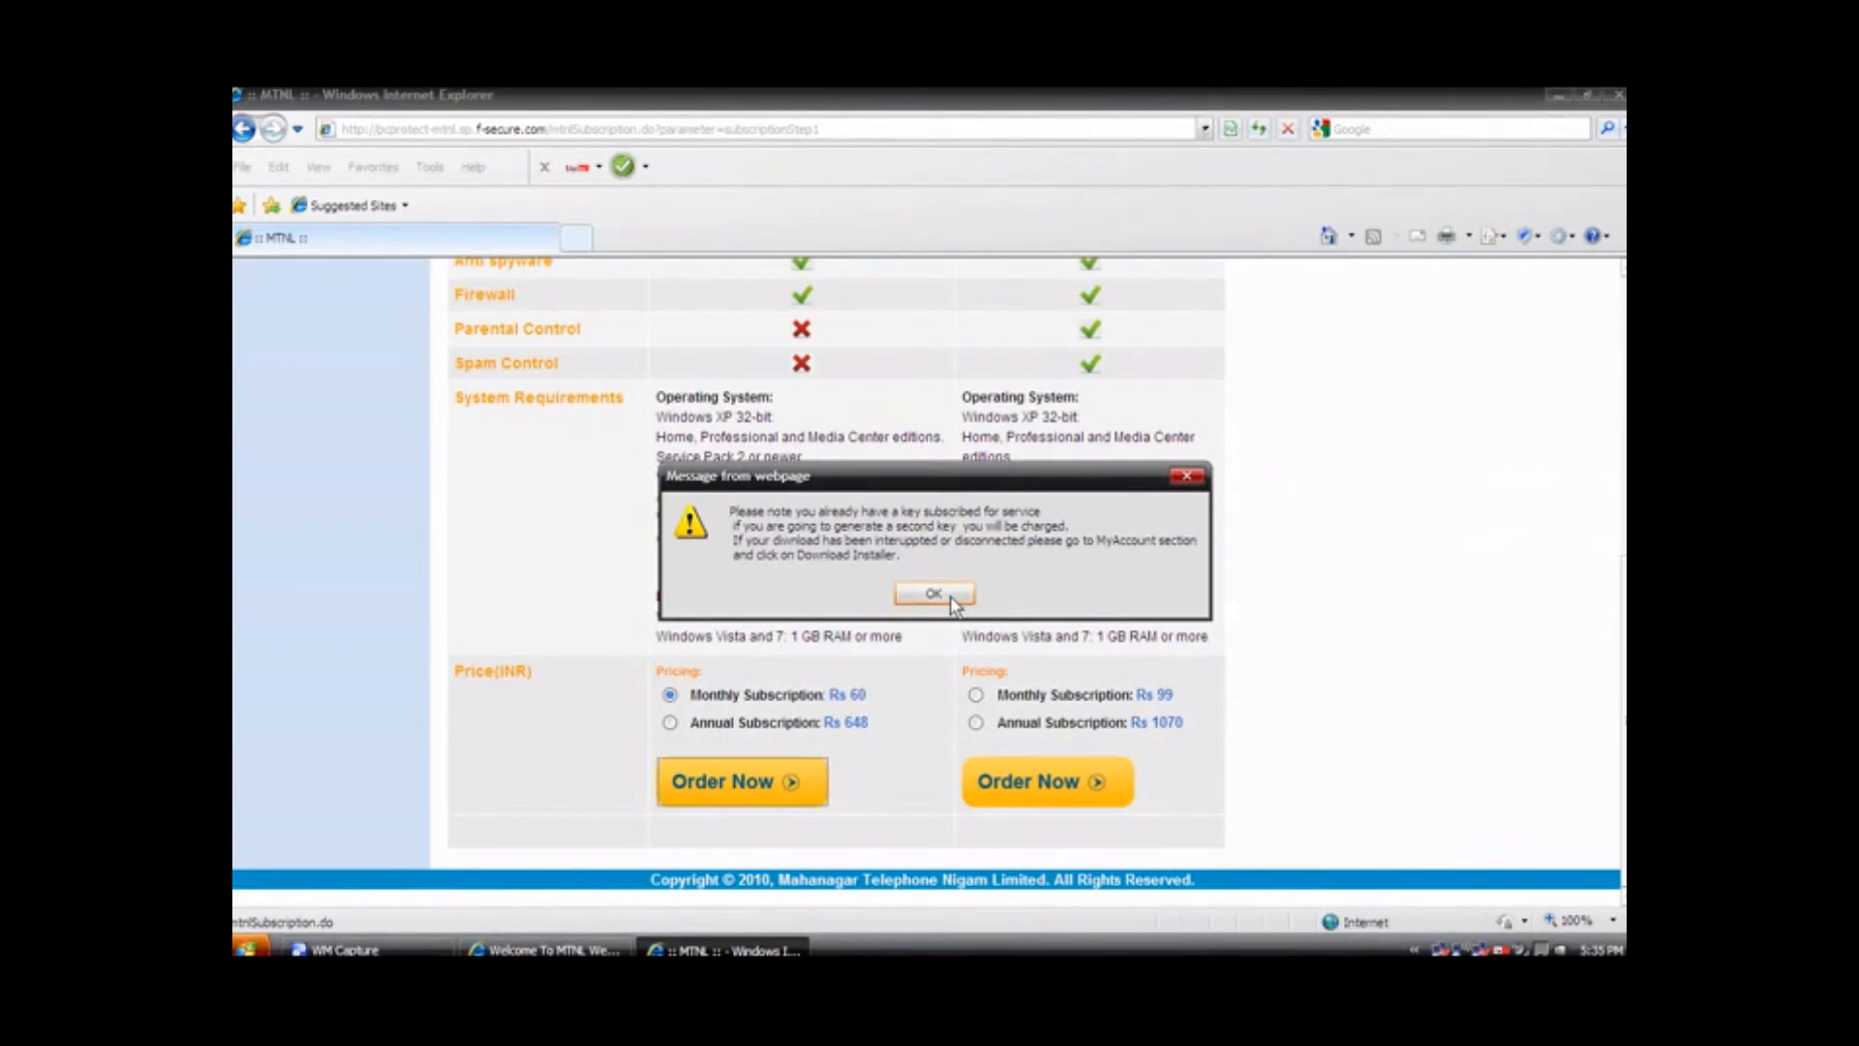
pyautogui.click(934, 593)
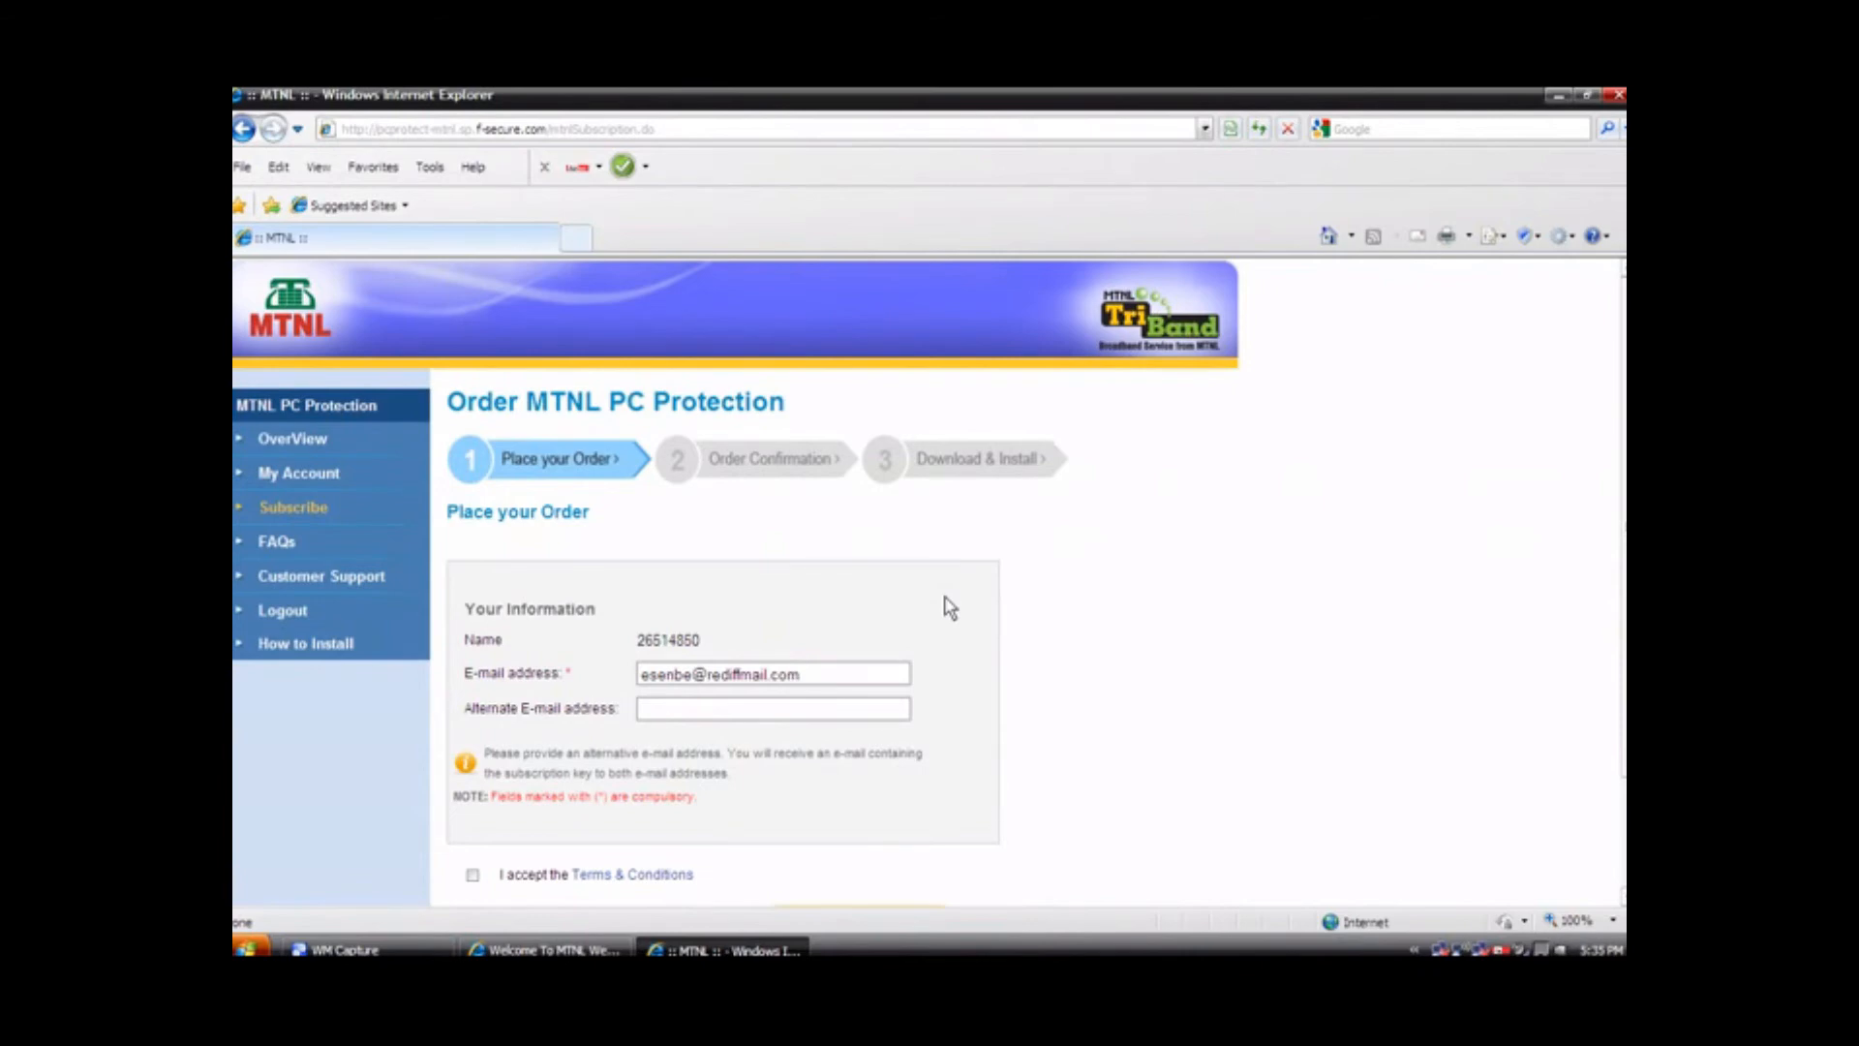
pyautogui.moveTo(993, 484)
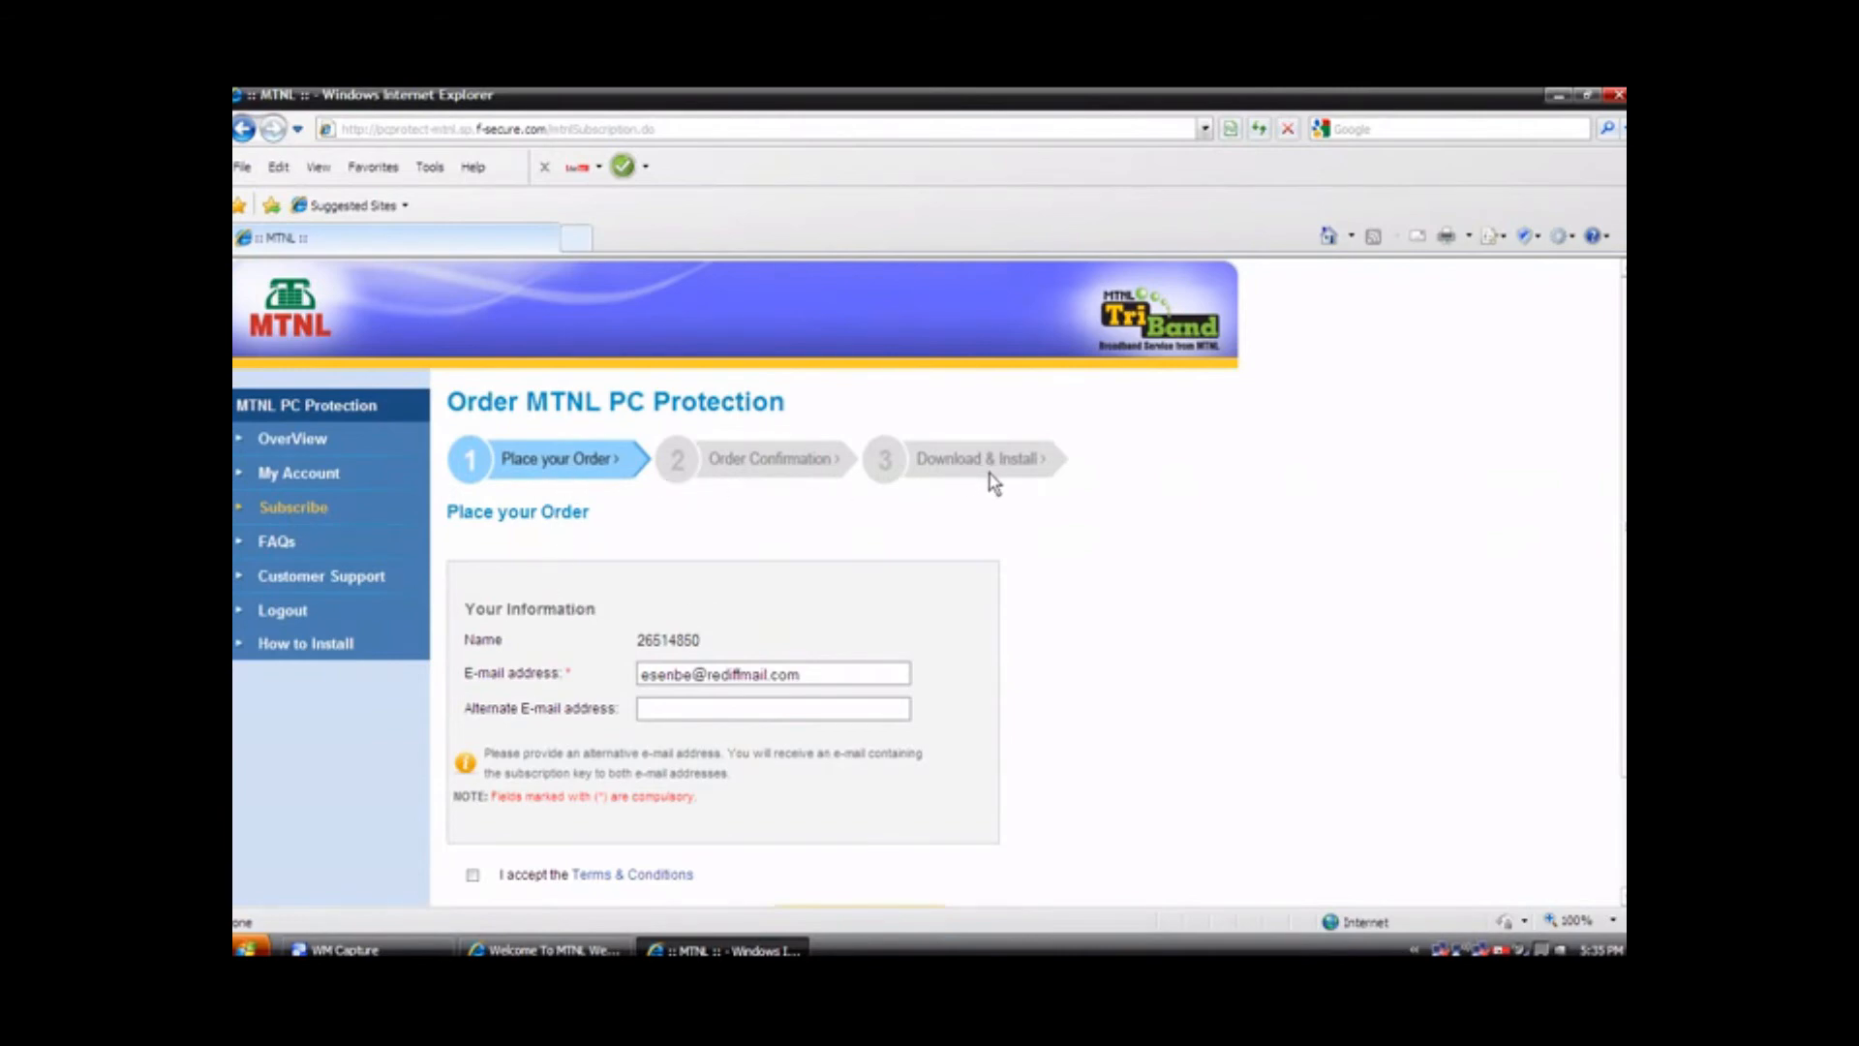
pyautogui.moveTo(587, 483)
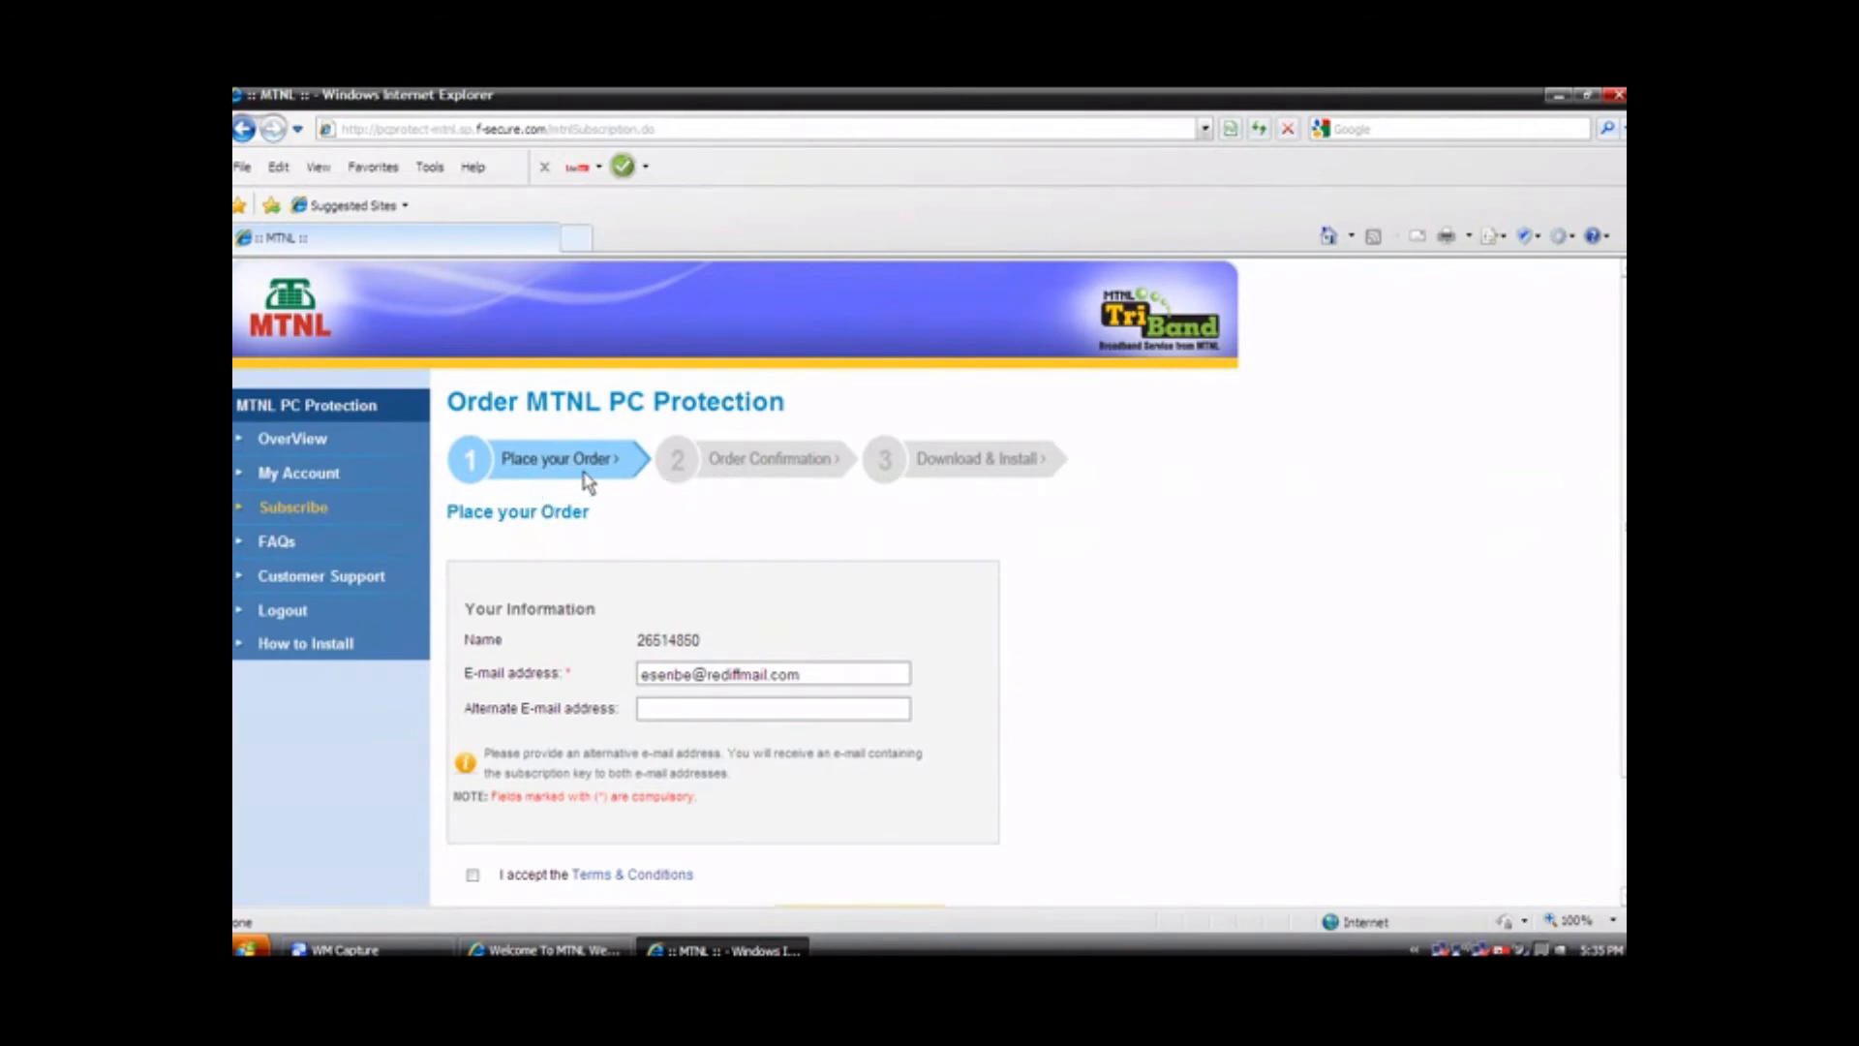
pyautogui.moveTo(738, 486)
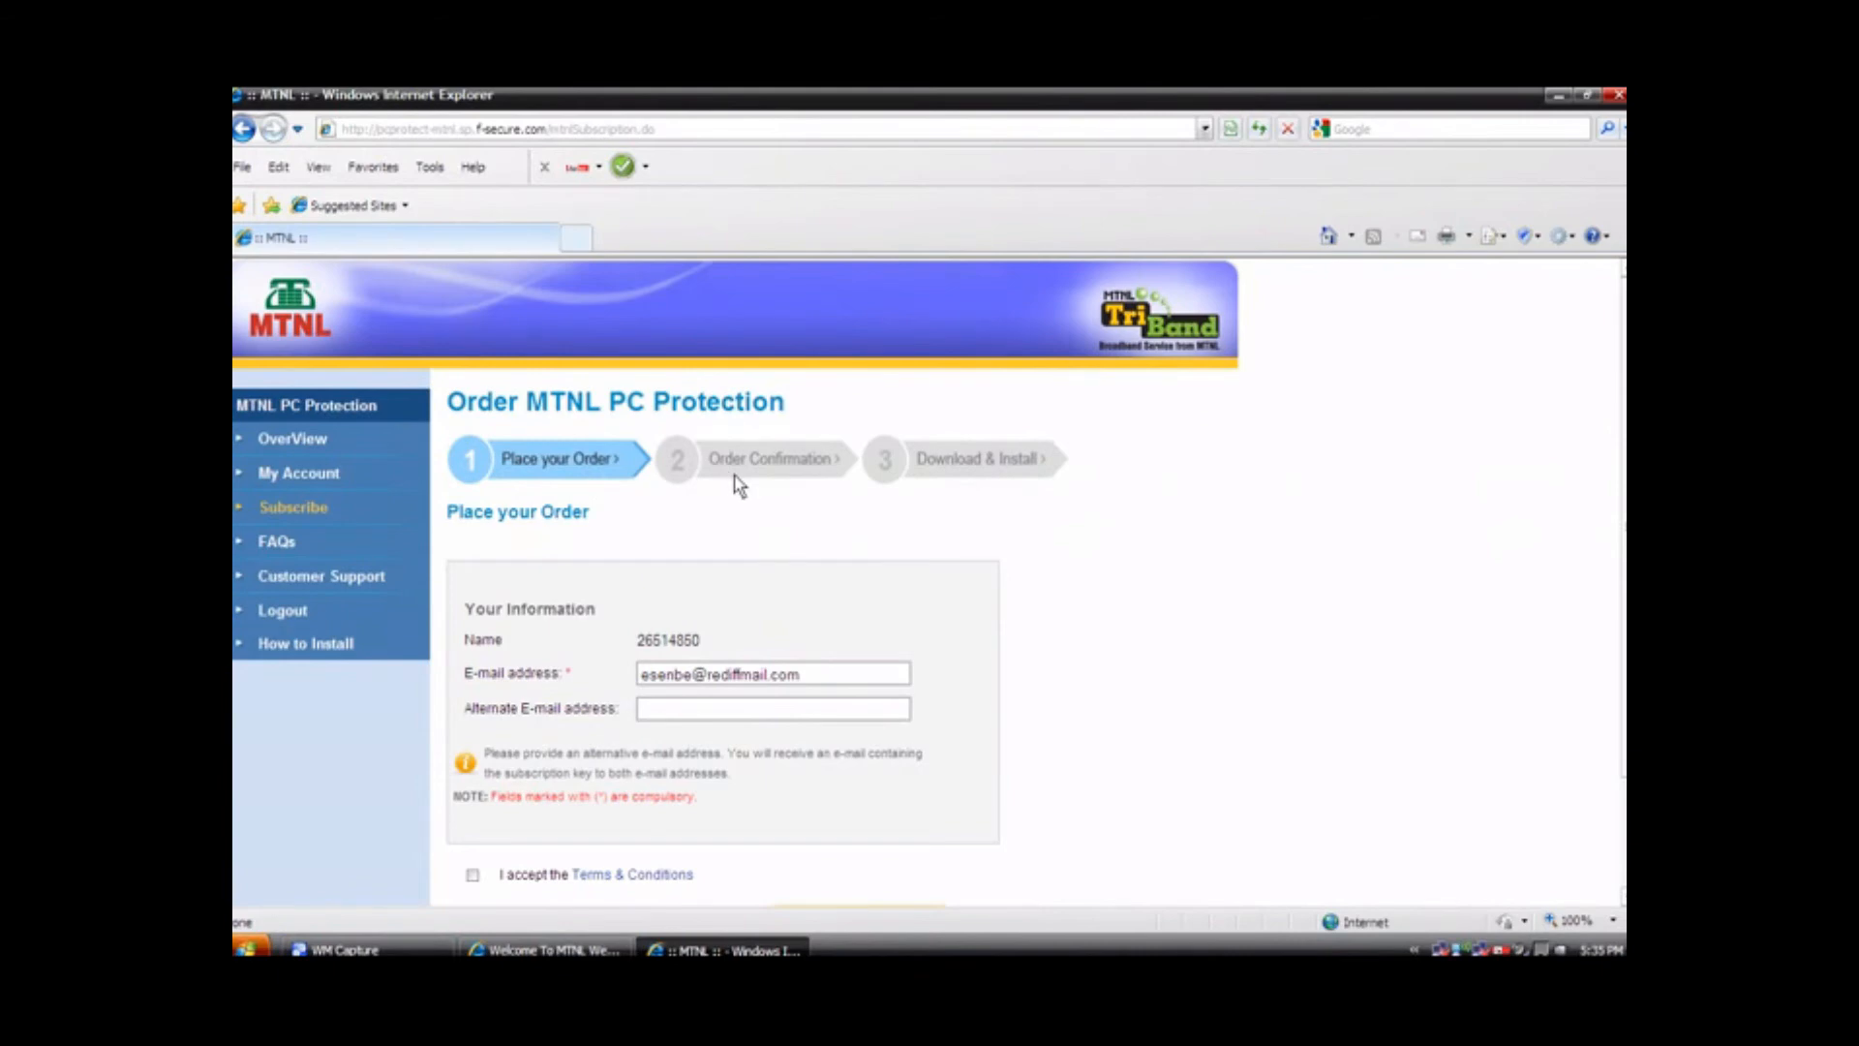
pyautogui.moveTo(817, 486)
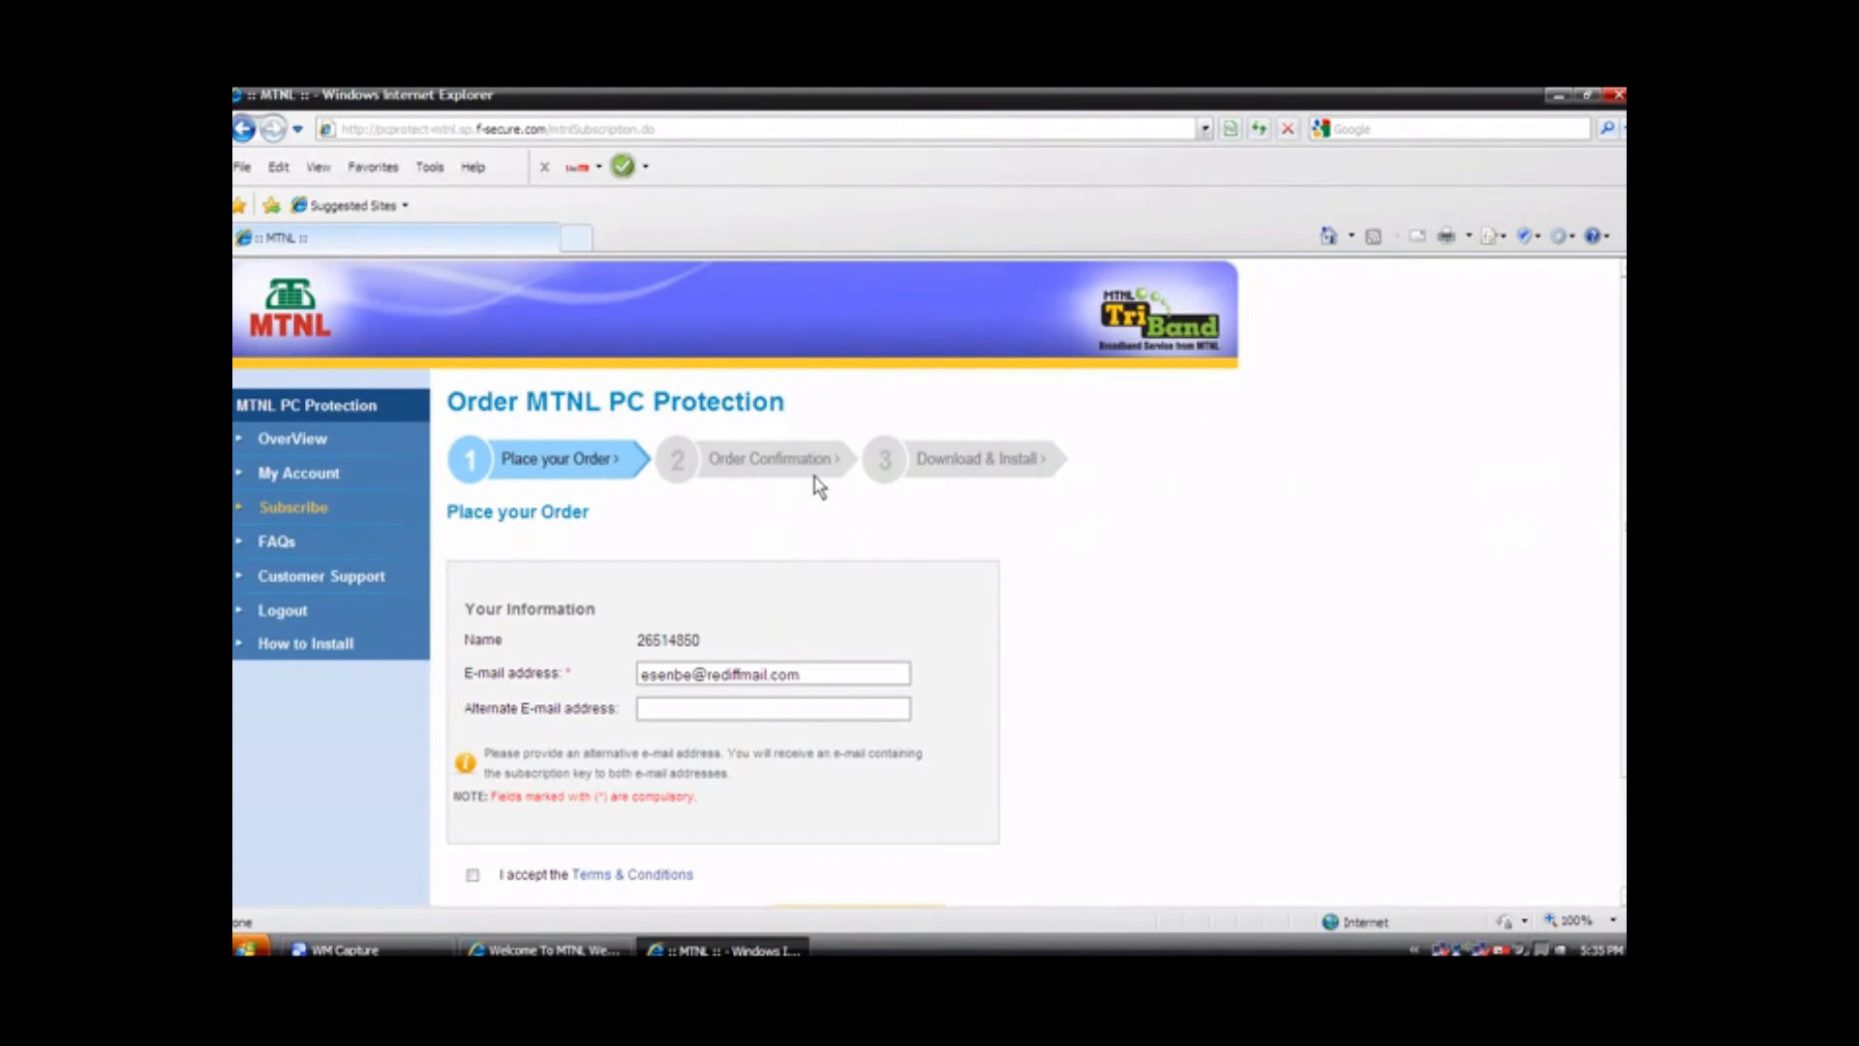
pyautogui.moveTo(1036, 484)
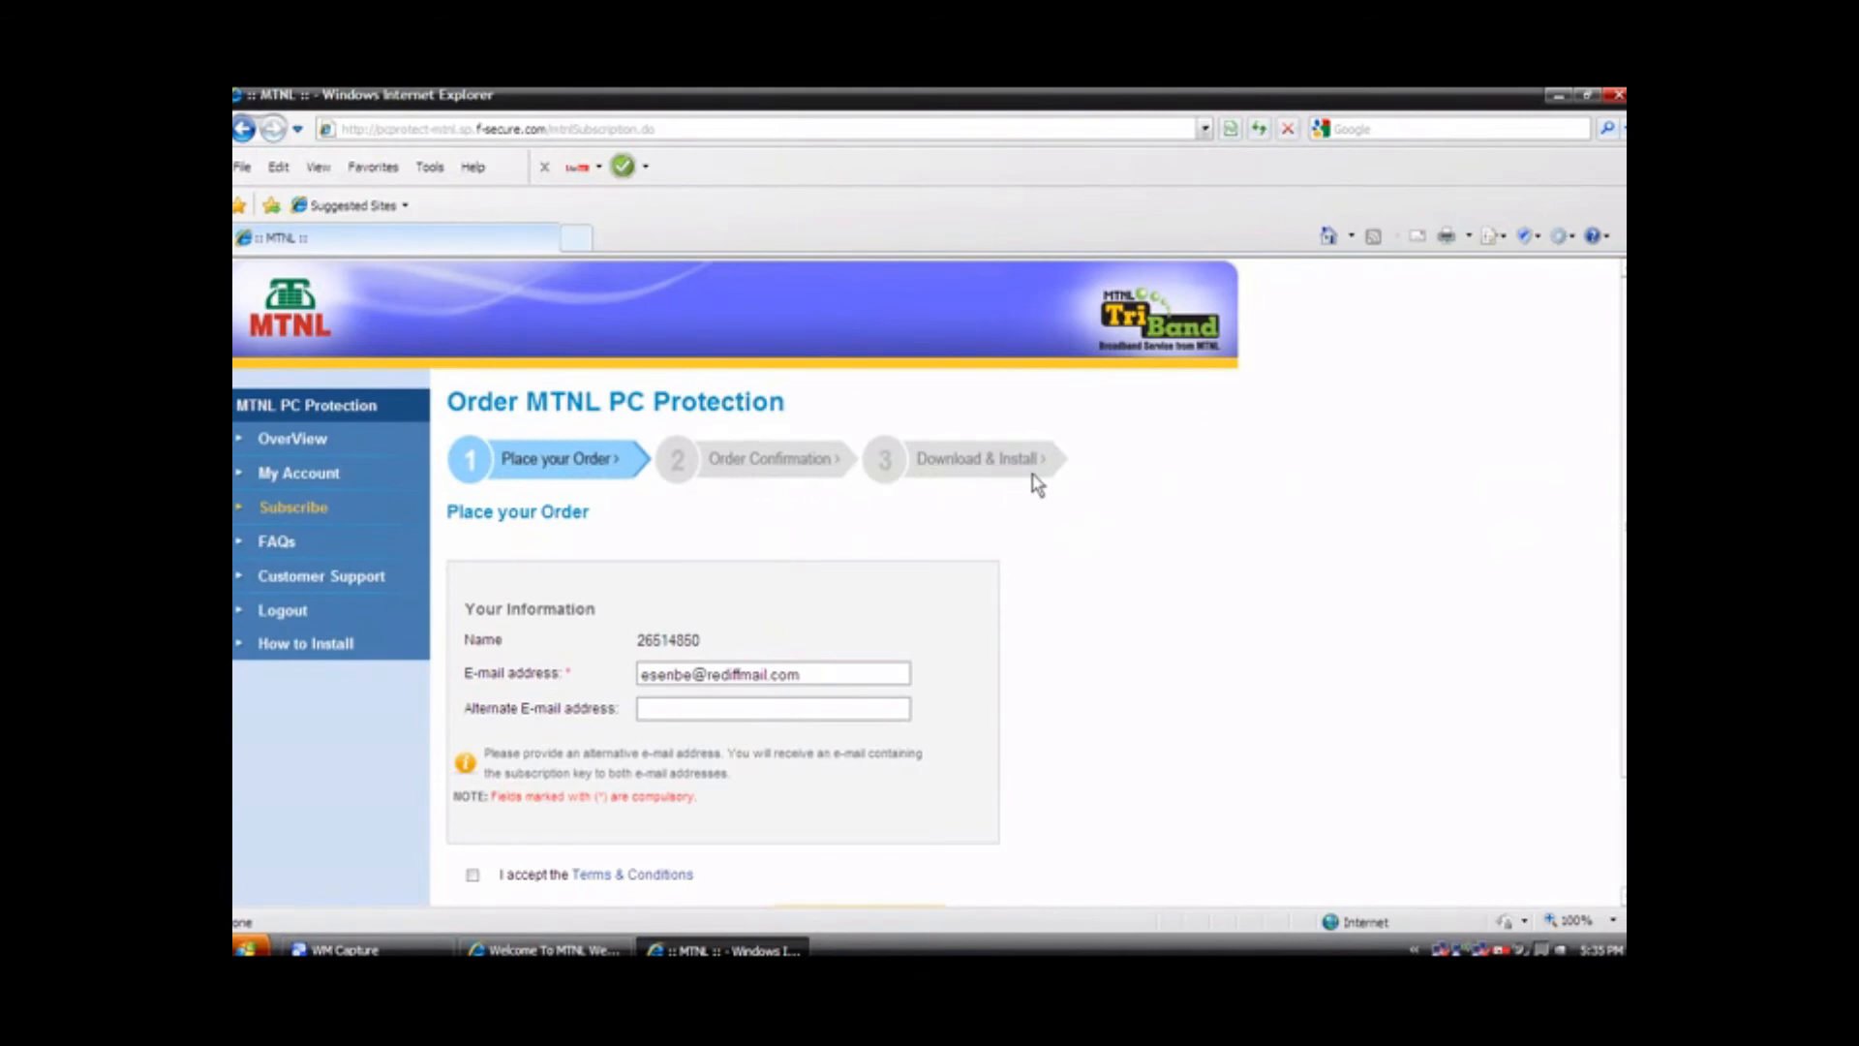
pyautogui.moveTo(650, 737)
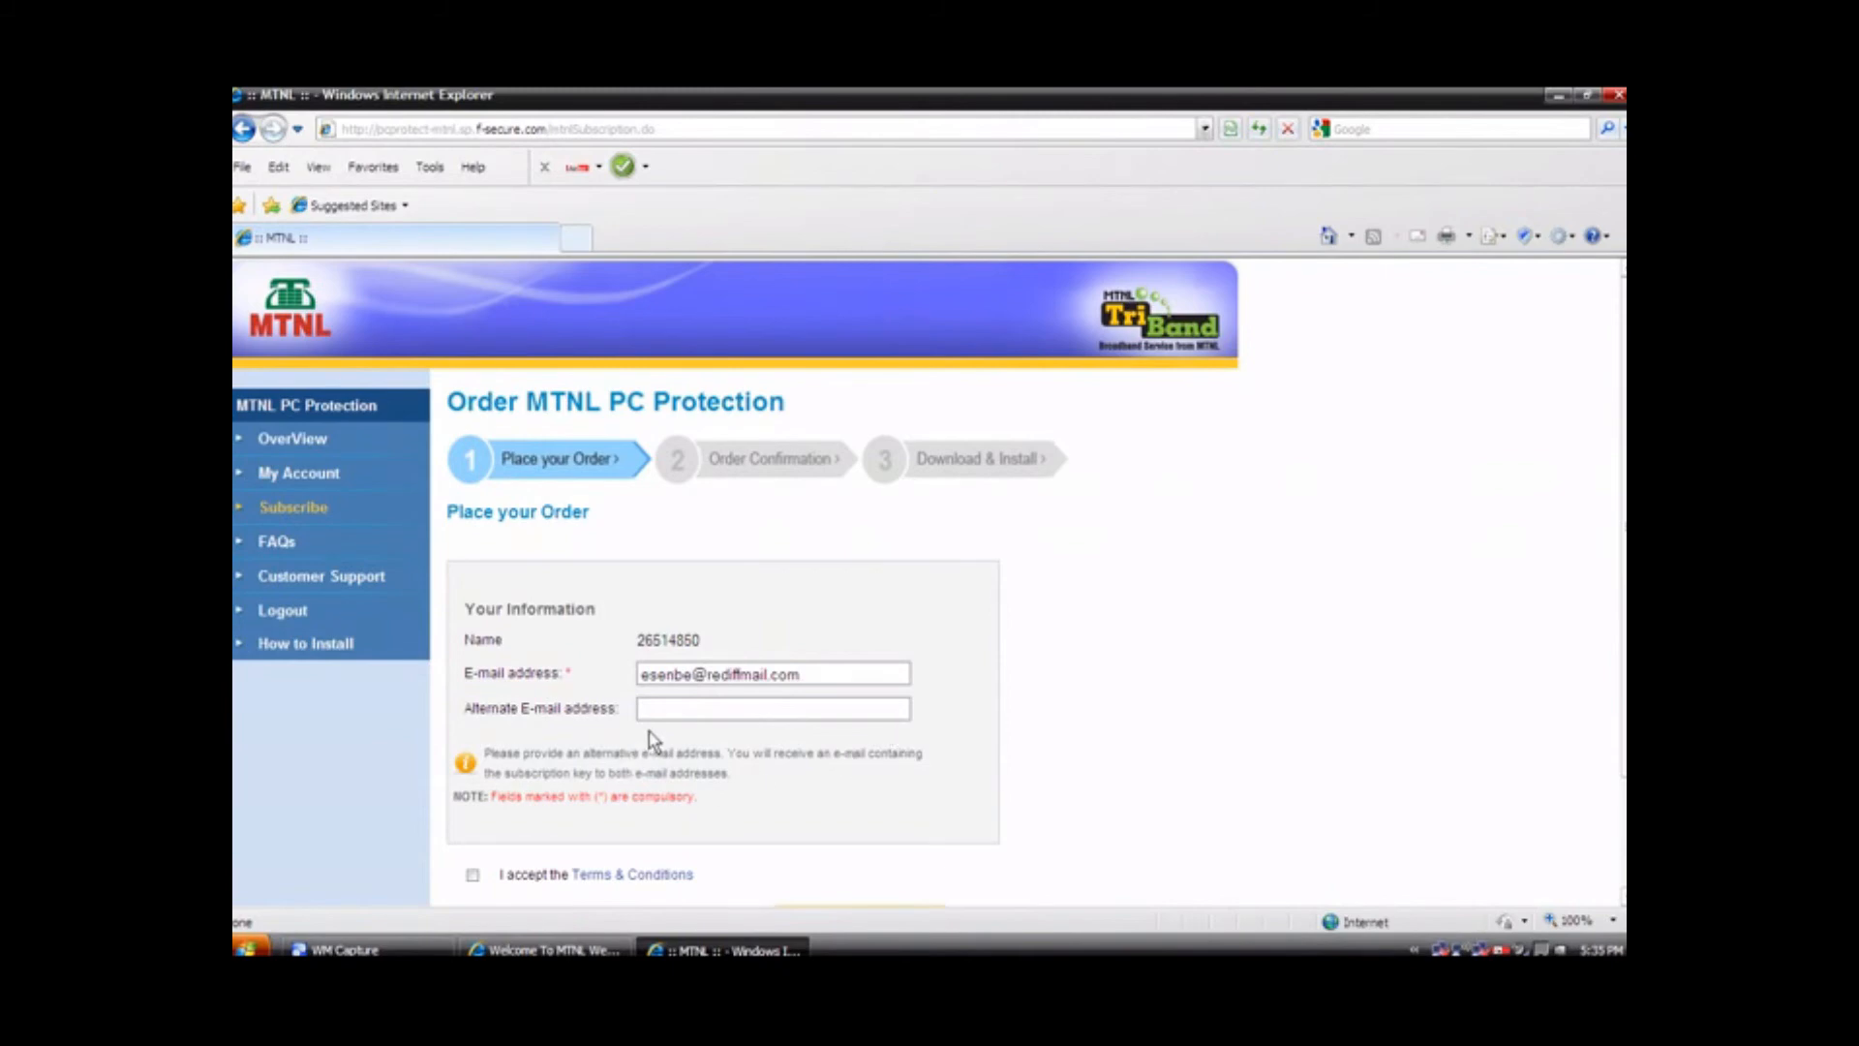
pyautogui.moveTo(695, 705)
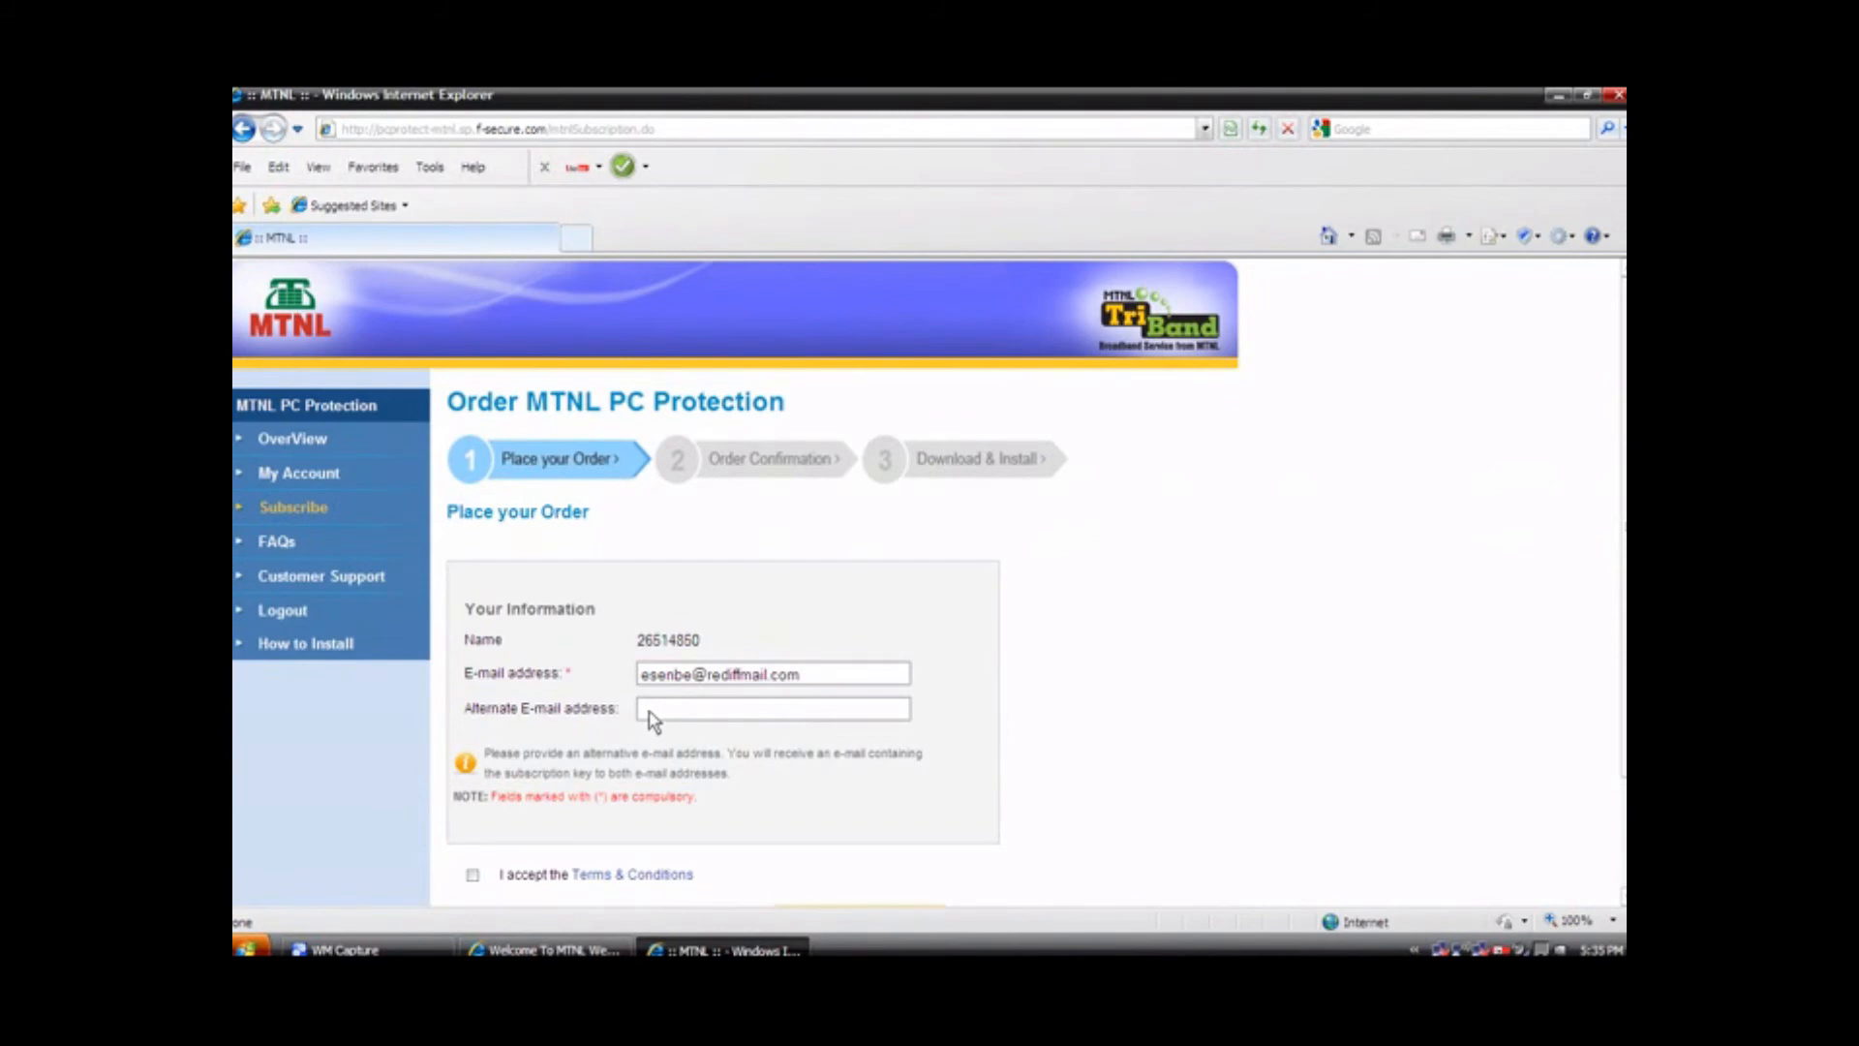
# Step: Accept the Terms & Conditions on the order form and reach the Confirm Order button
pyautogui.click(472, 875)
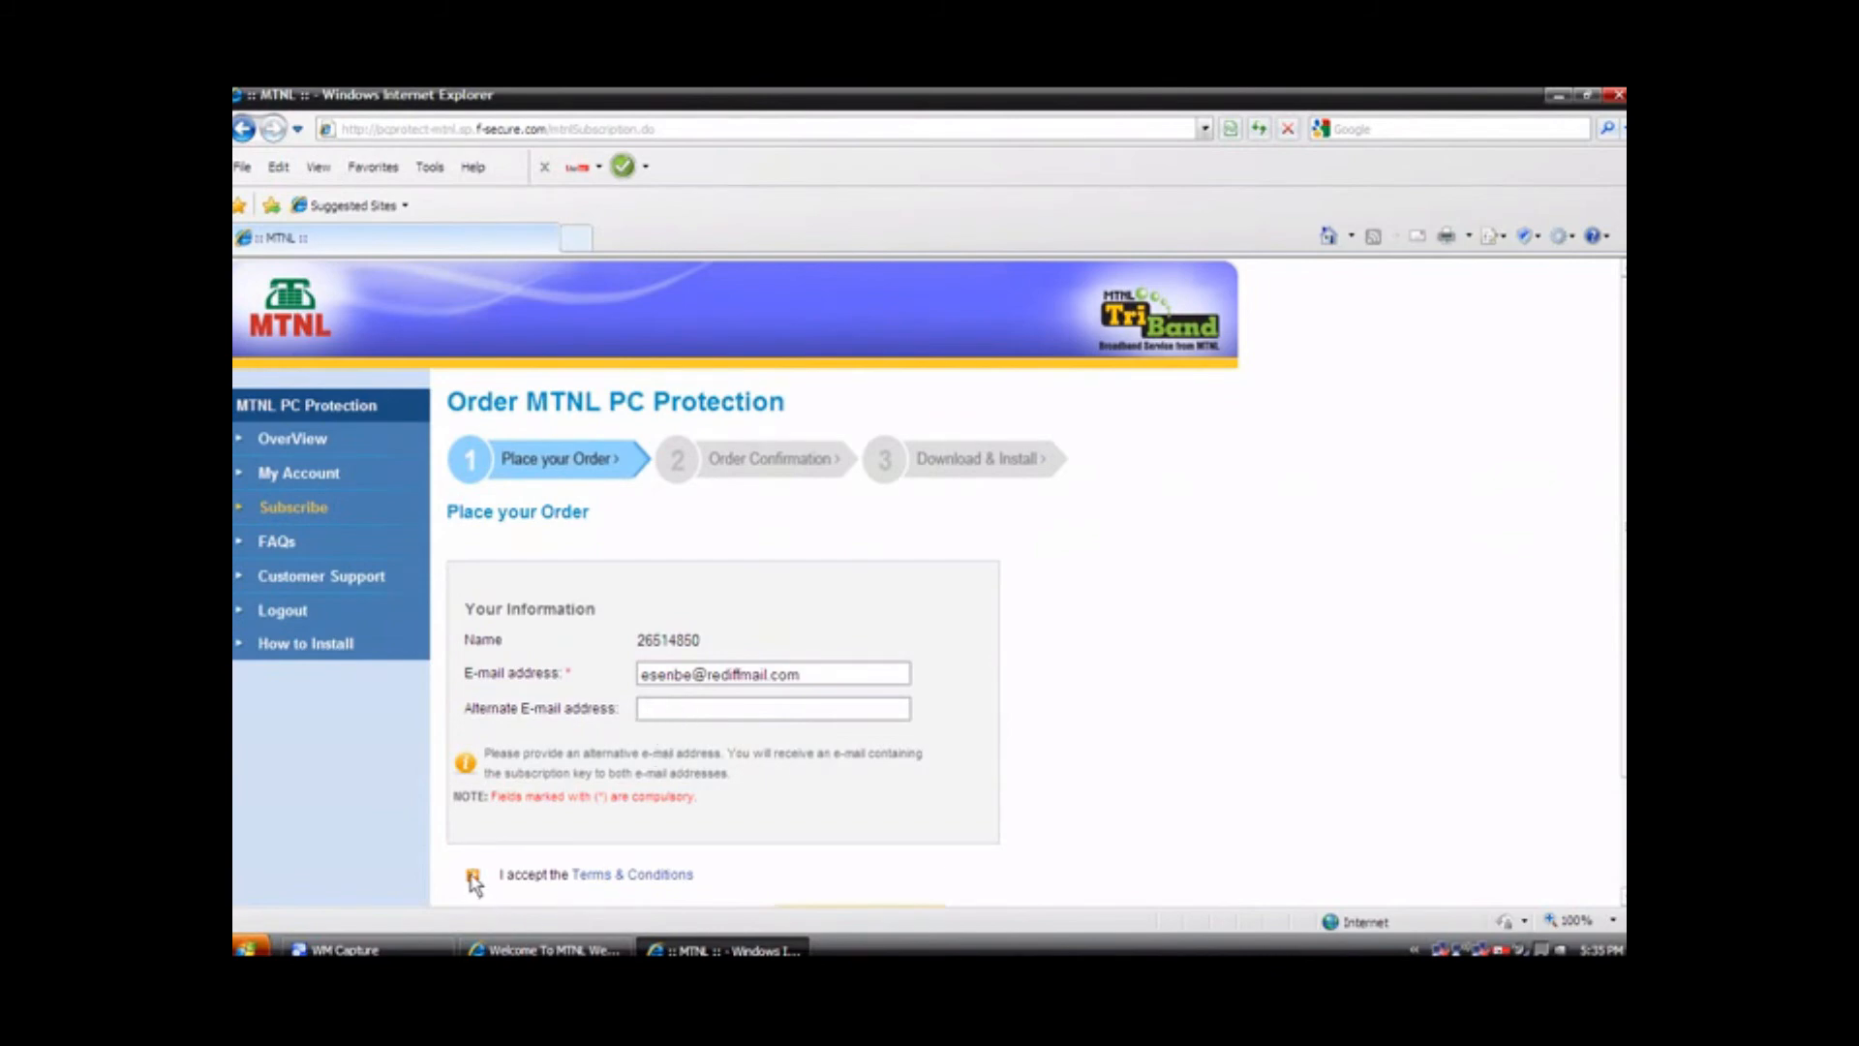
pyautogui.click(472, 873)
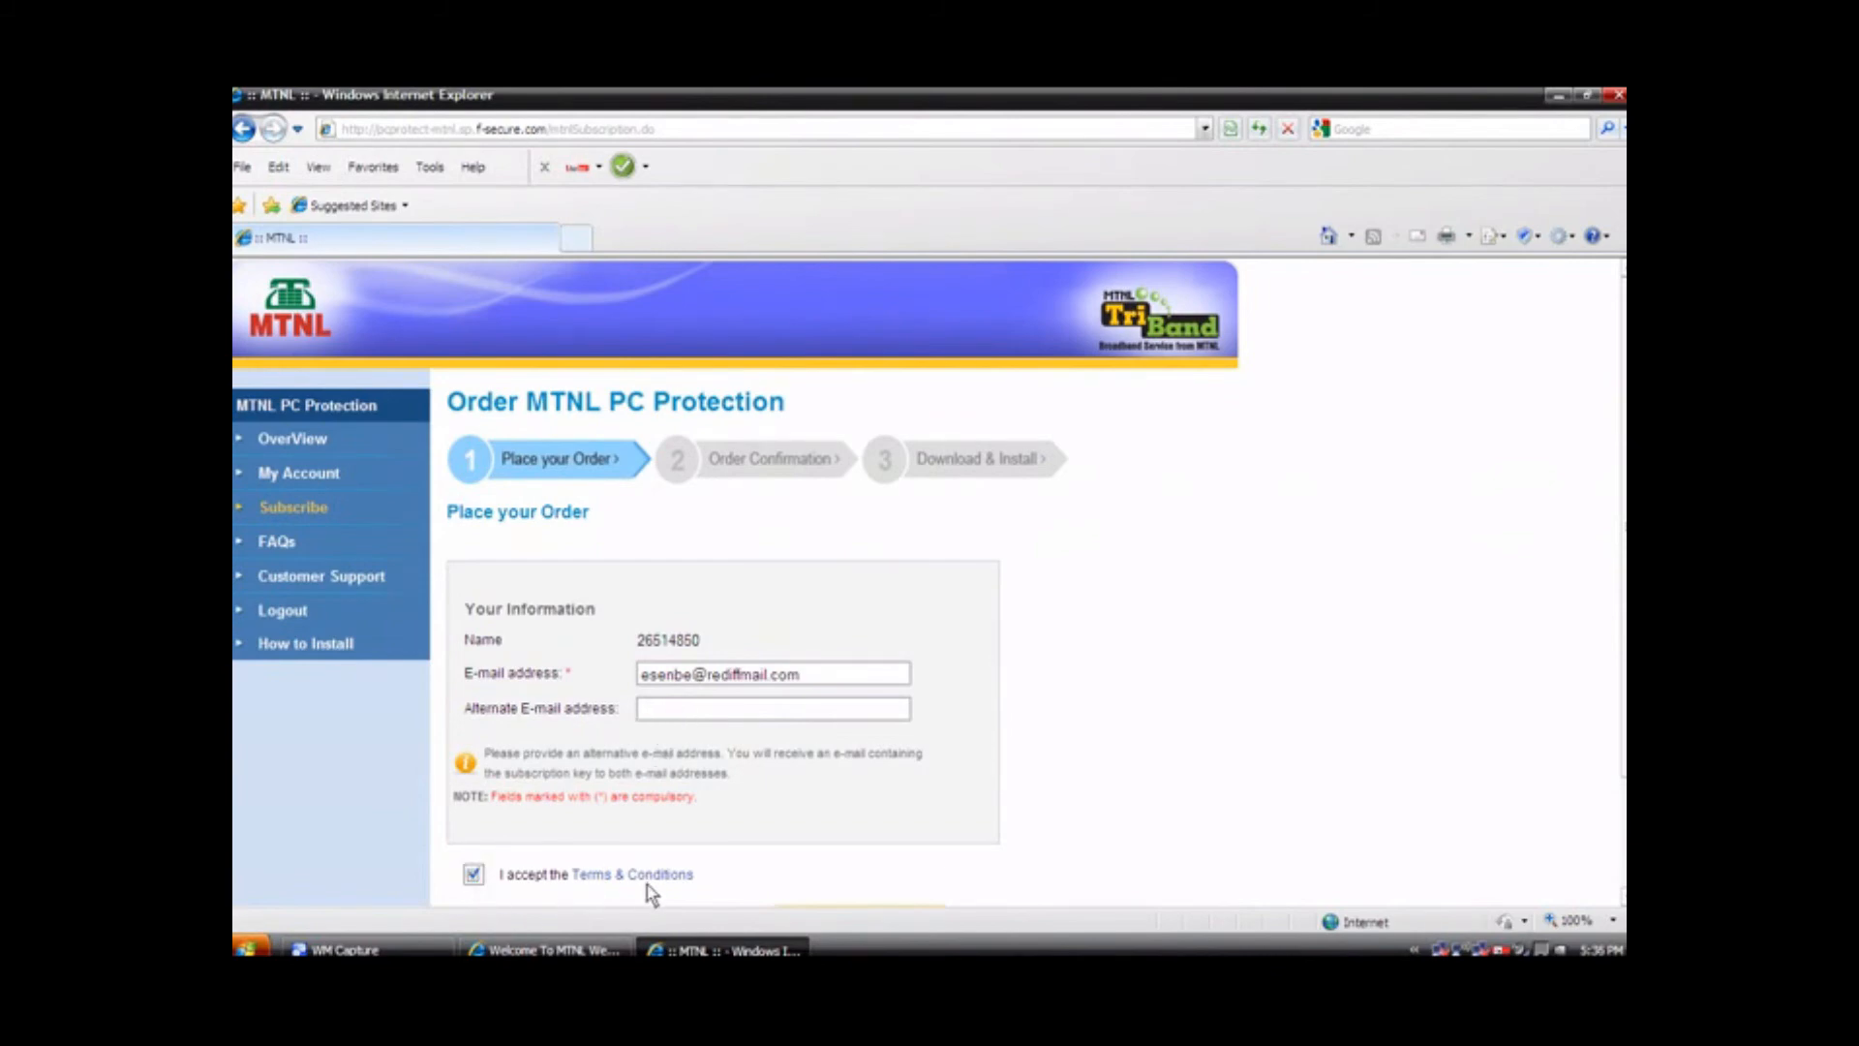
pyautogui.scroll(-3)
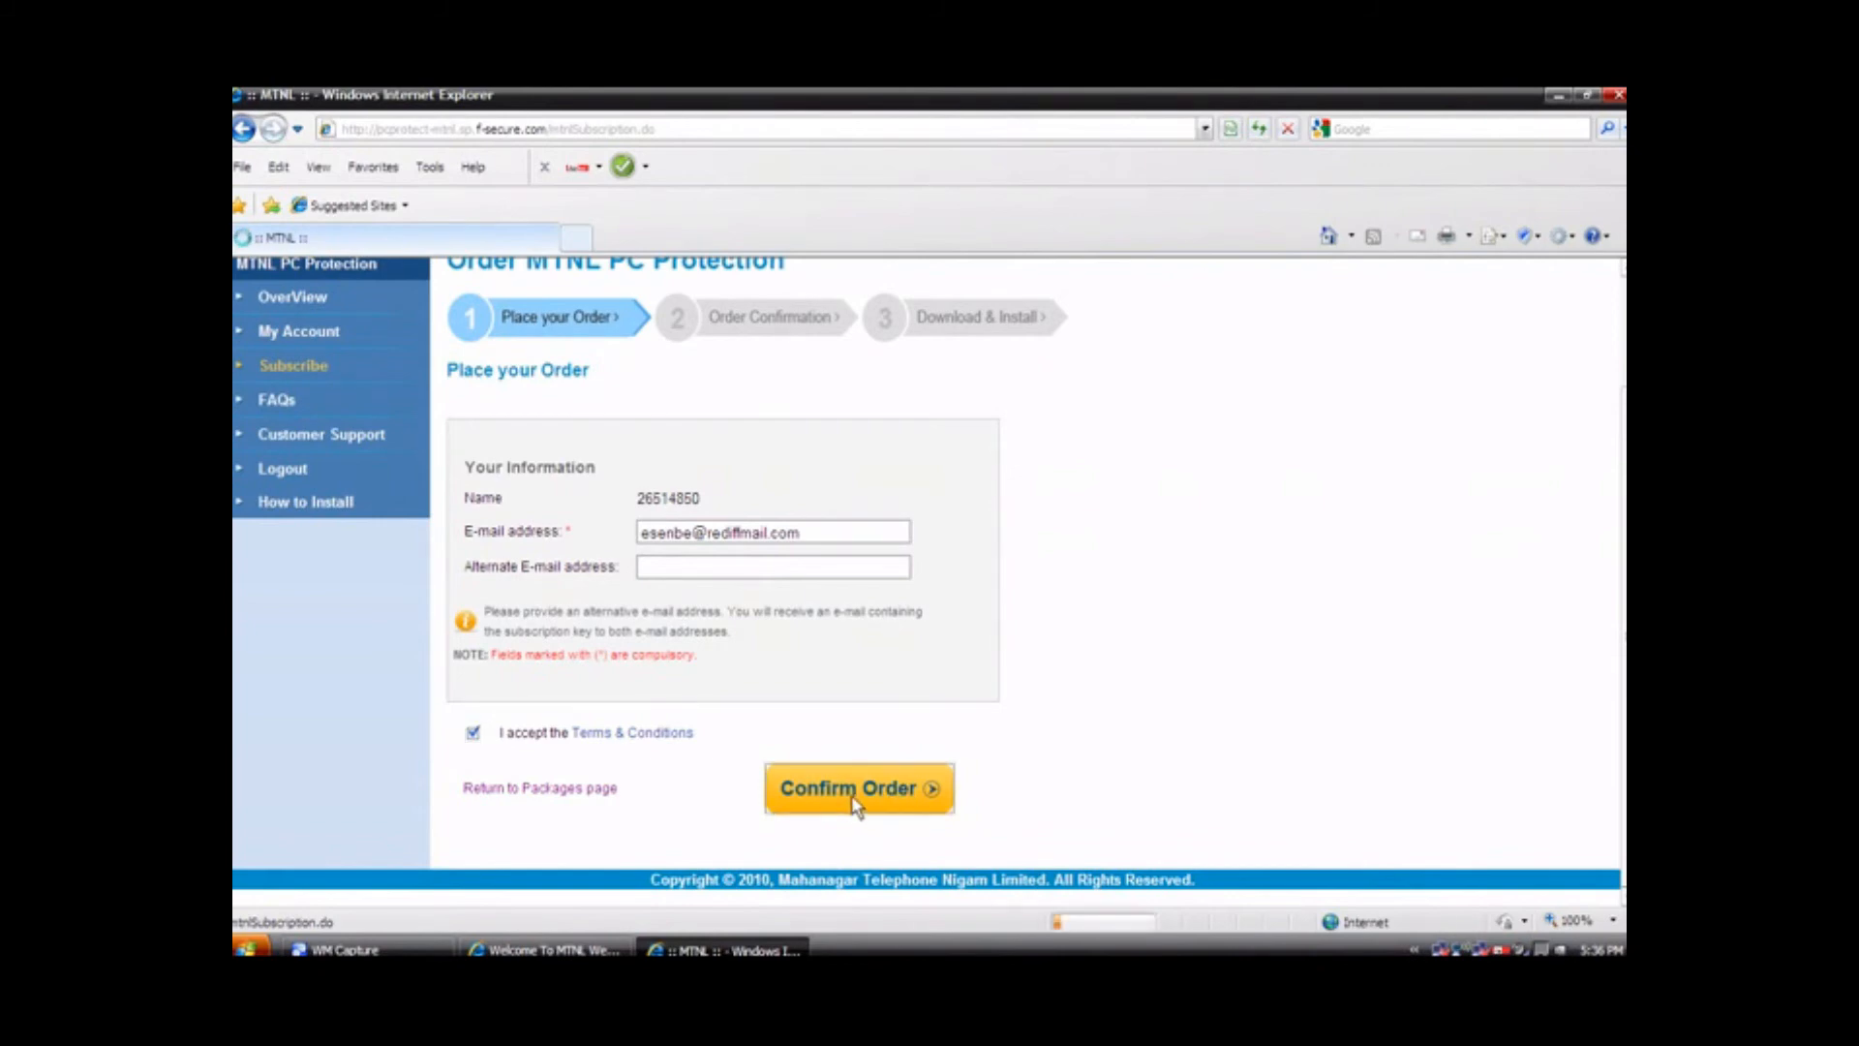
# Step: Confirm the Monthly Plan order at Rs 60.0 and review the issued subscription key
pyautogui.click(857, 788)
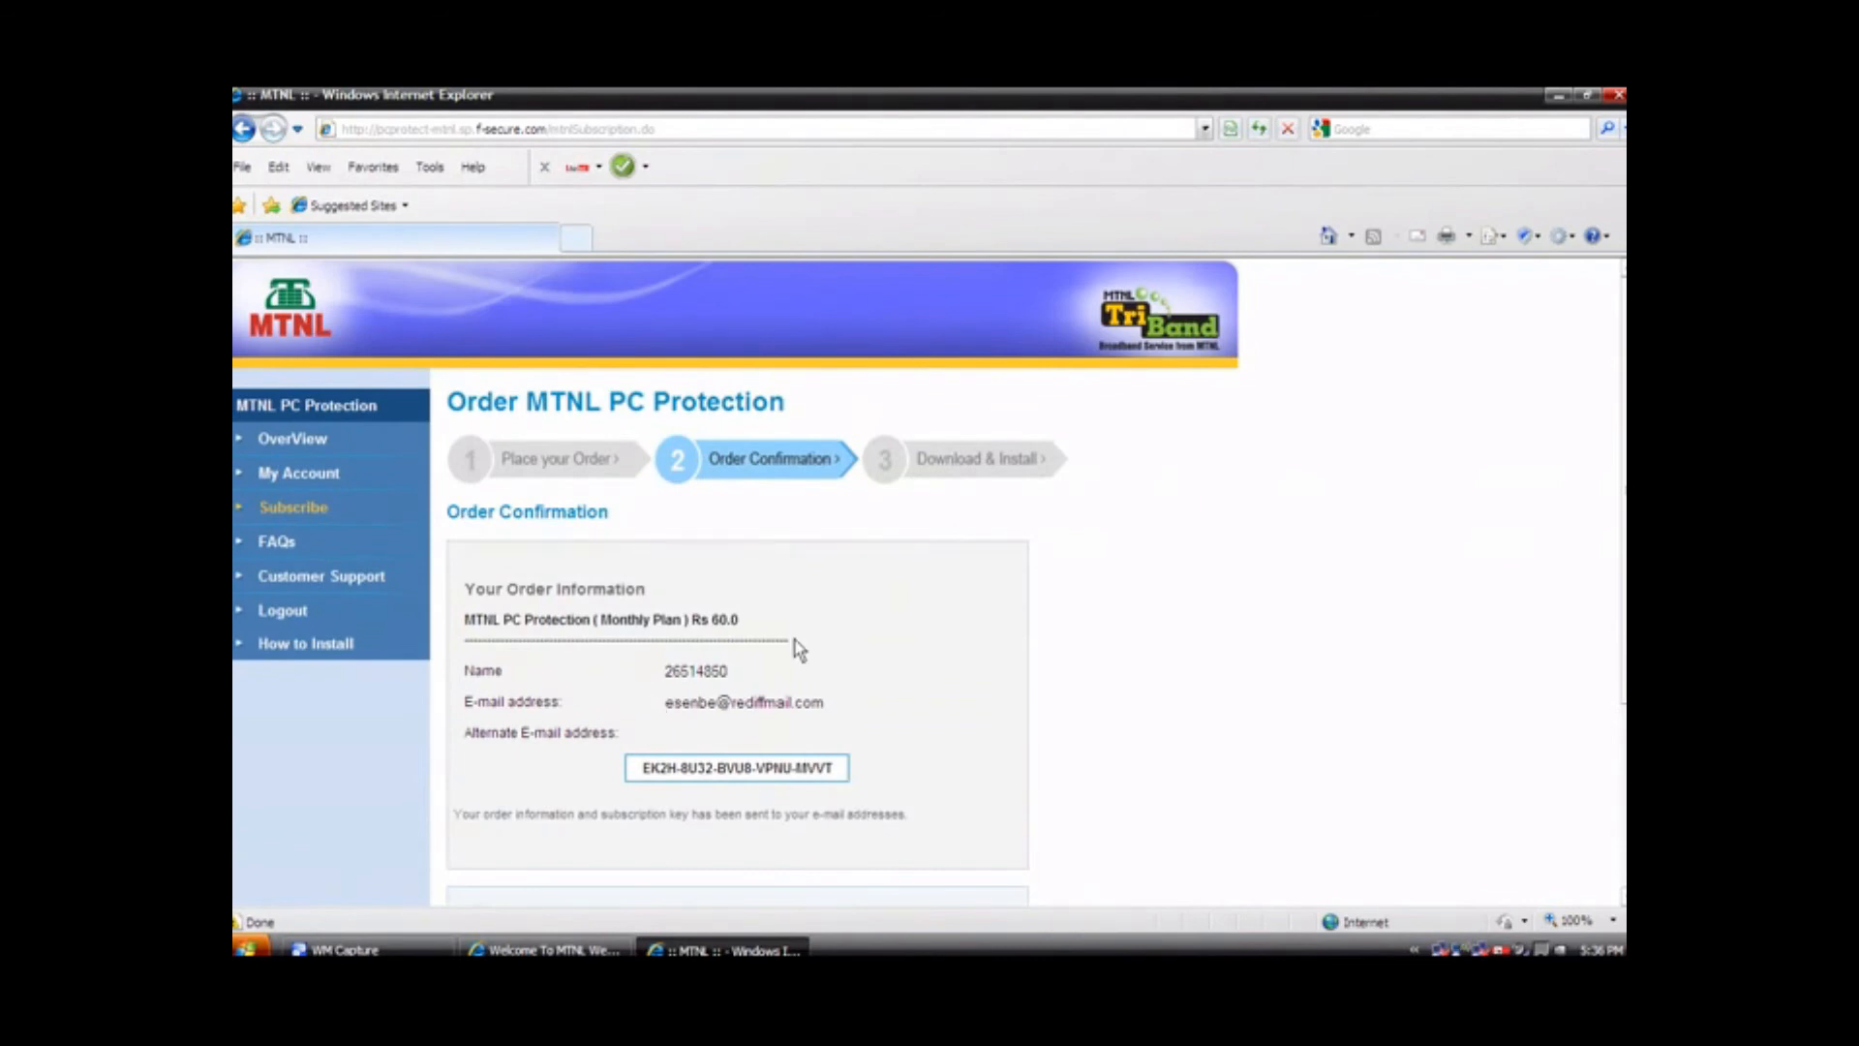
pyautogui.moveTo(575, 608)
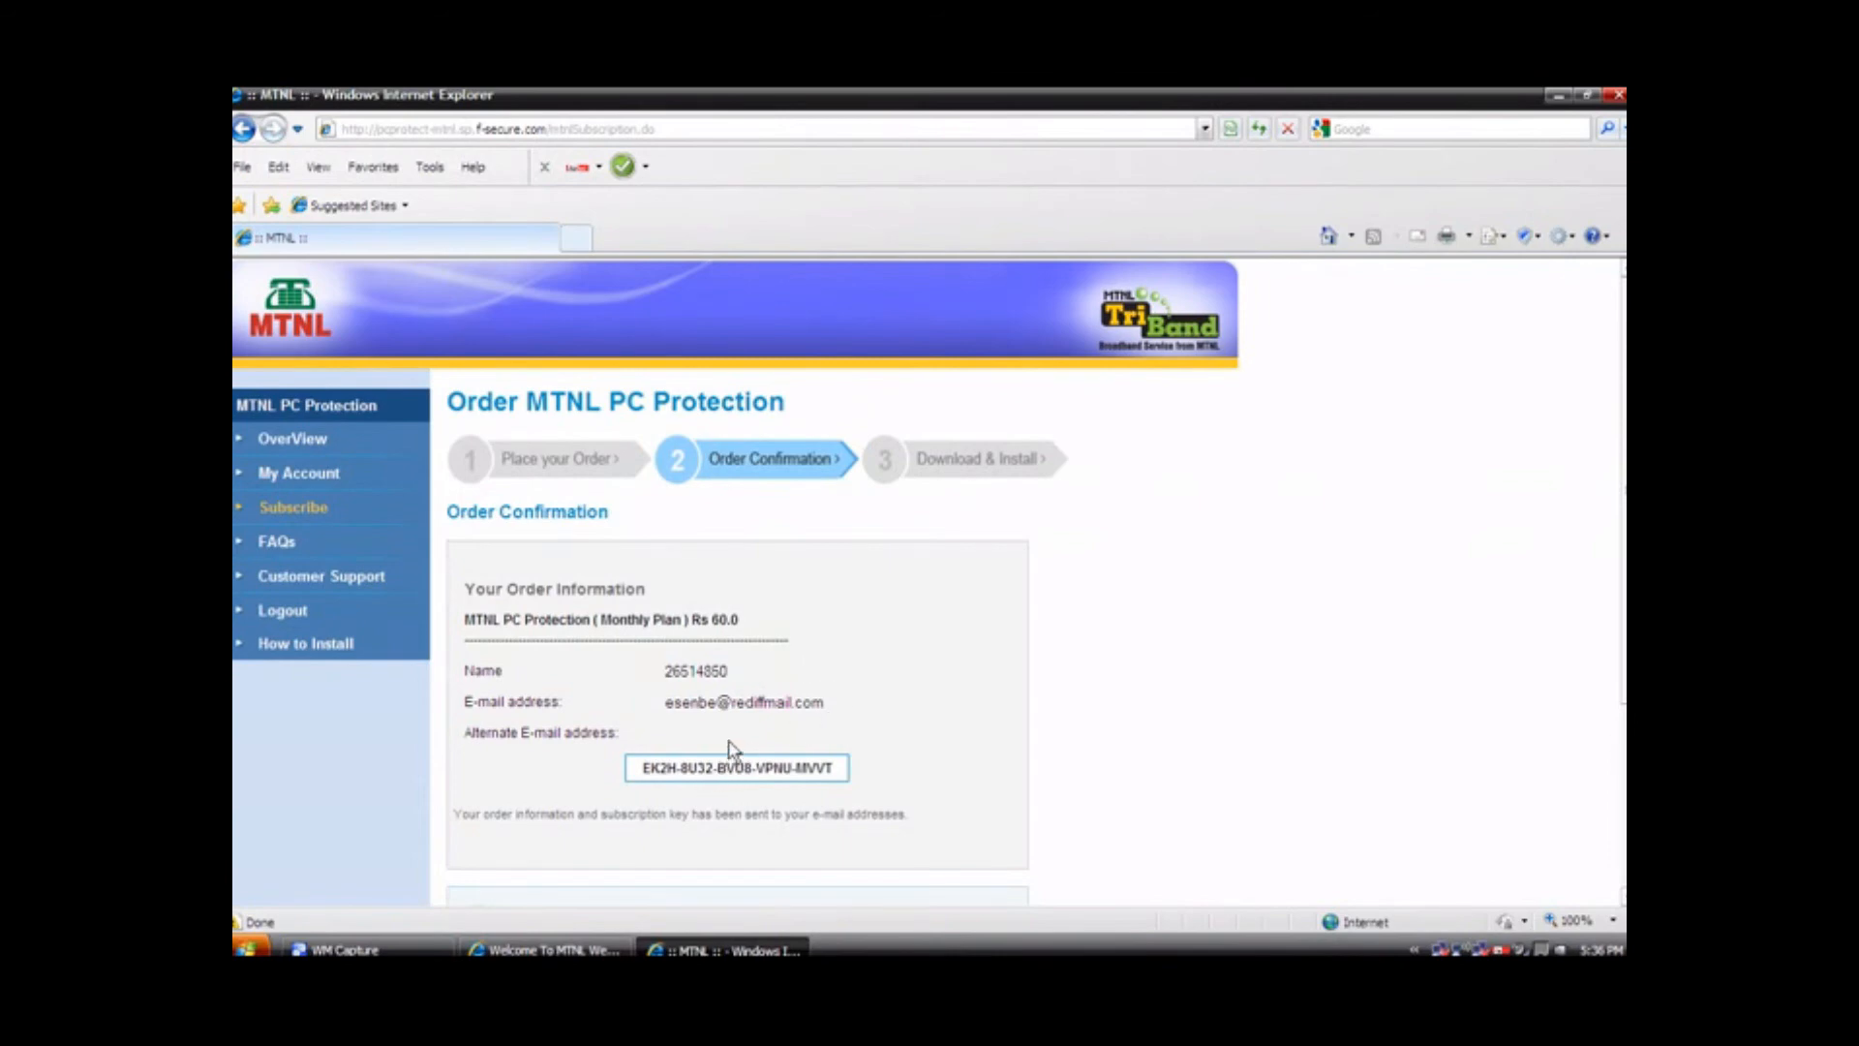
pyautogui.moveTo(717, 817)
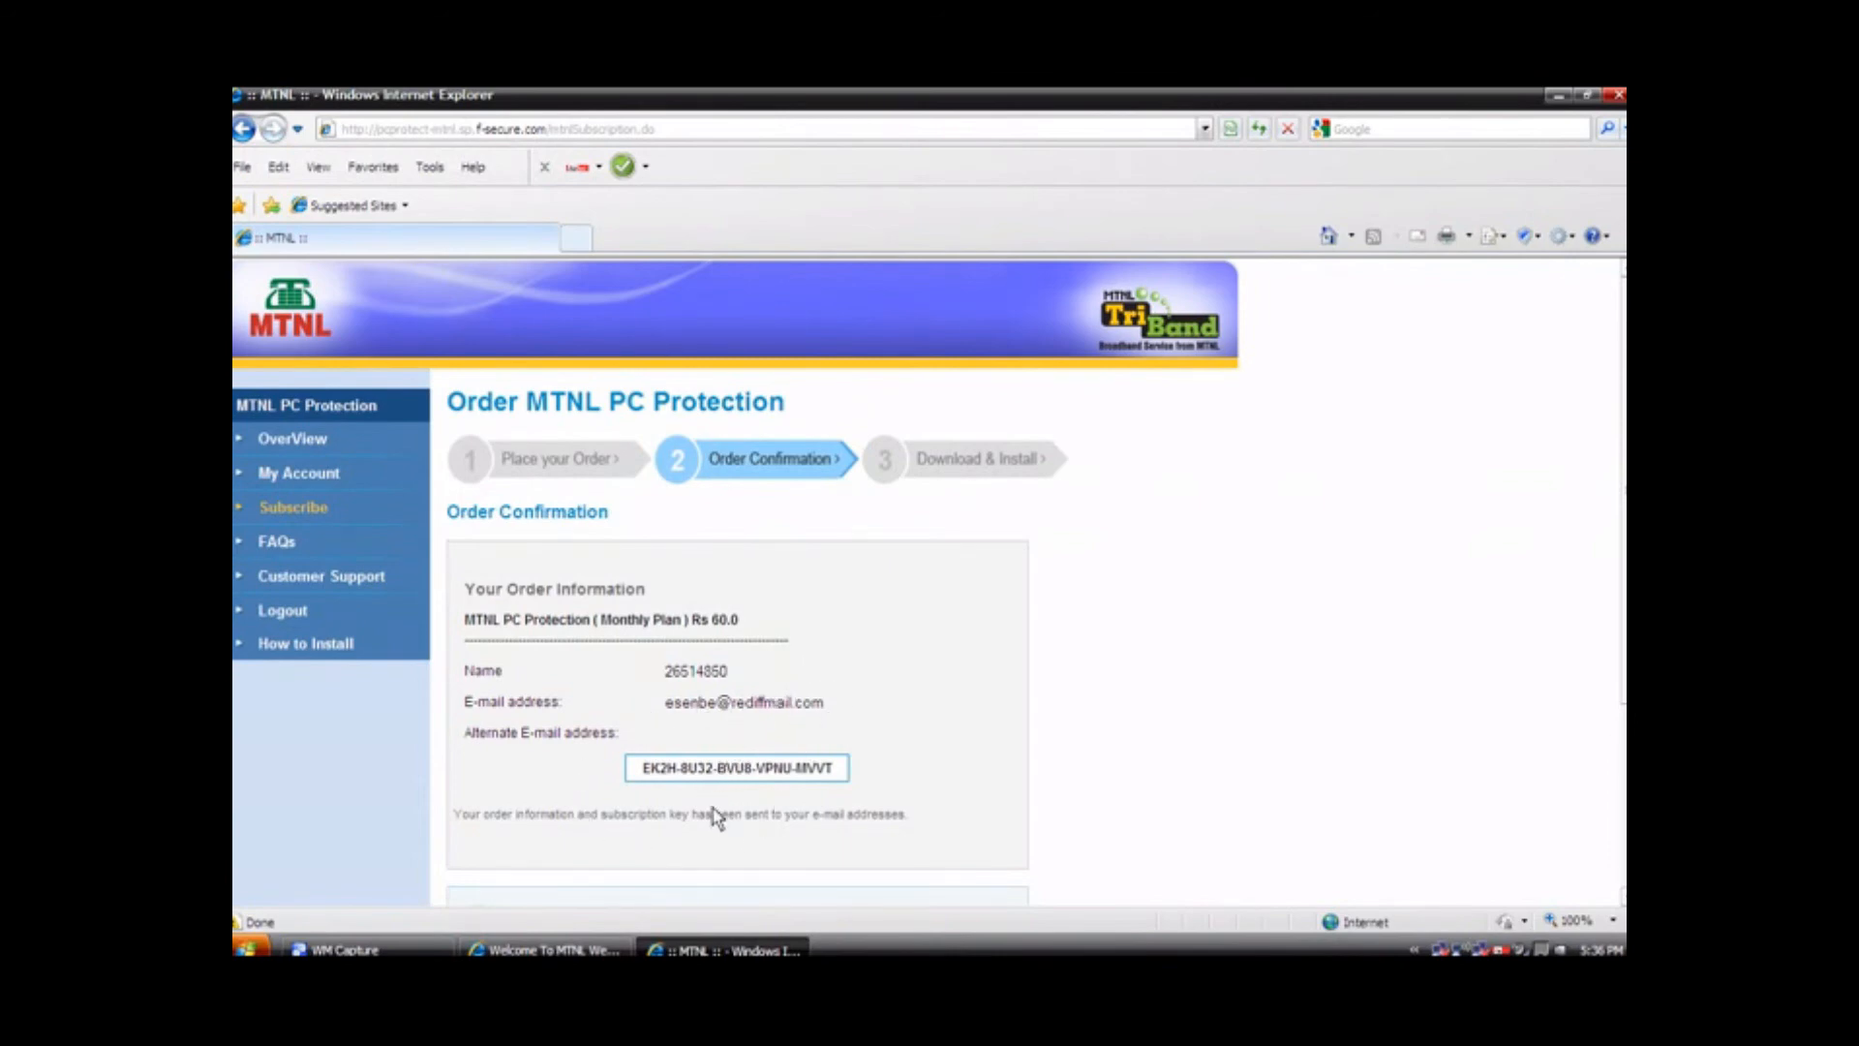
pyautogui.moveTo(695, 833)
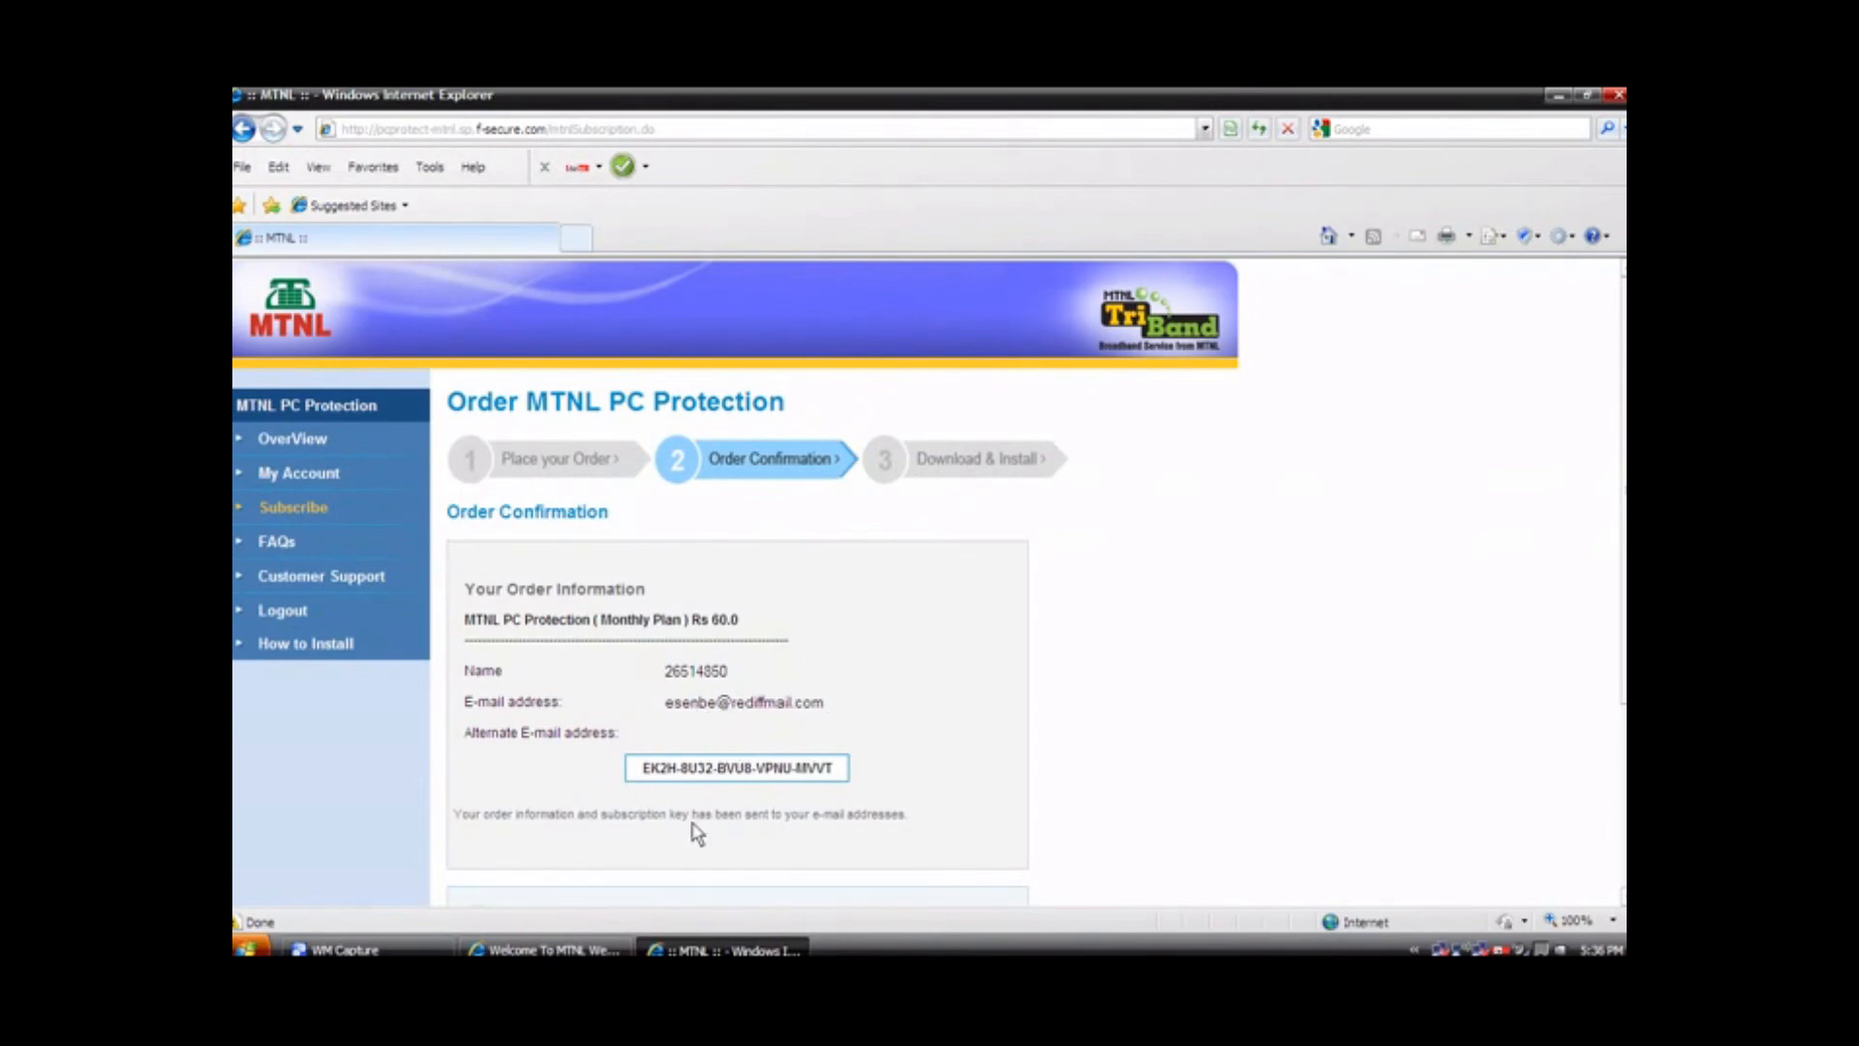
pyautogui.moveTo(665, 810)
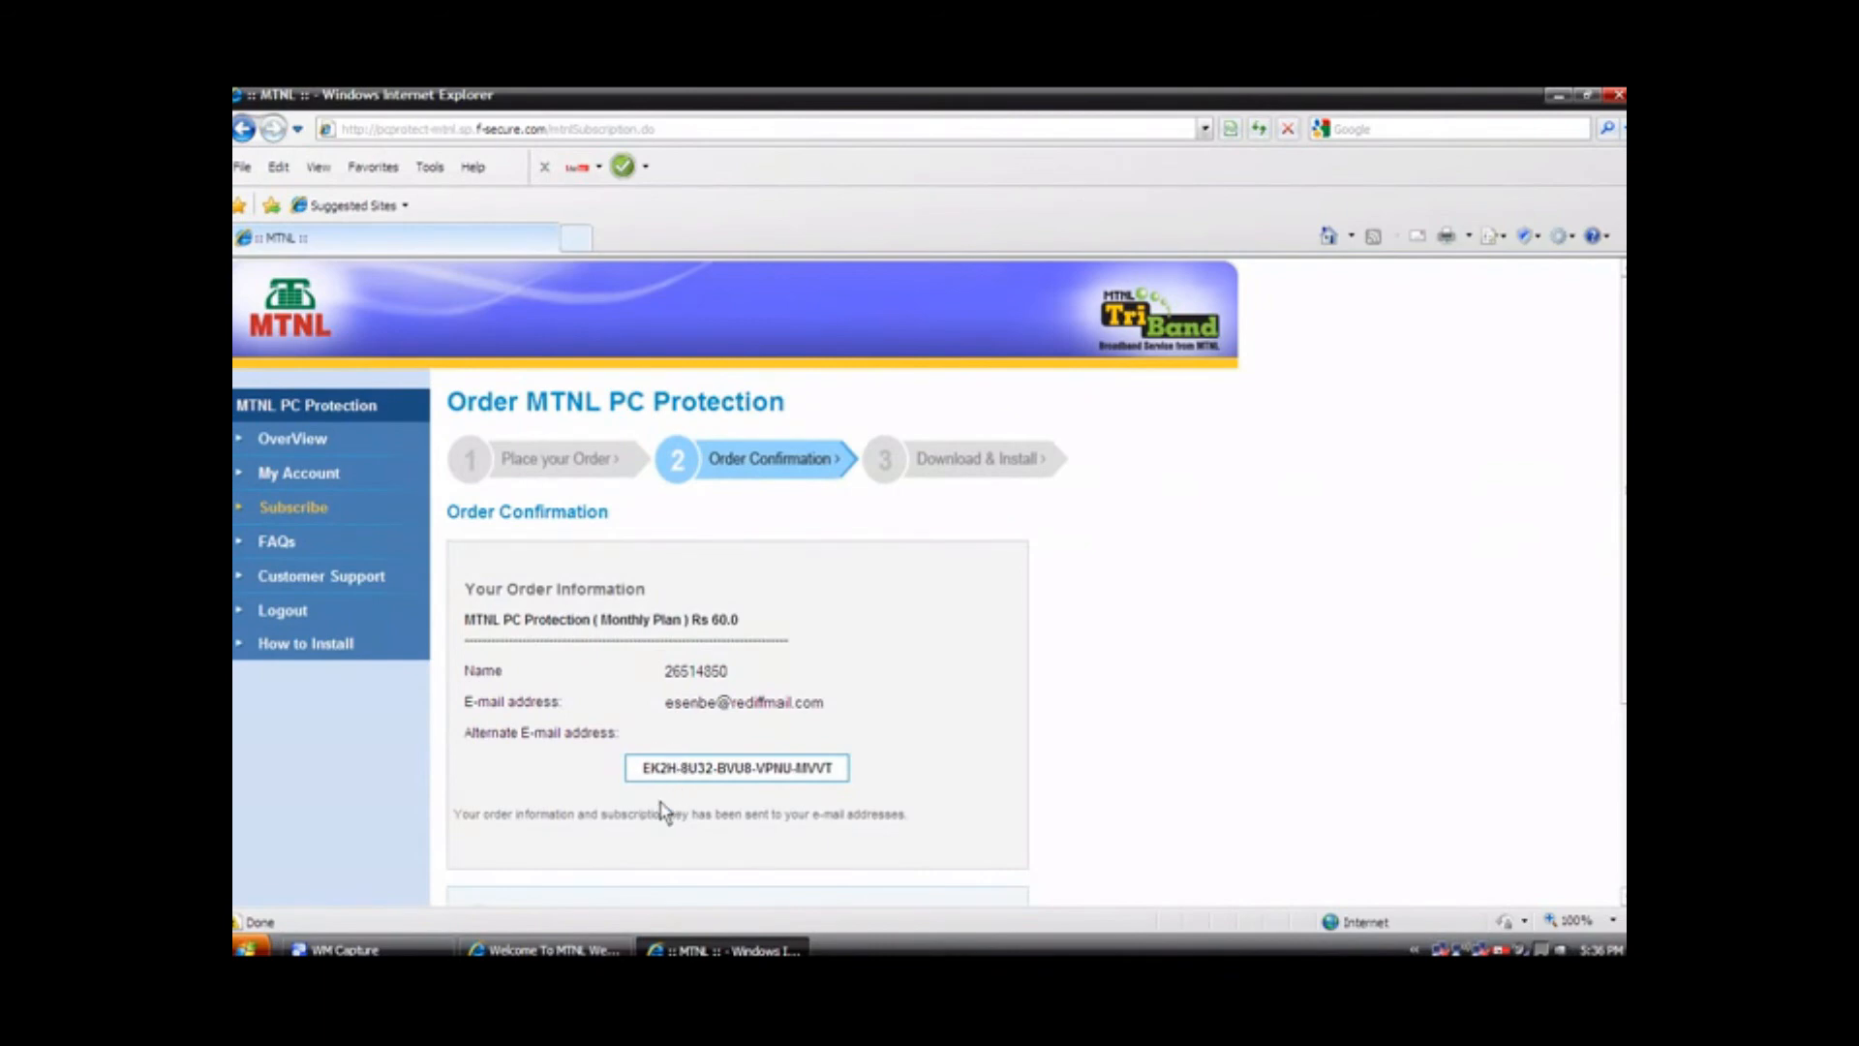
pyautogui.moveTo(664, 701)
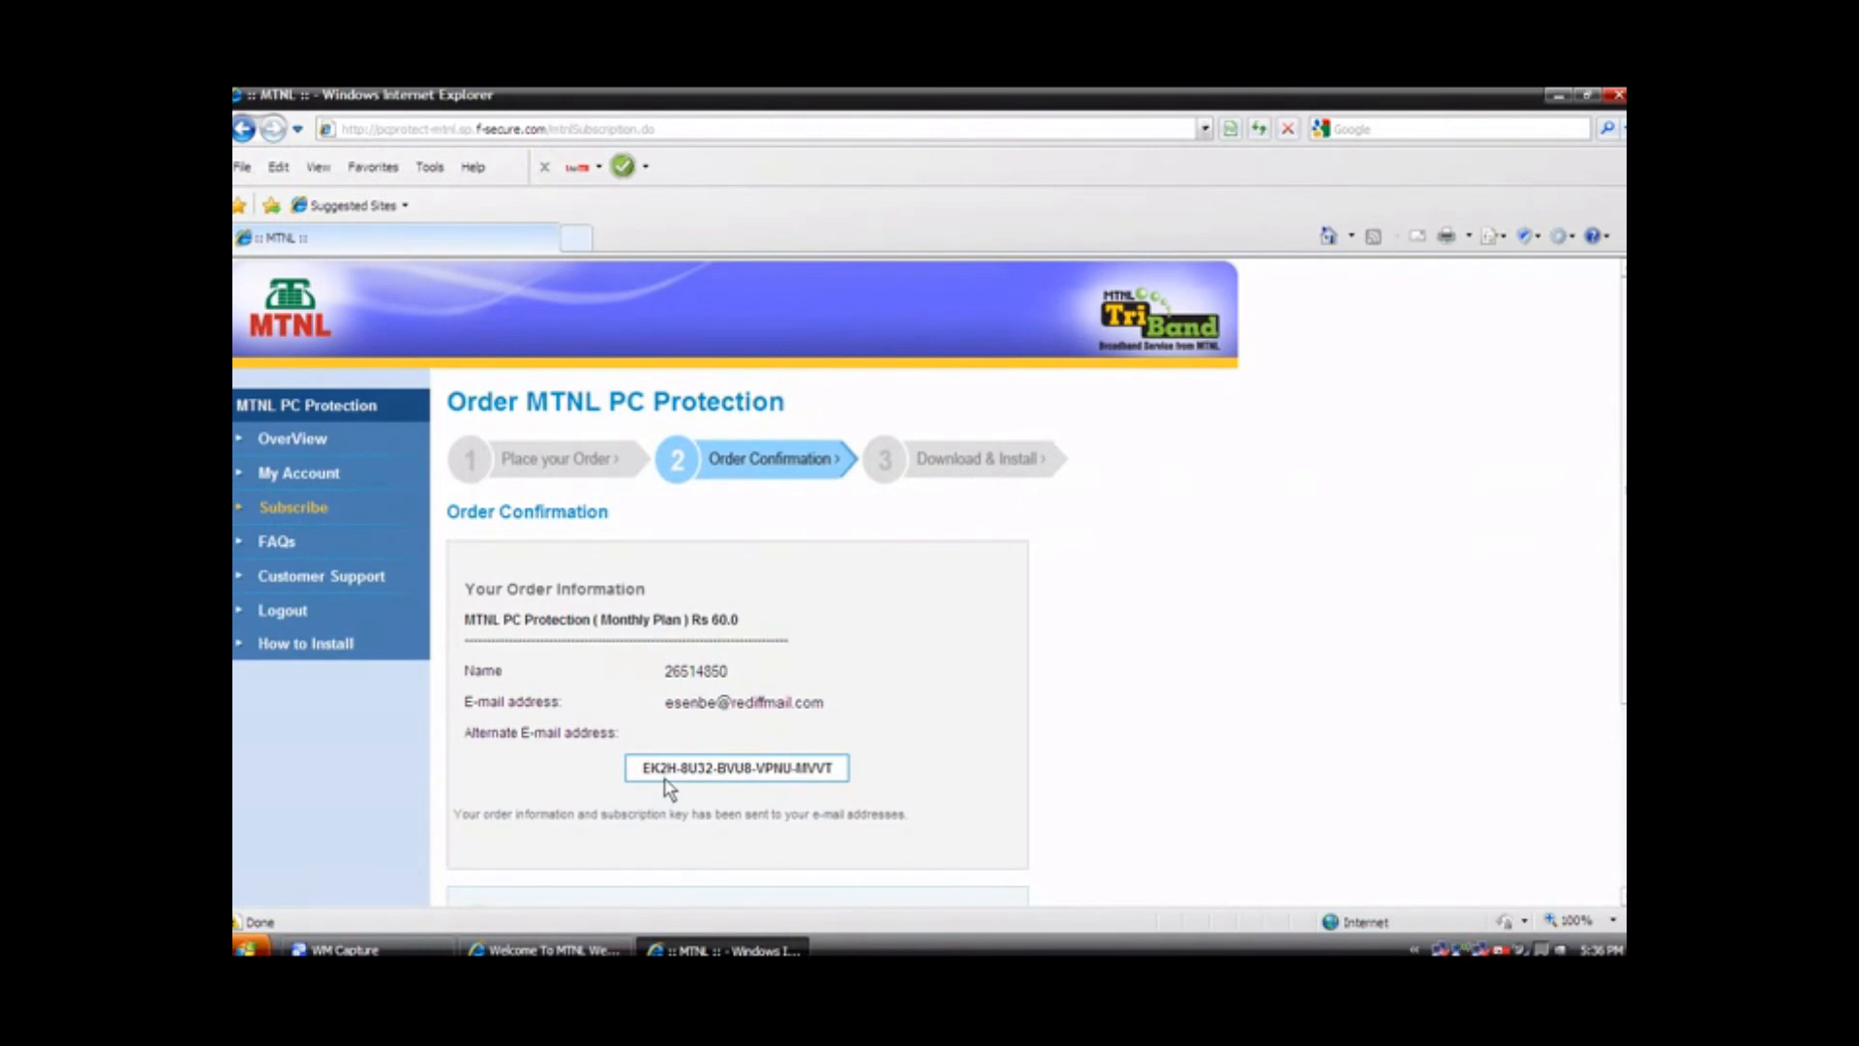
pyautogui.moveTo(752, 788)
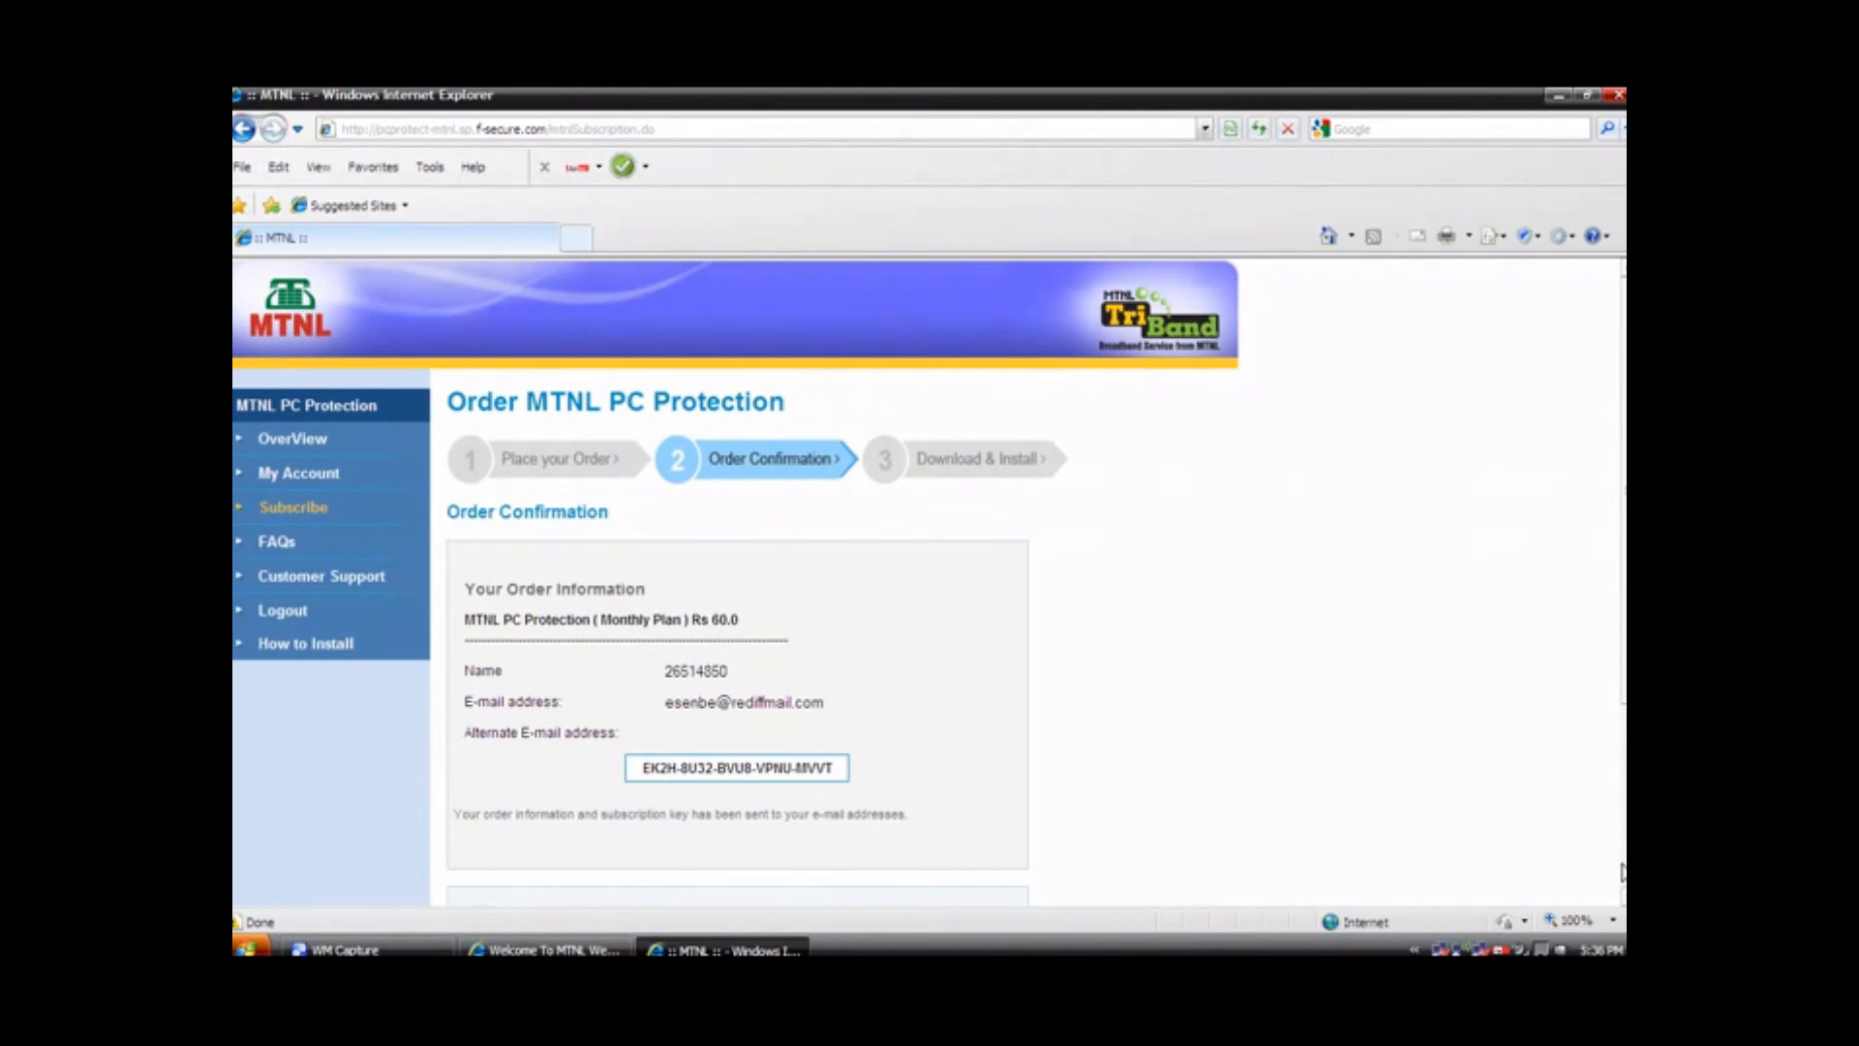
pyautogui.scroll(-3)
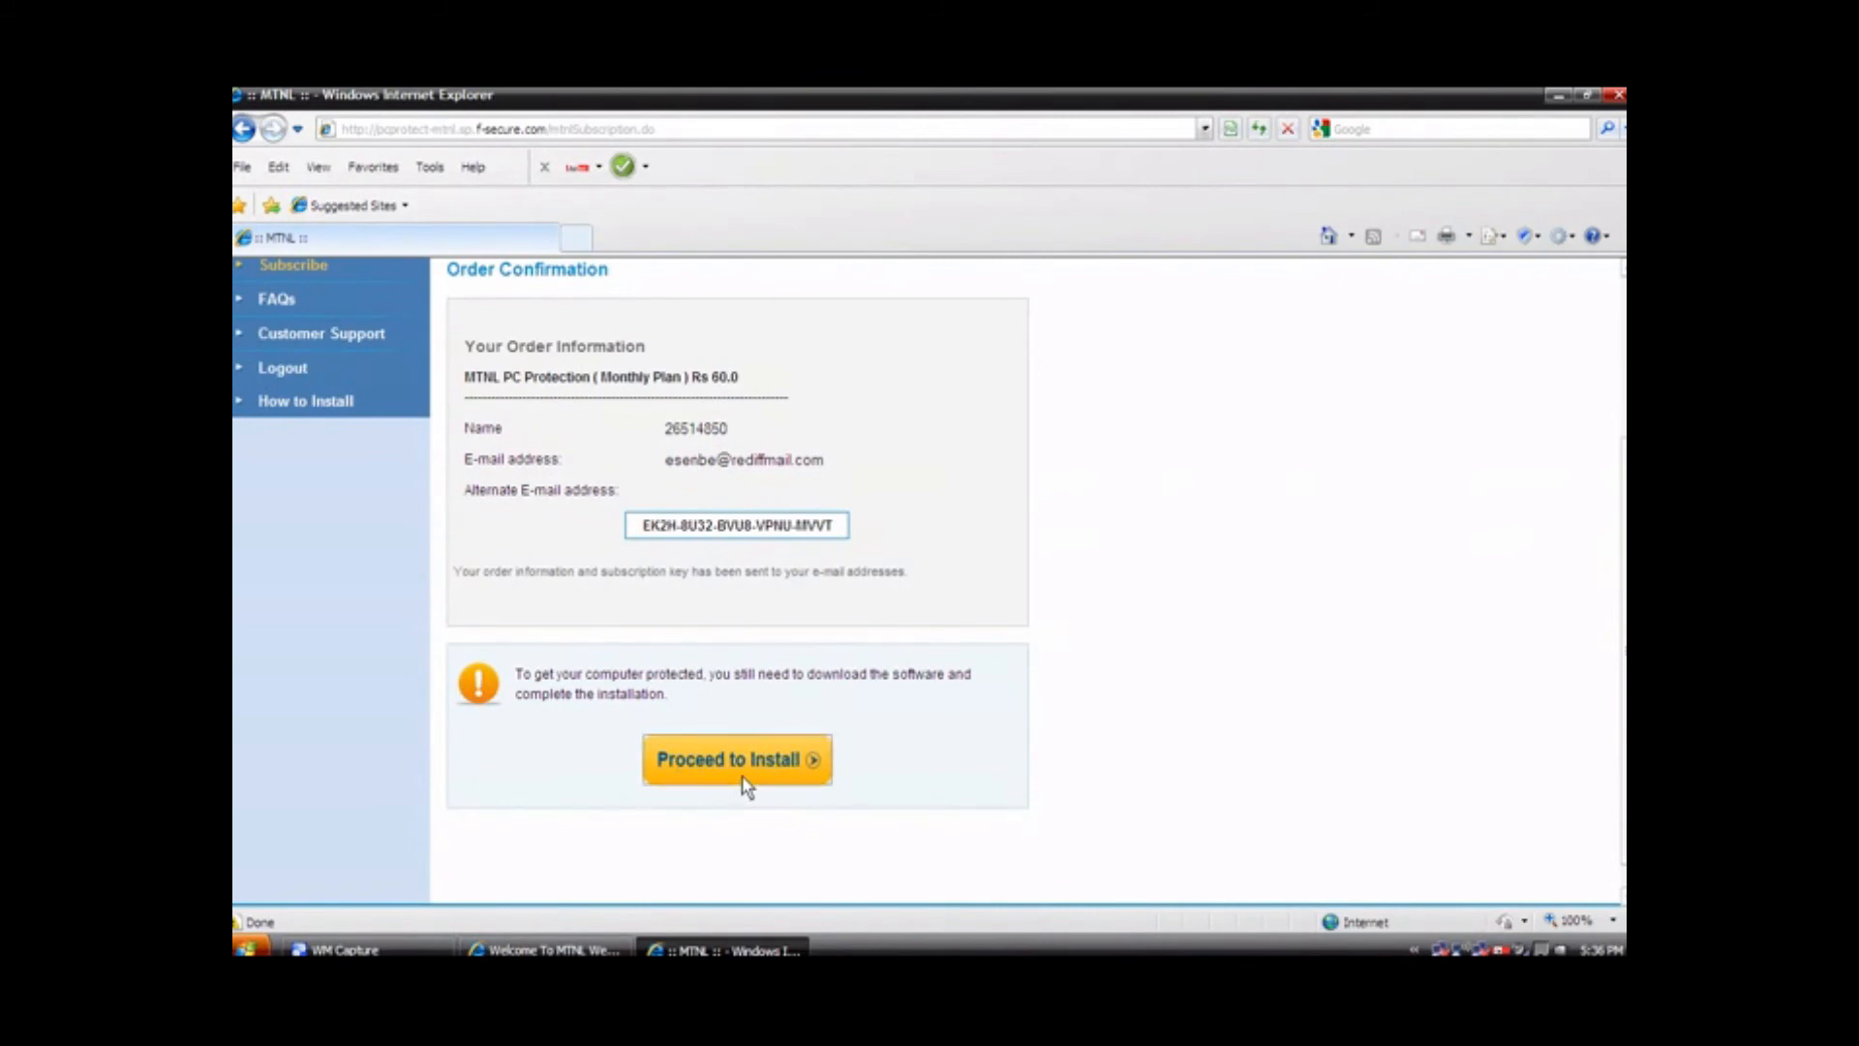
# Step: Proceed to the Download & Install step showing the 52.6 MB MTNL PC Protection download
pyautogui.click(736, 759)
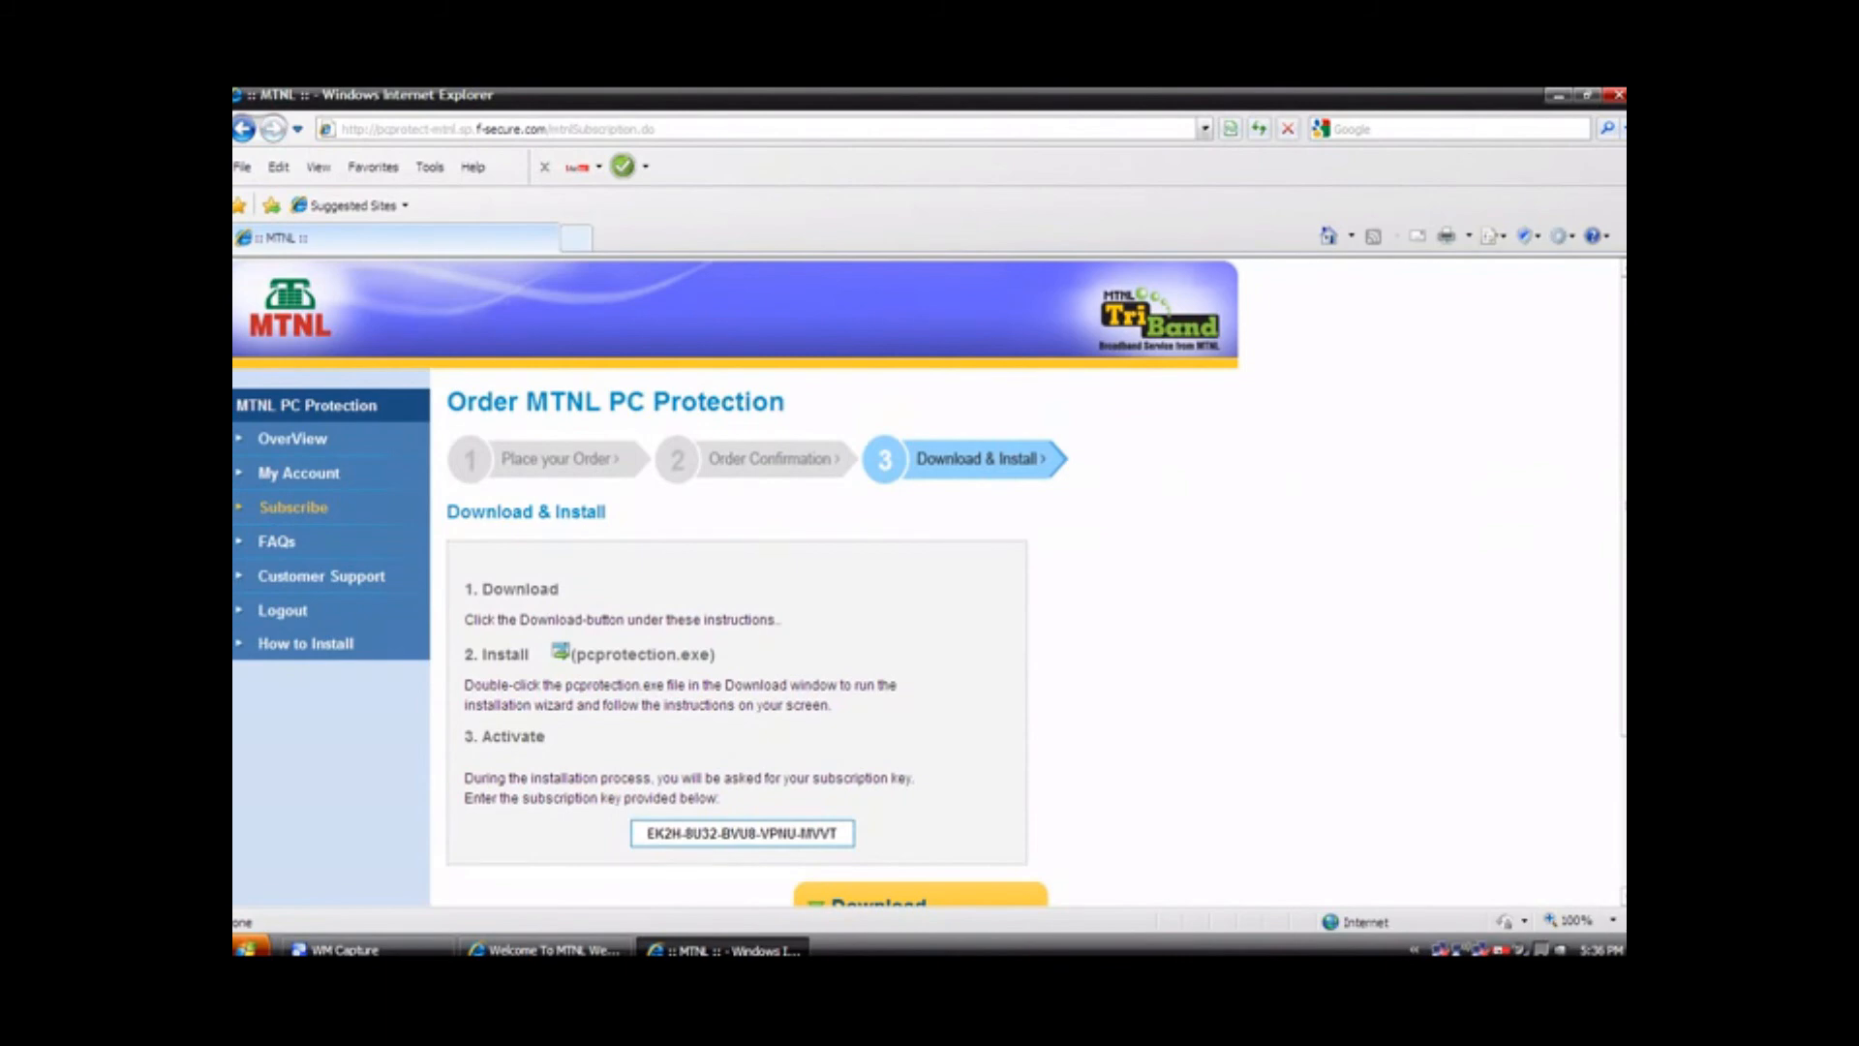
pyautogui.scroll(-3)
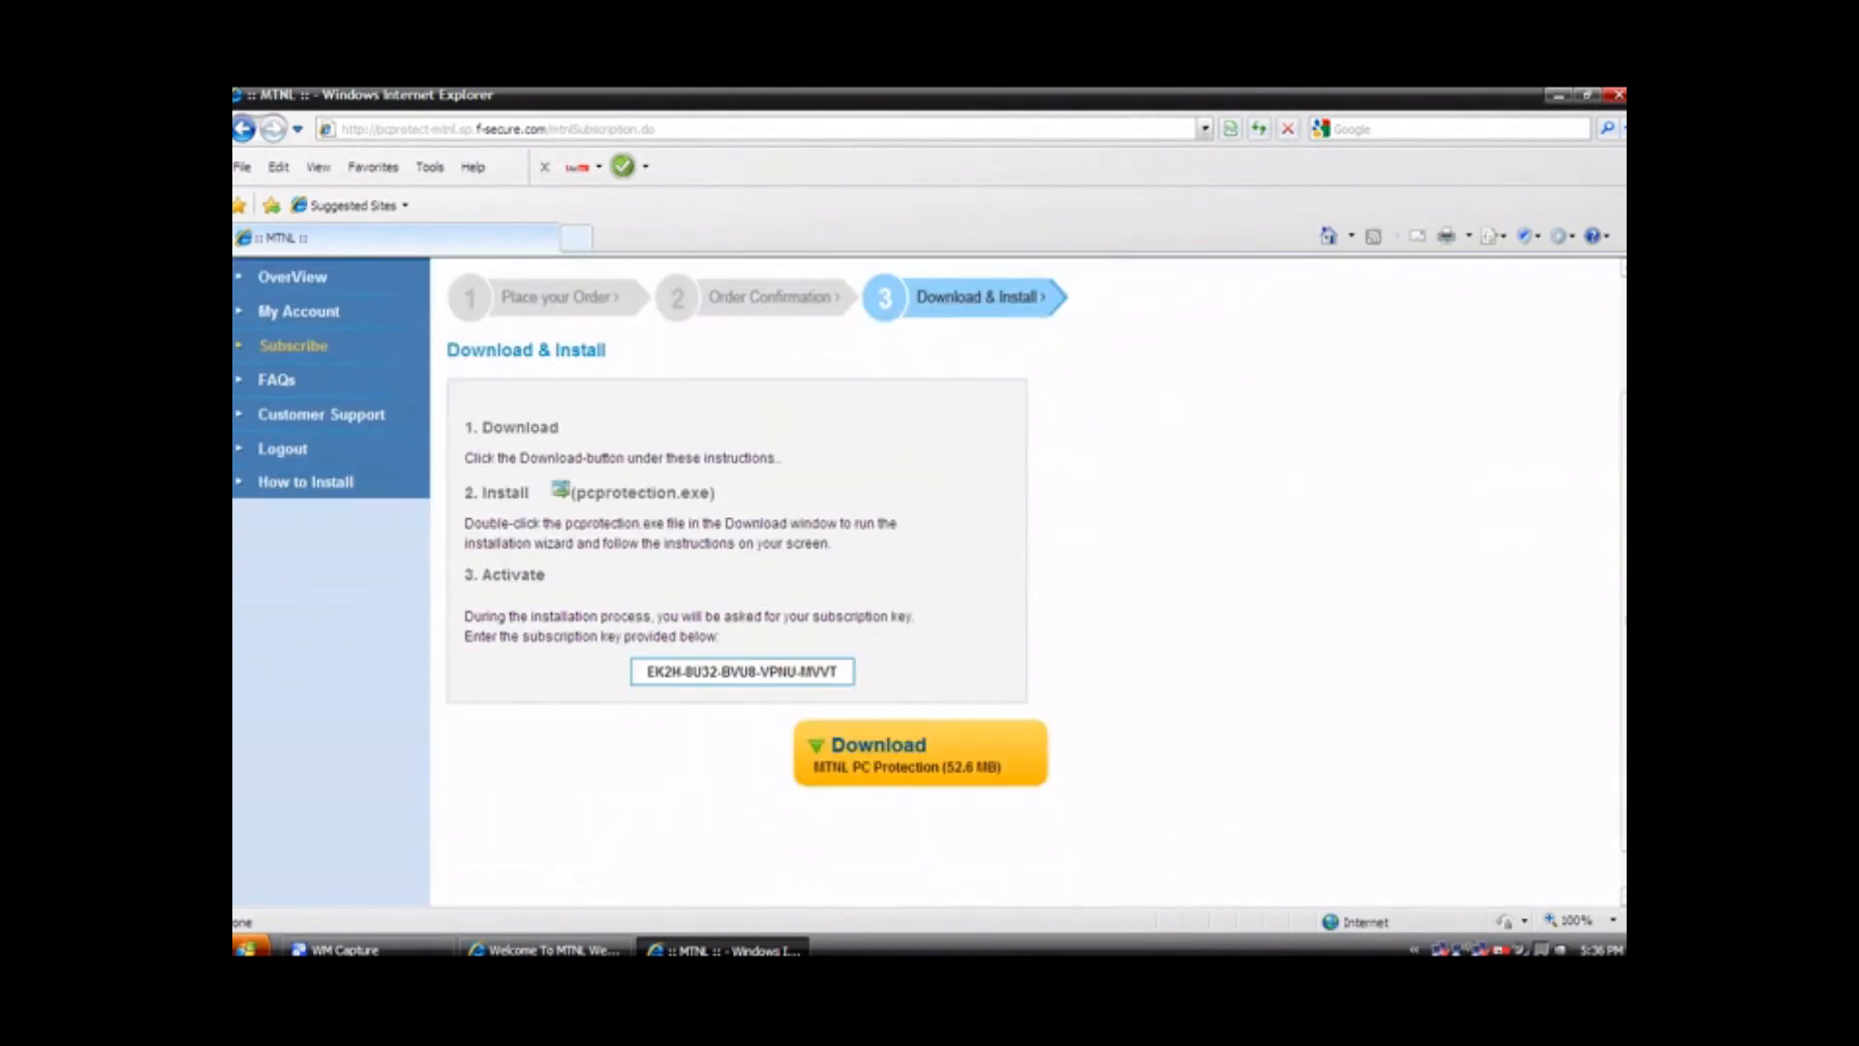
pyautogui.moveTo(947, 742)
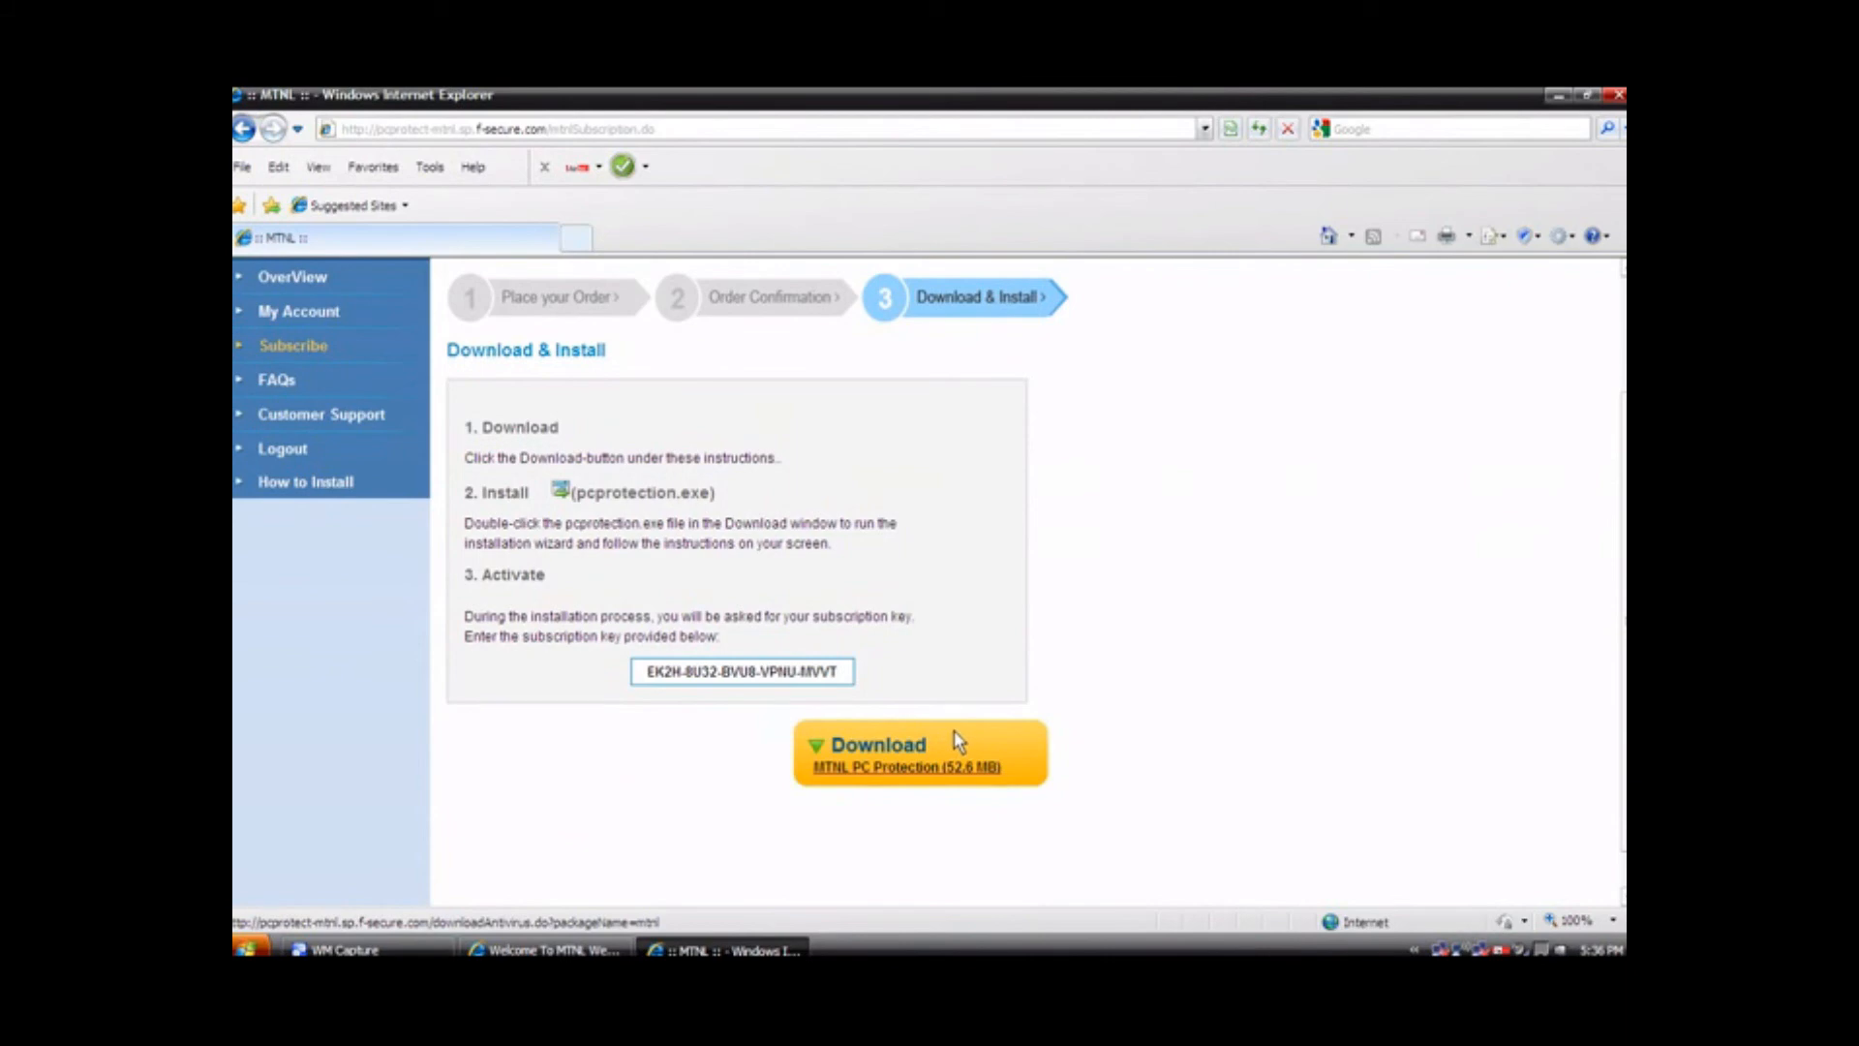
pyautogui.moveTo(963, 749)
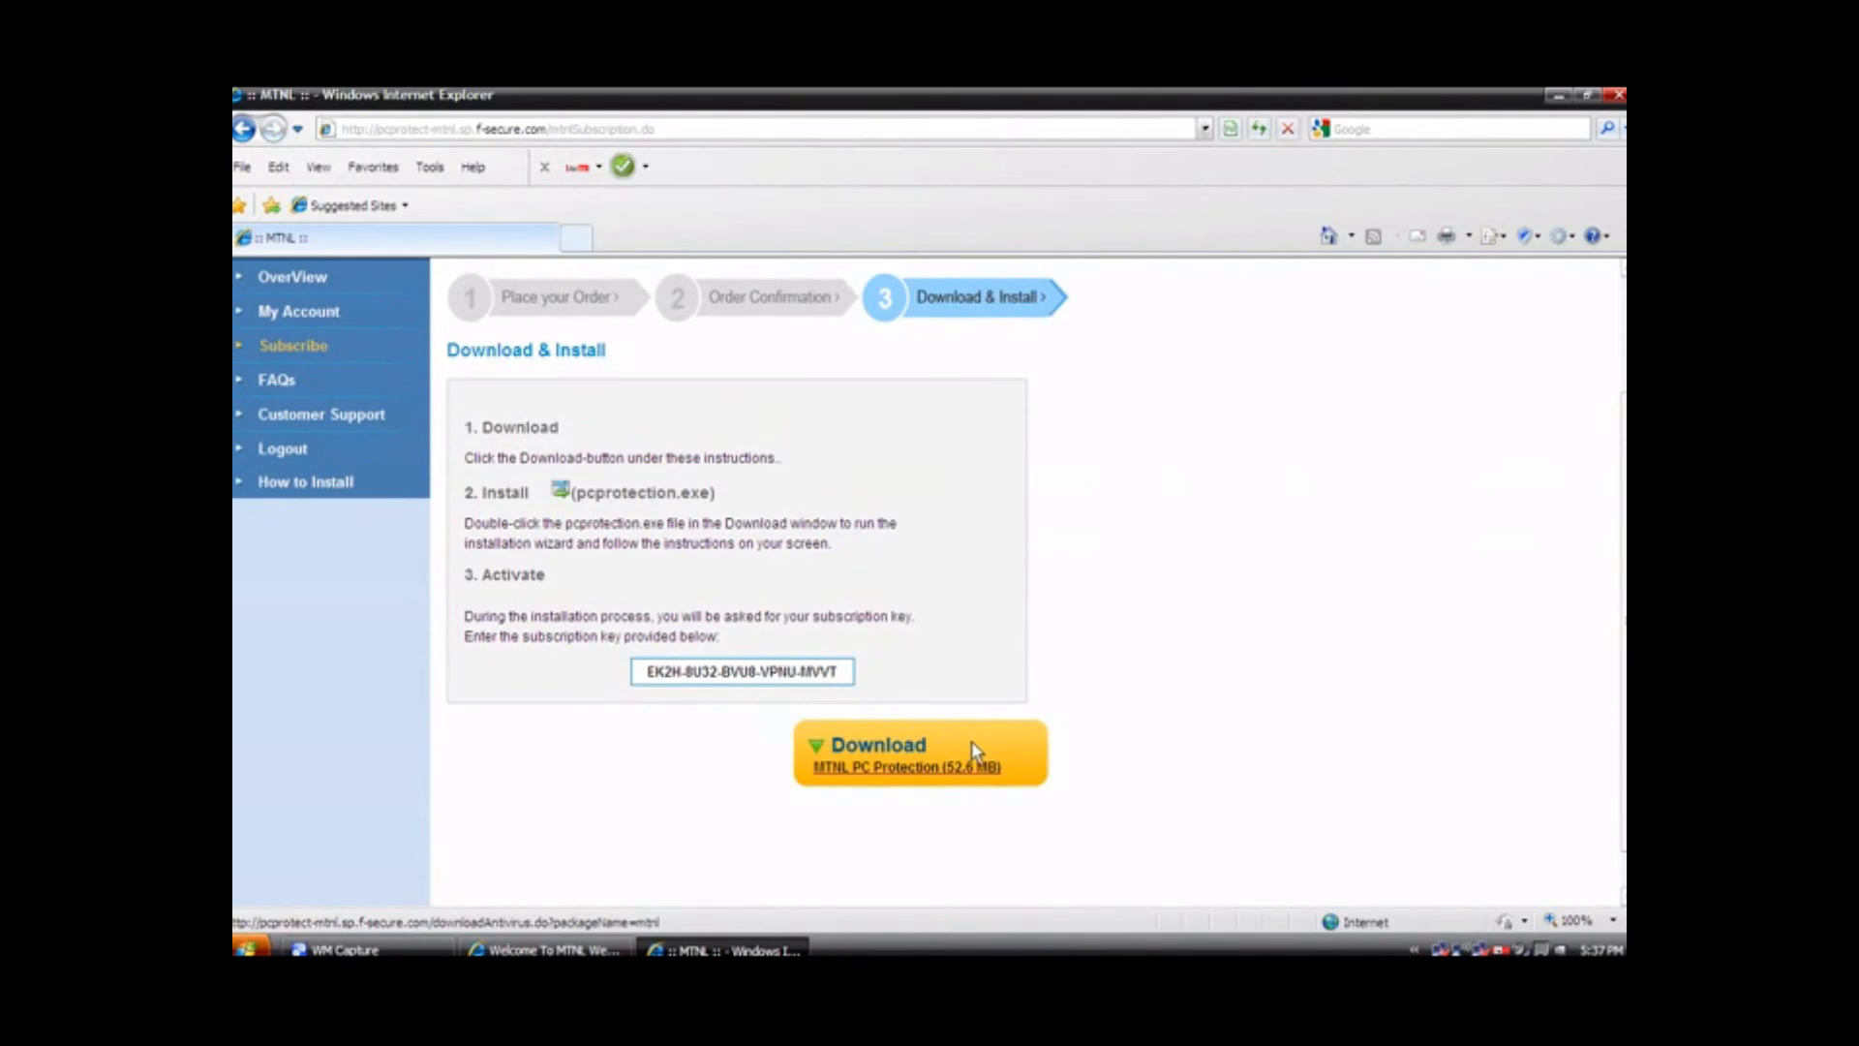
# Step: Start the PC Protection installer download and save pcprotection.exe (52.5 MB) to the computer
pyautogui.click(918, 754)
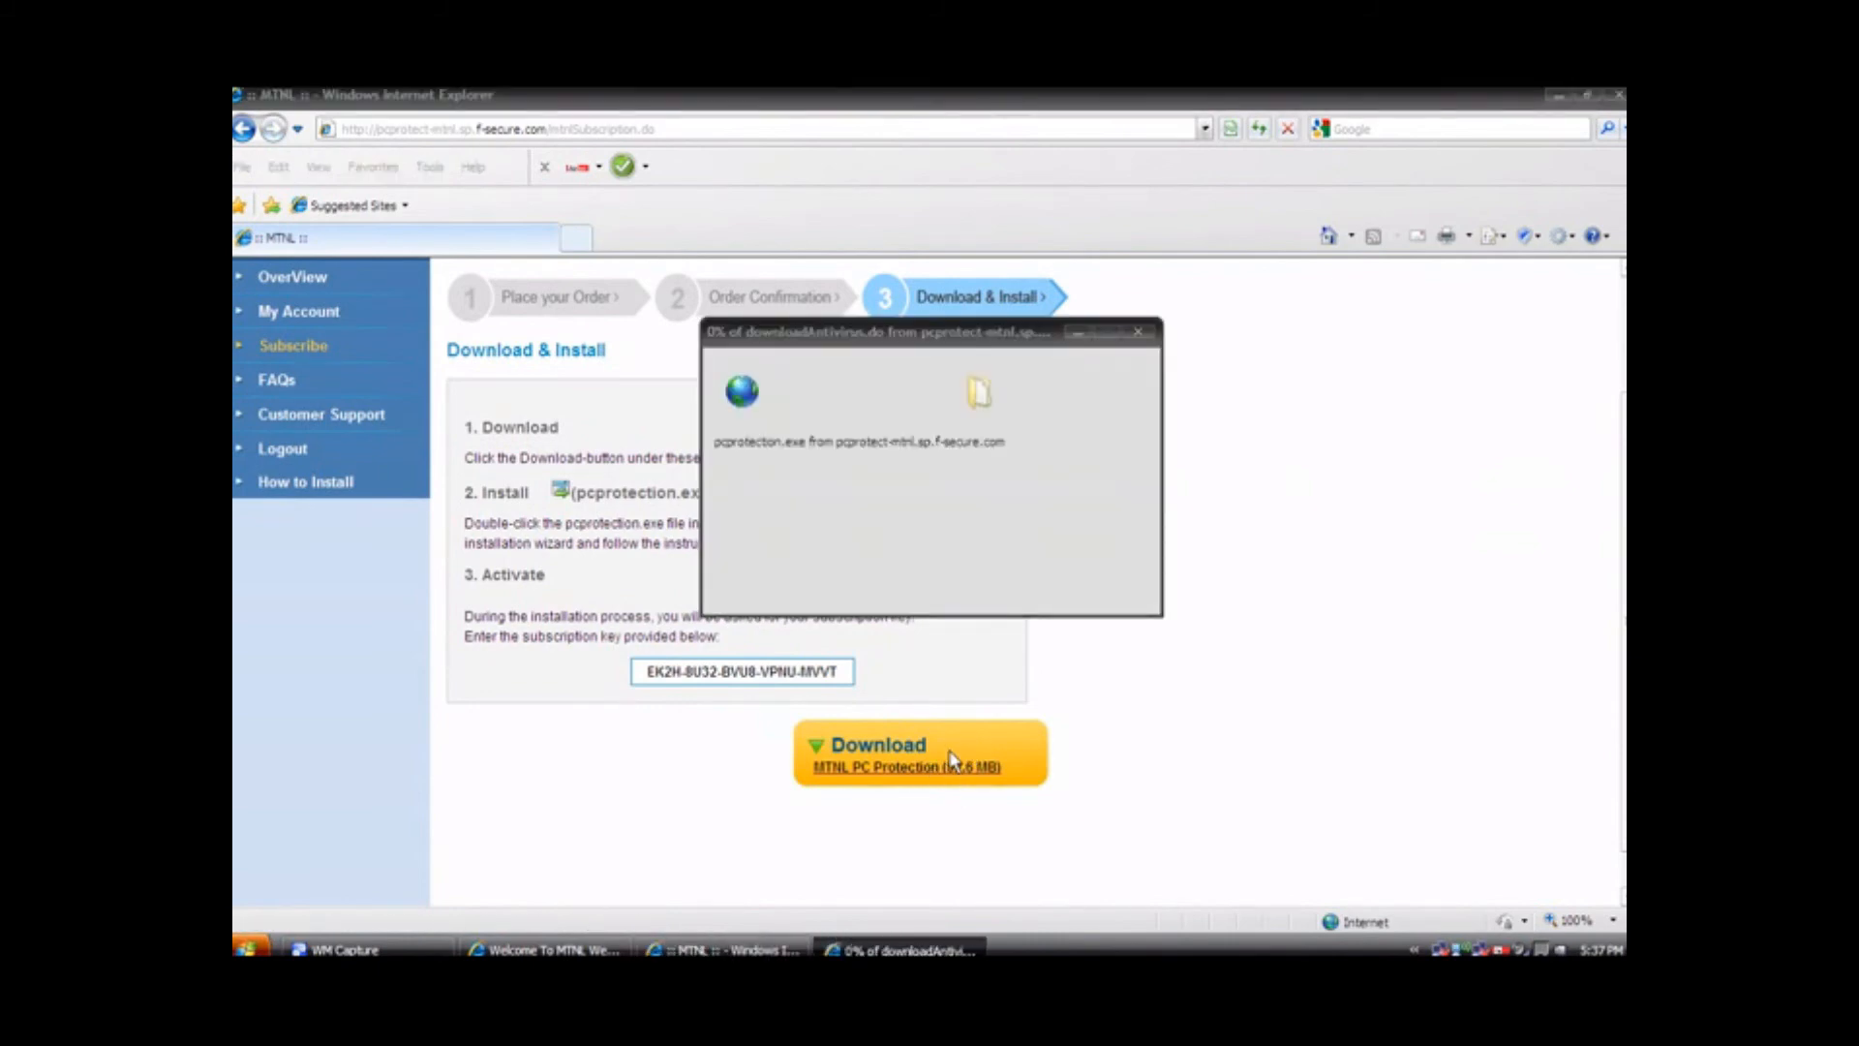
pyautogui.click(920, 753)
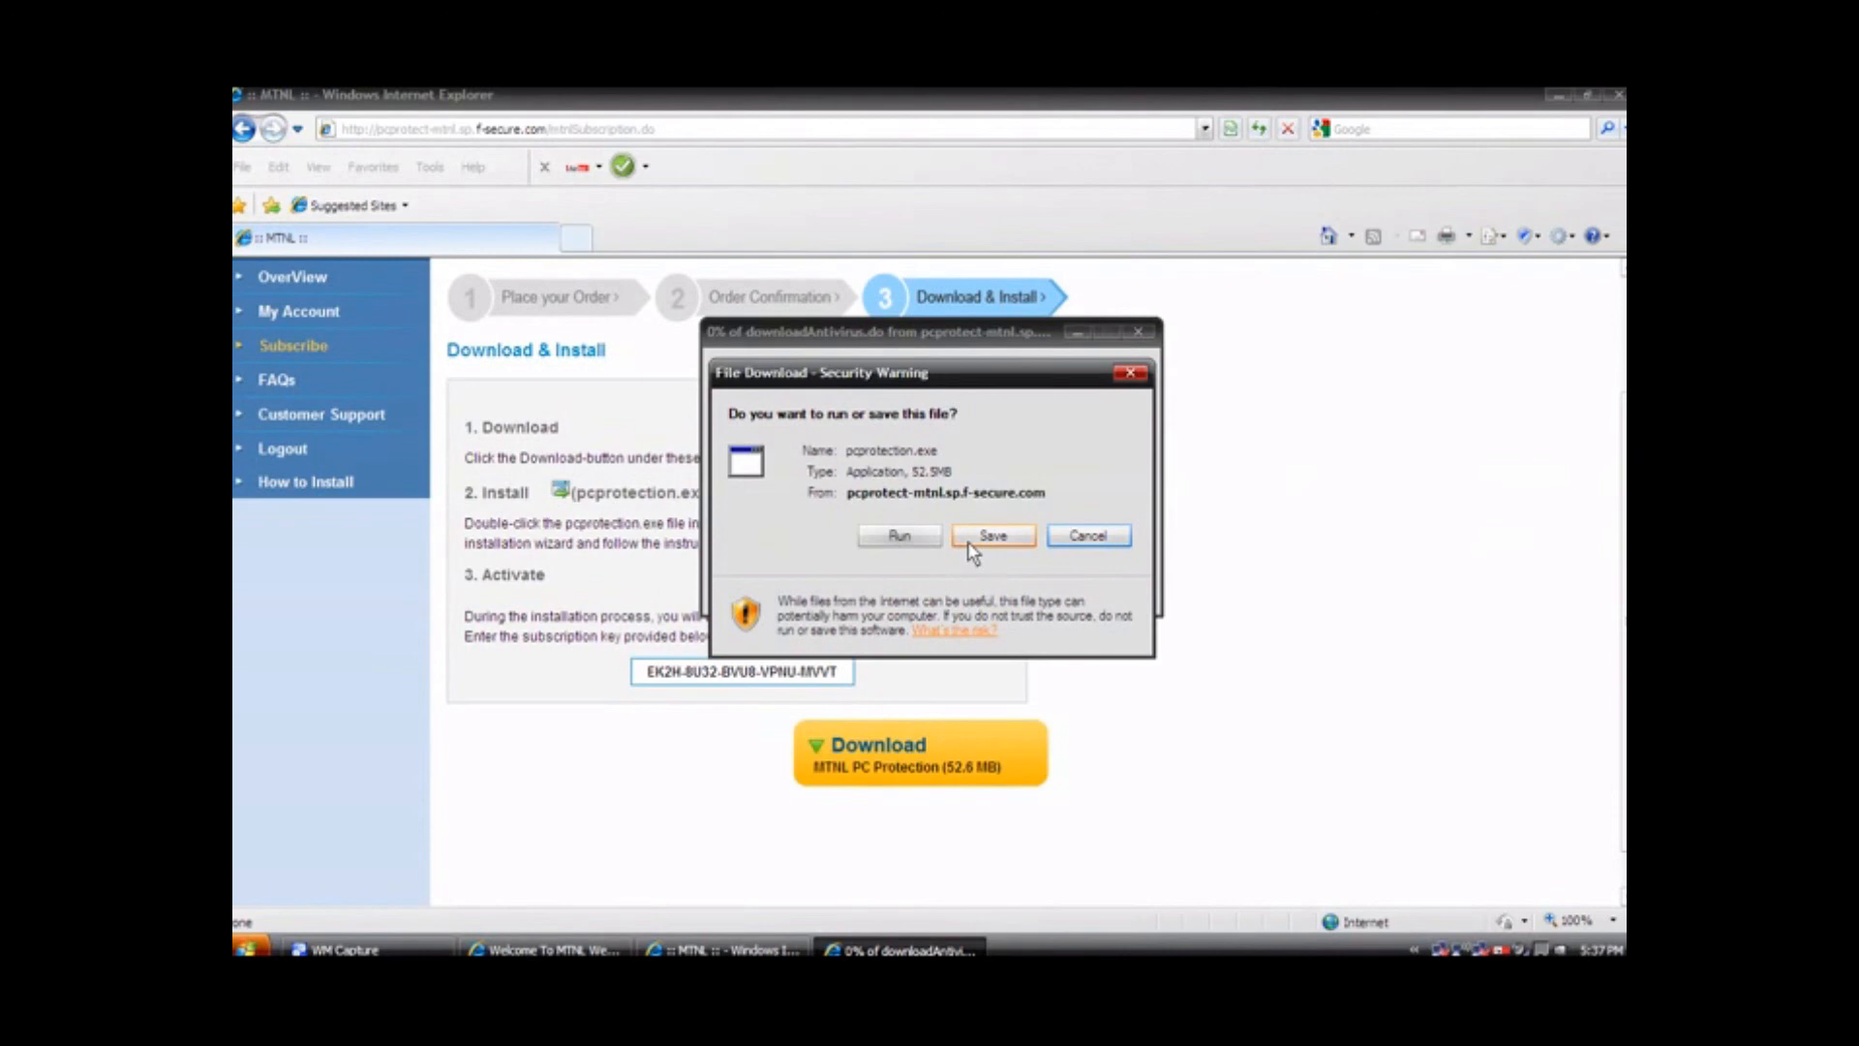
pyautogui.click(992, 534)
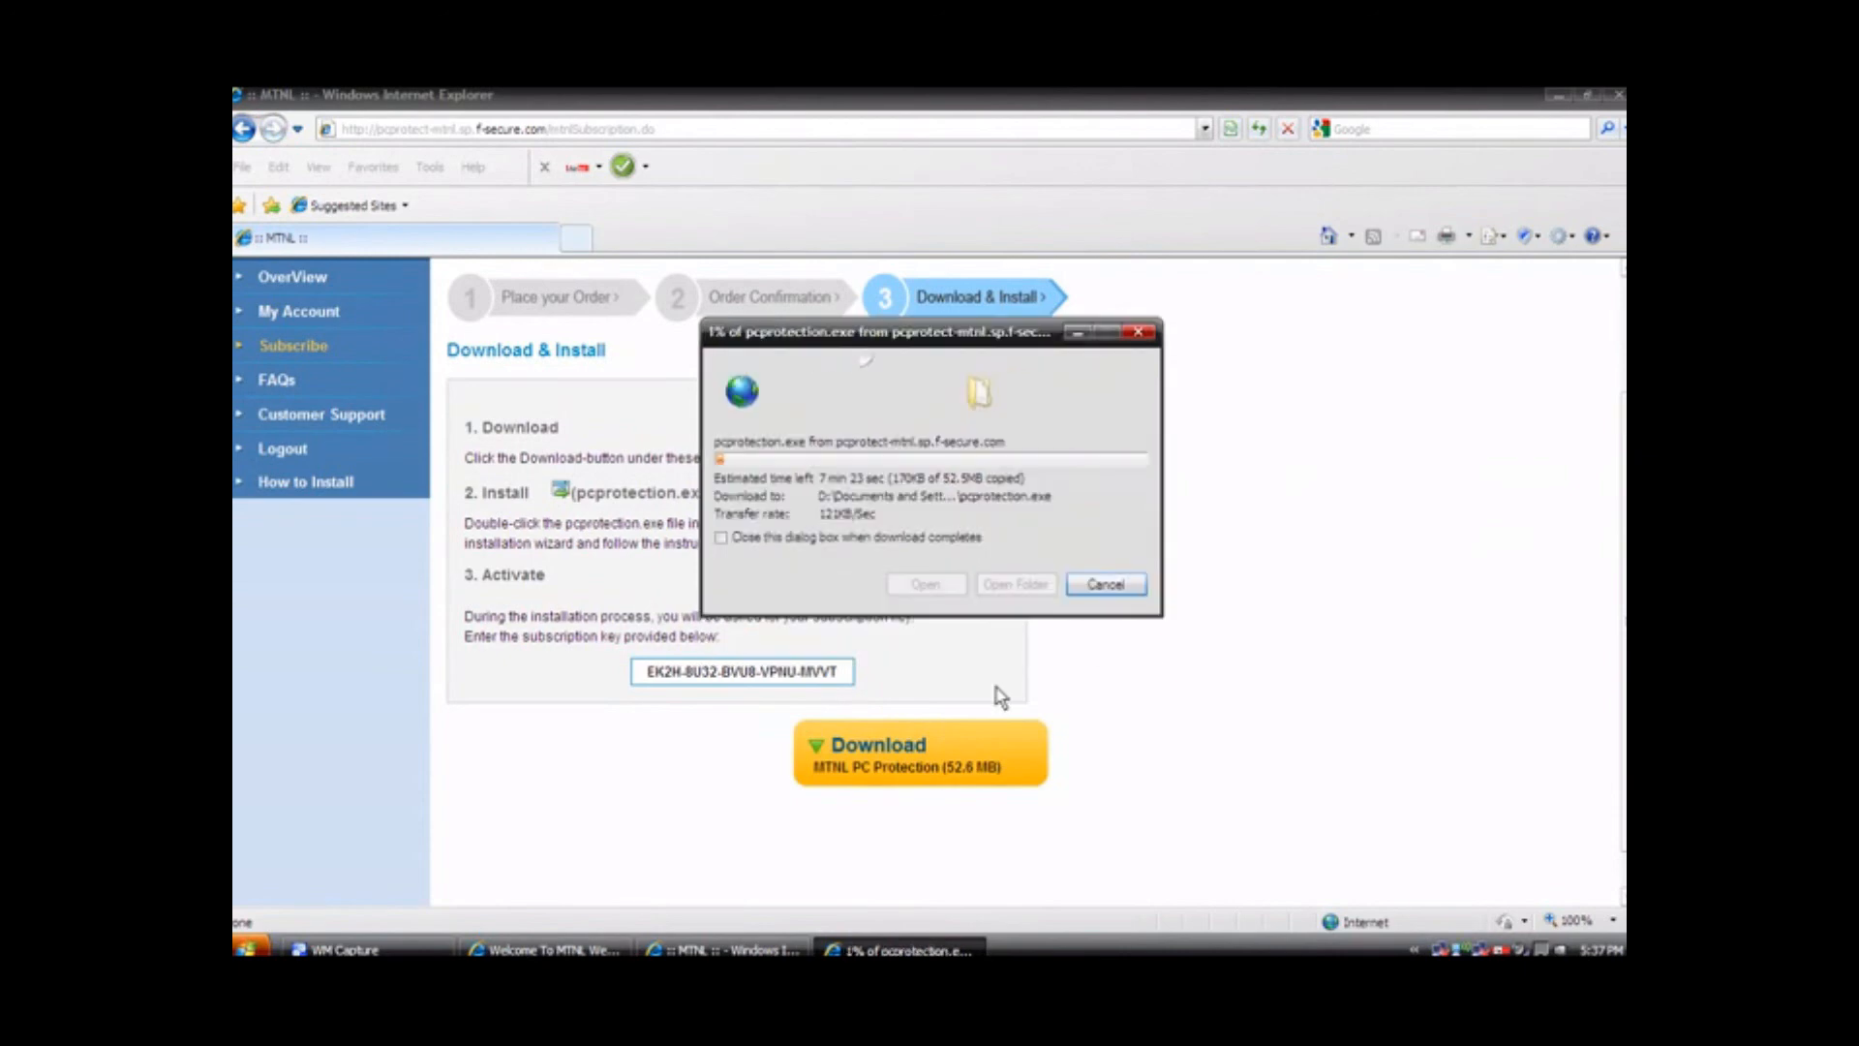